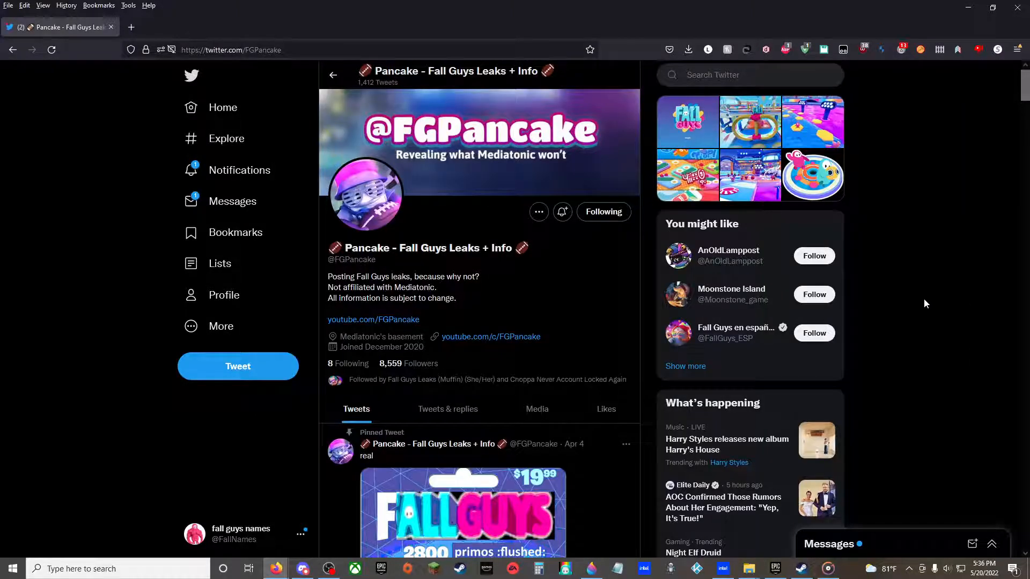
mouse_move(624, 383)
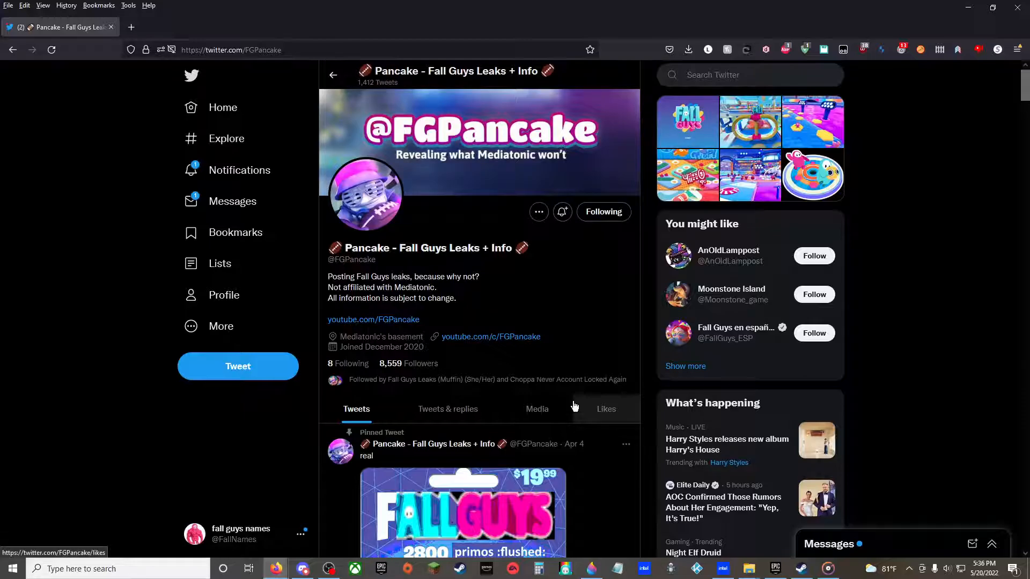
Step: View the SS1 splash screen image full size, then close it
scroll("down", 3)
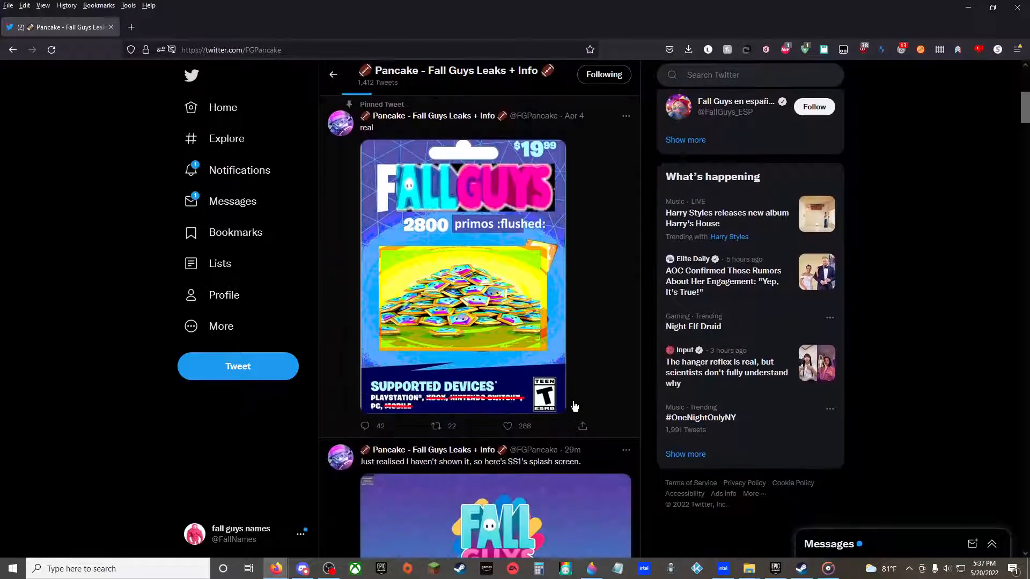
scroll("up", 3)
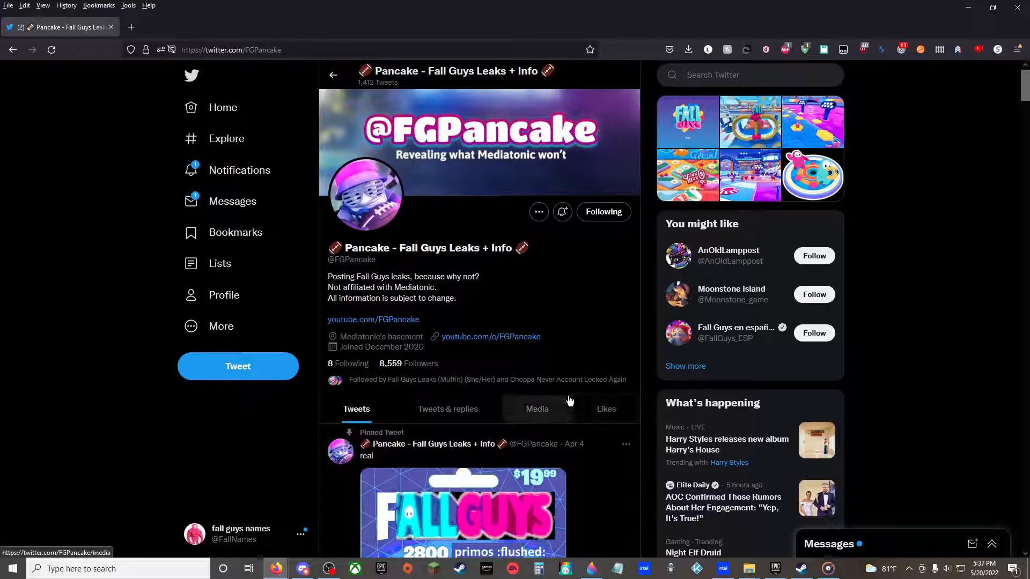
mouse_move(597, 417)
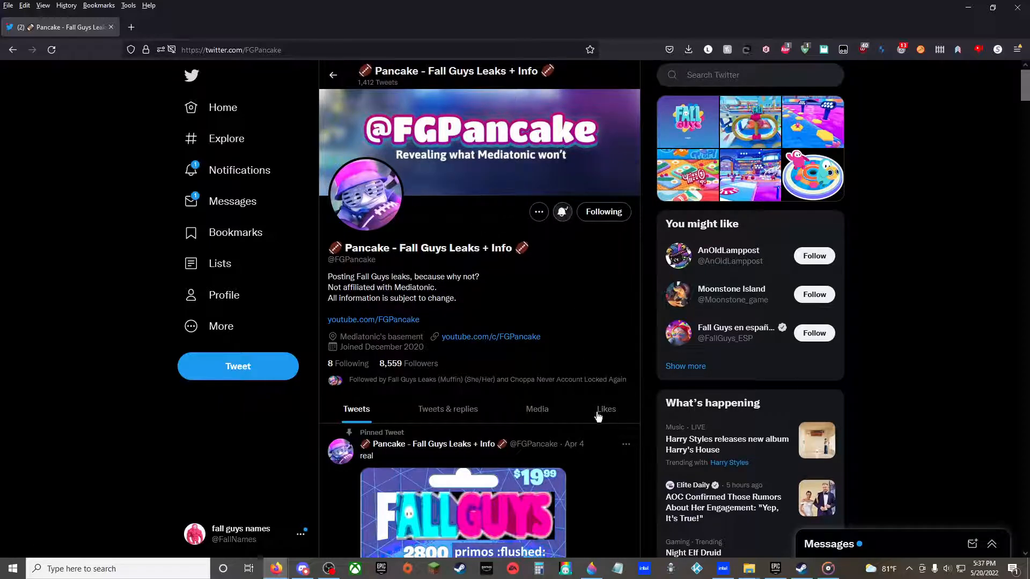
left_click(240, 535)
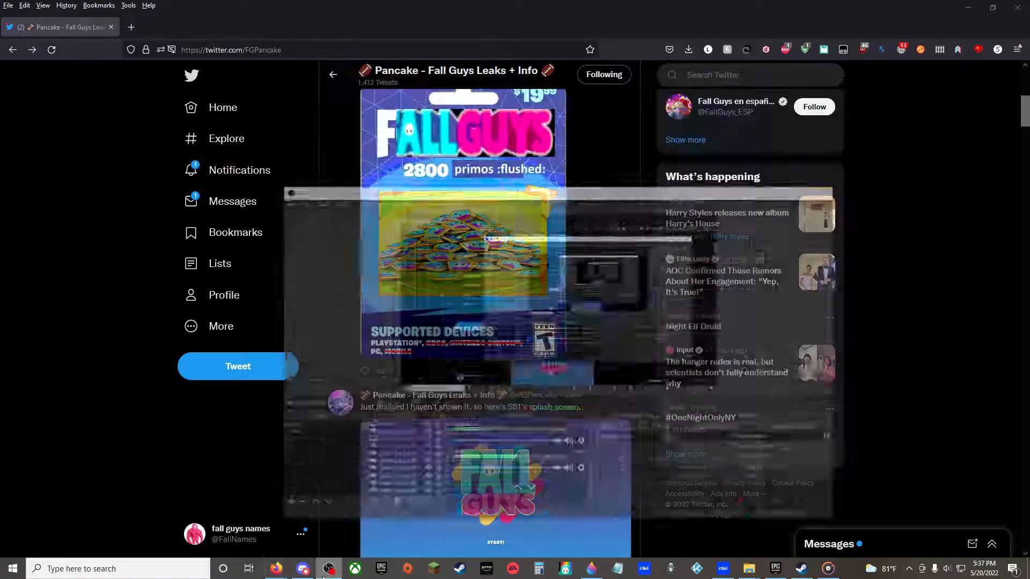
scroll("down", 3)
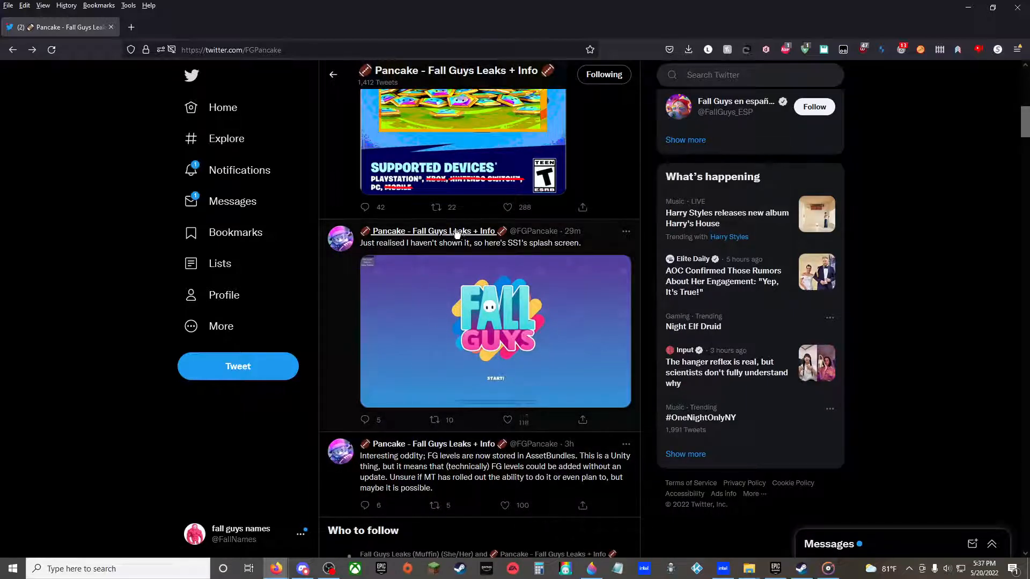
left_click(495, 331)
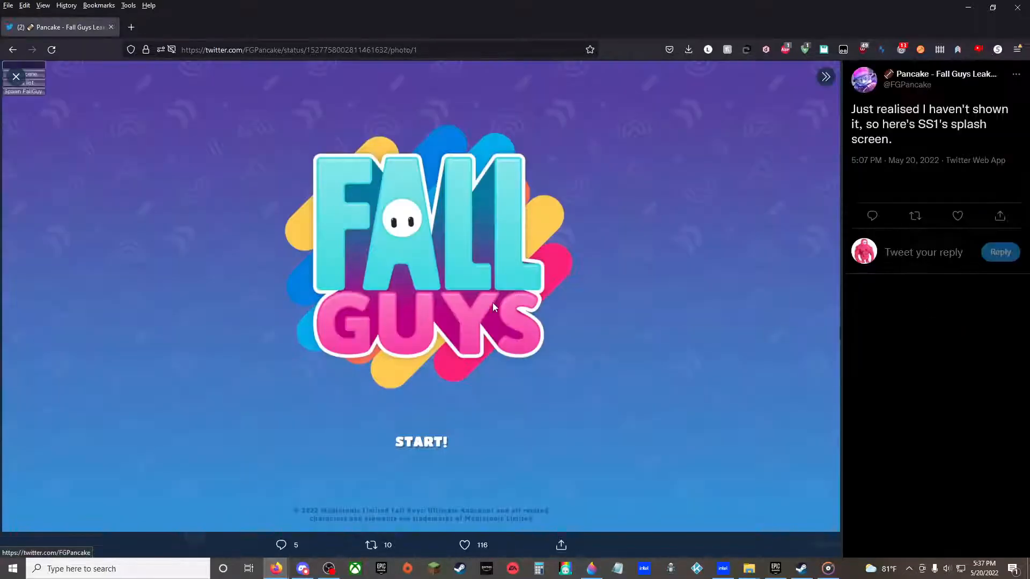
left_click(52, 50)
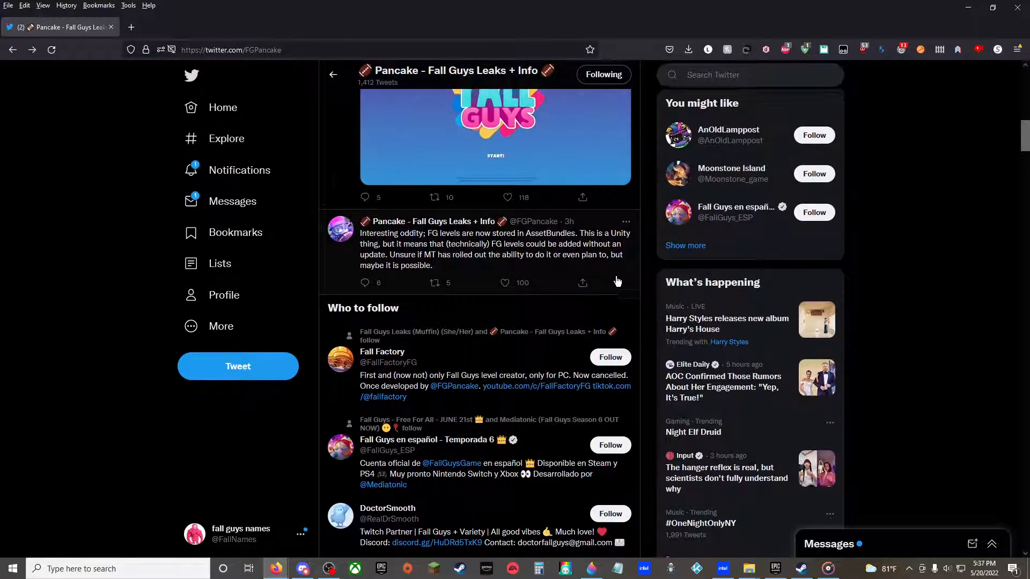
Step: View the Jumbotron texture image full size, then close it
scroll("down", 3)
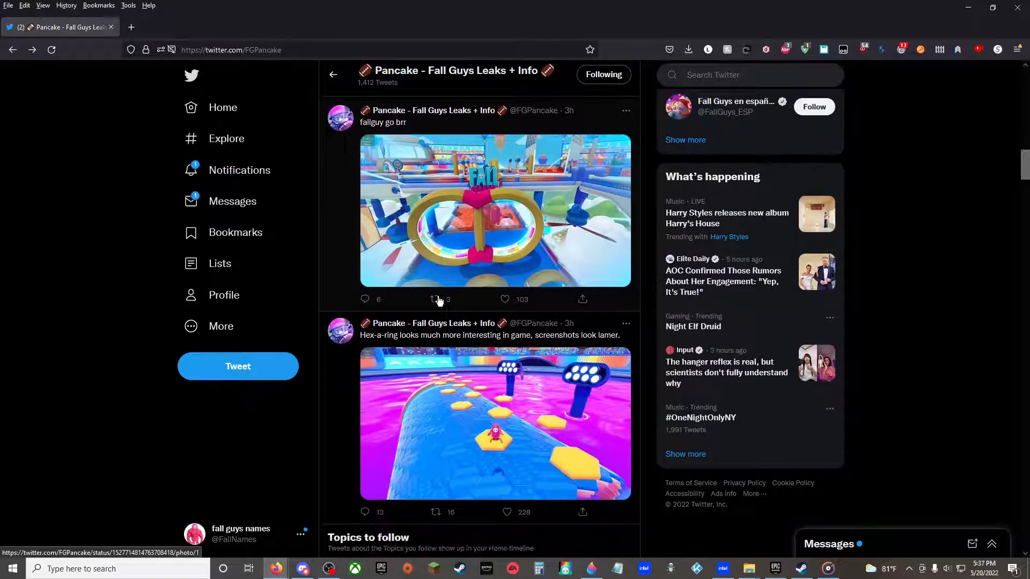
scroll("down", 3)
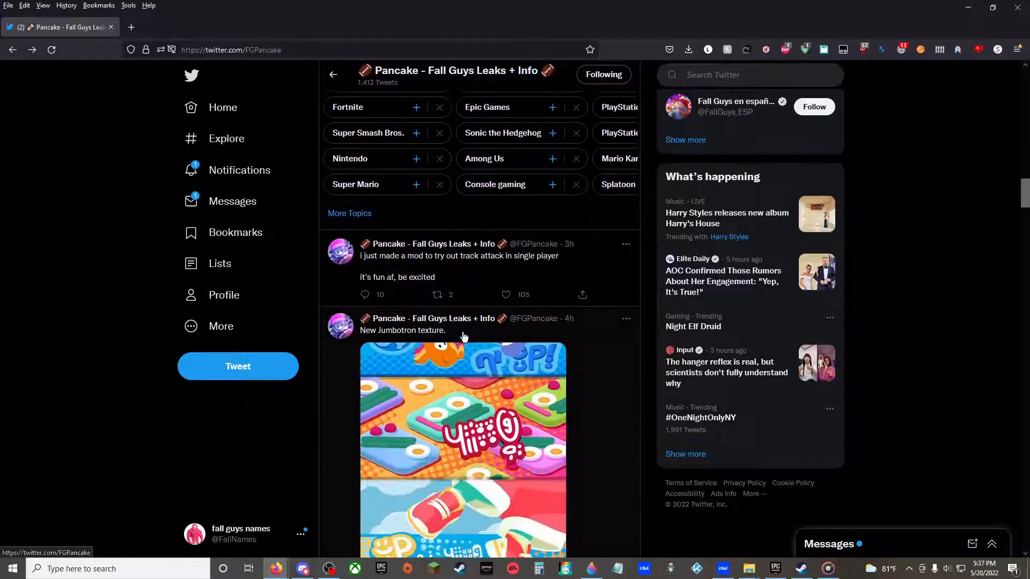
left_click(462, 450)
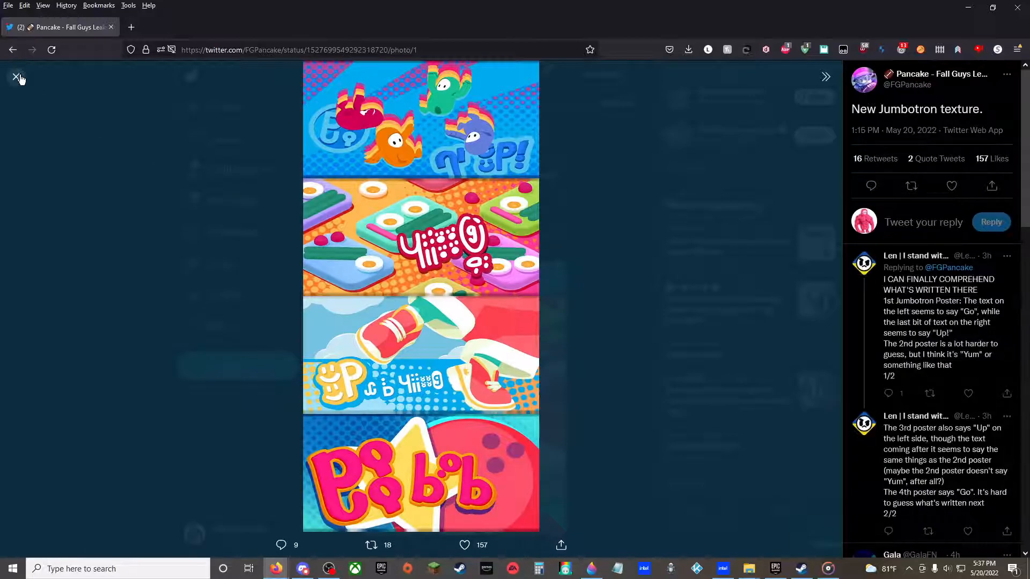
left_click(18, 76)
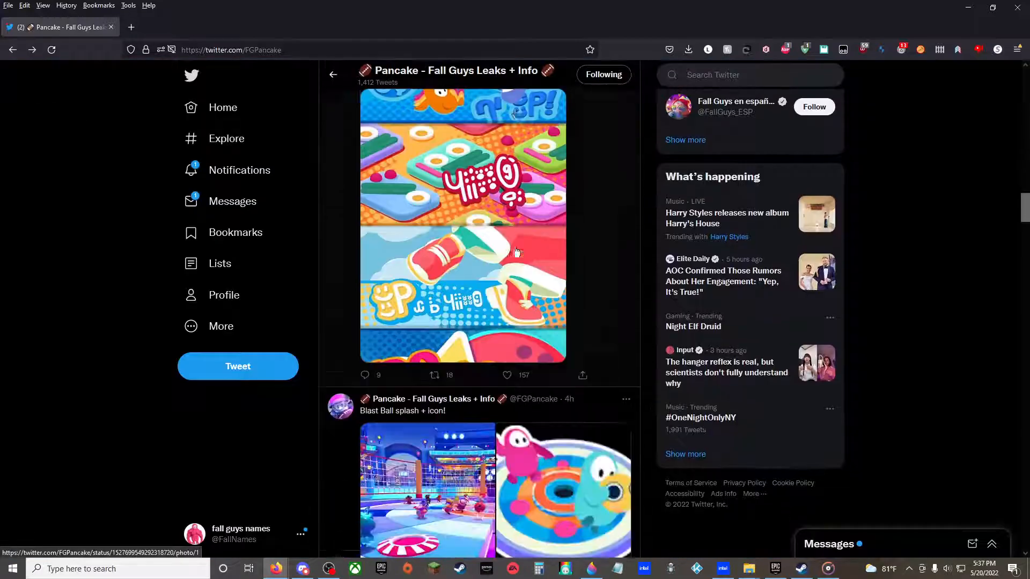
Step: View the Volleyfall splash and icon images, then return to the timeline
scroll("down", 3)
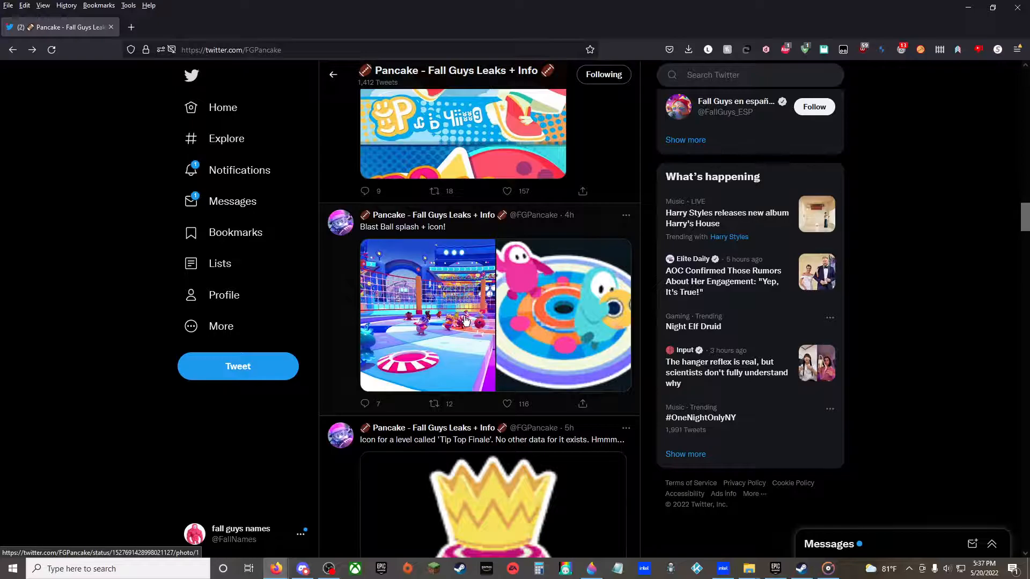
scroll("down", 3)
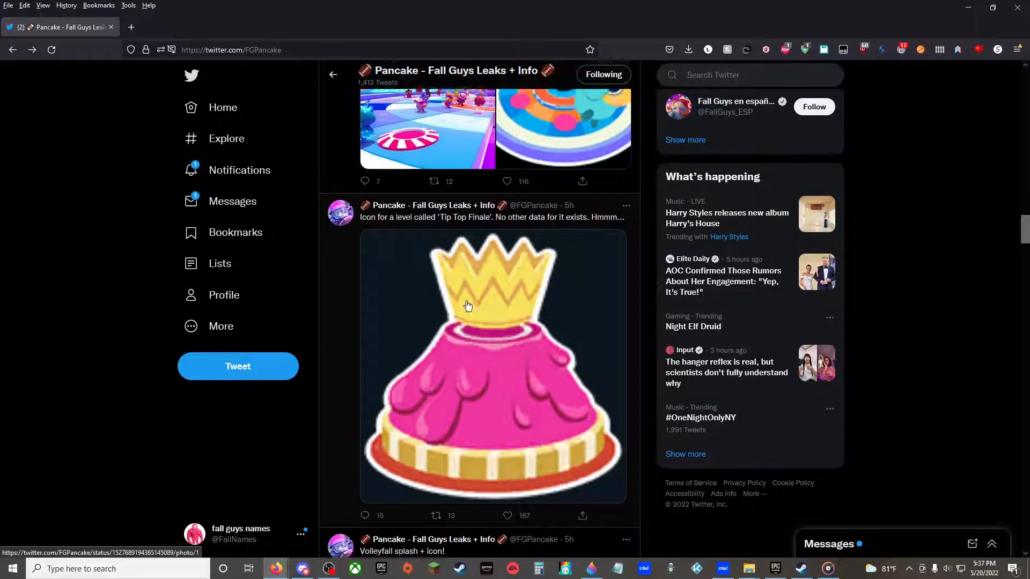
scroll("down", 3)
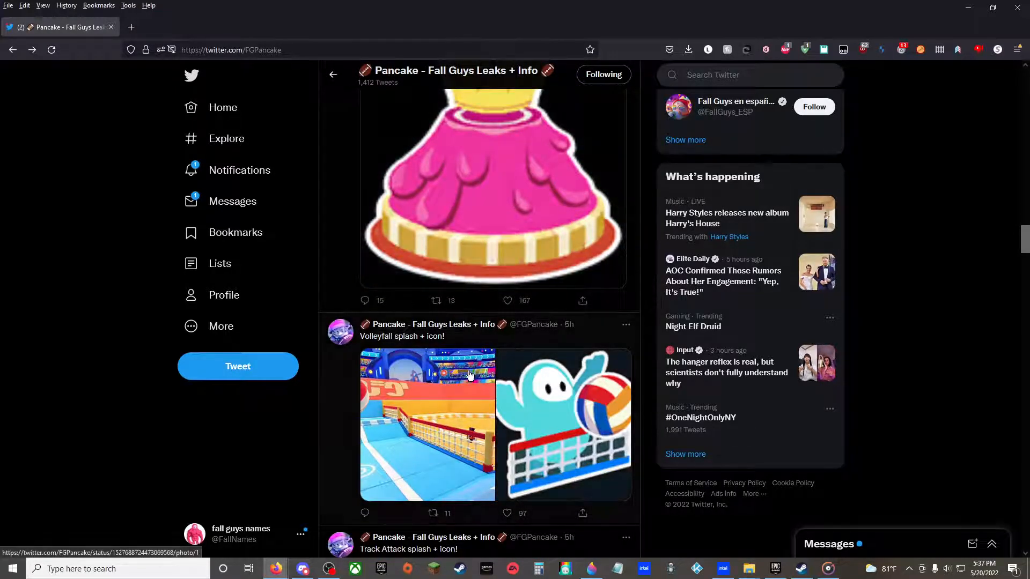
left_click(427, 424)
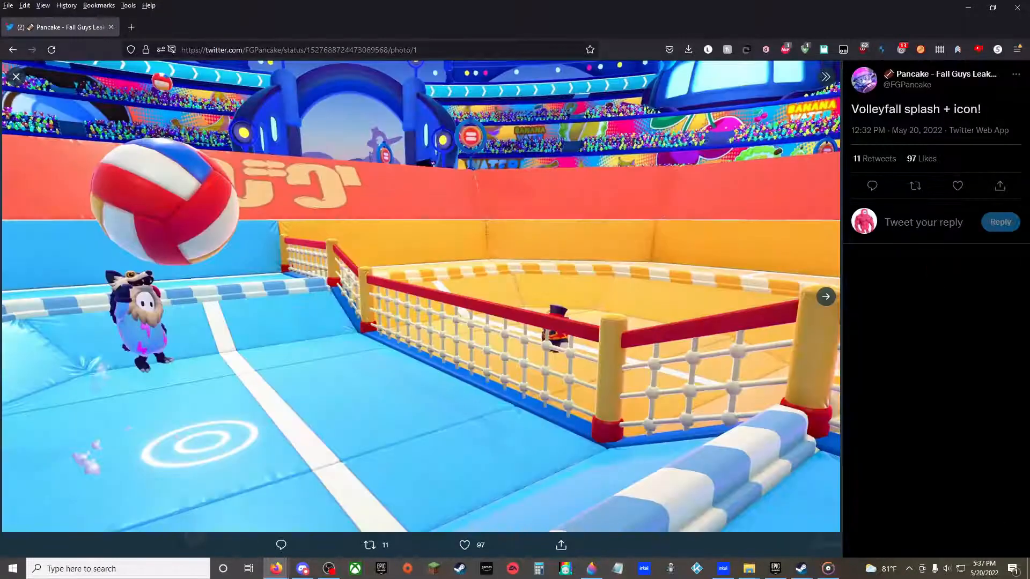
left_click(824, 296)
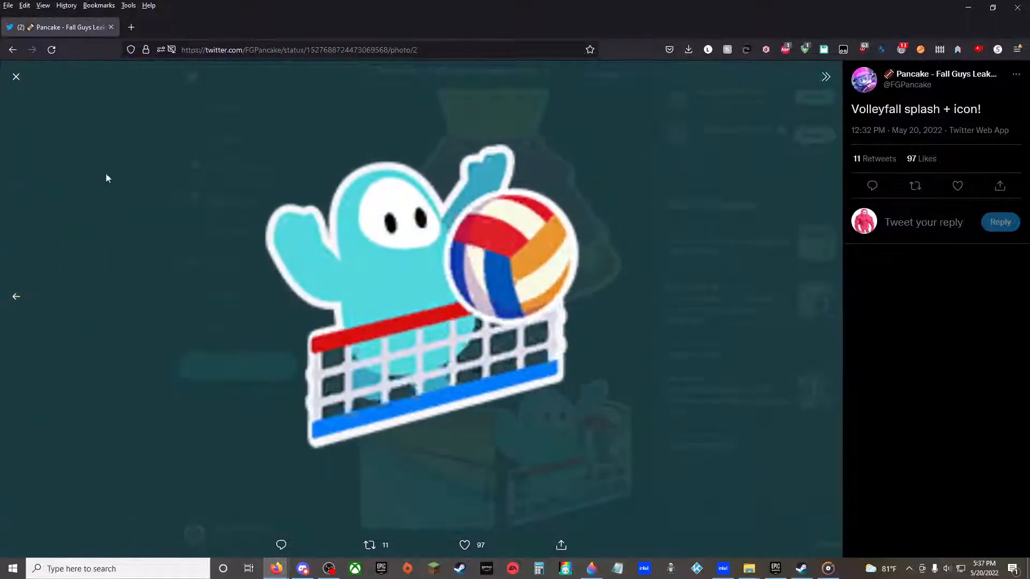
left_click(15, 76)
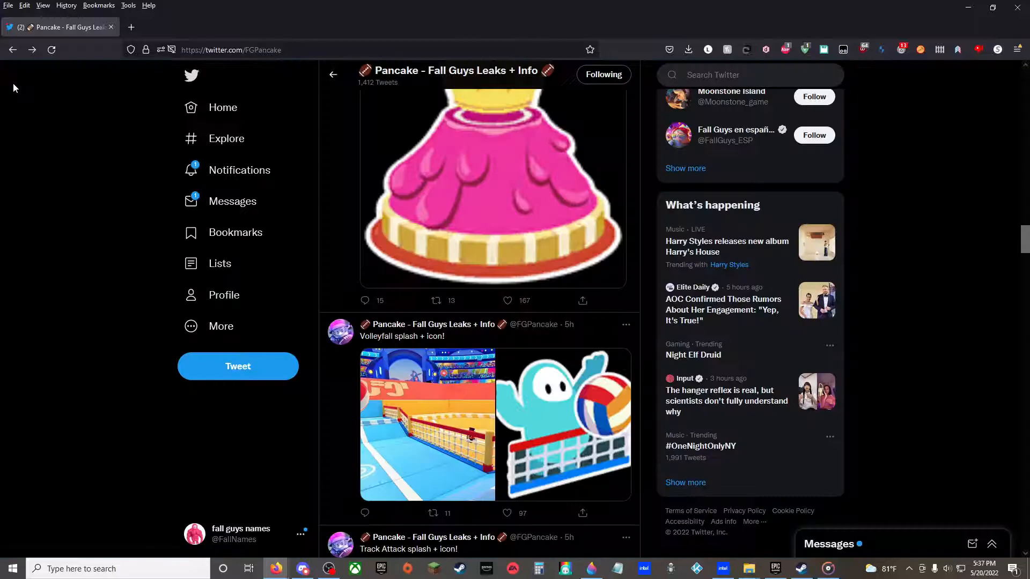
Step: Page through the currency shop and Jazzercise costume screenshots, then close the viewer
scroll("down", 3)
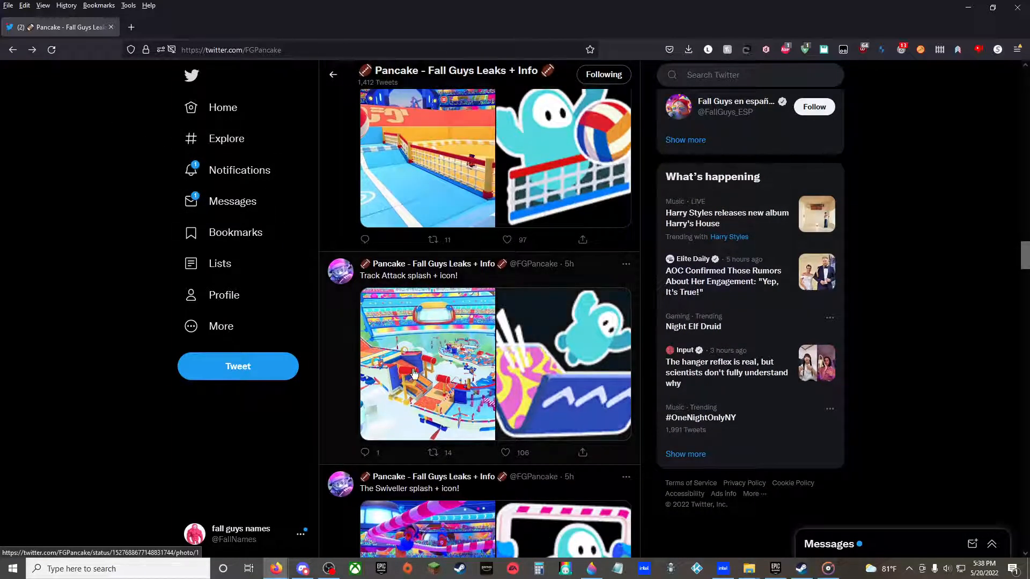
scroll("down", 3)
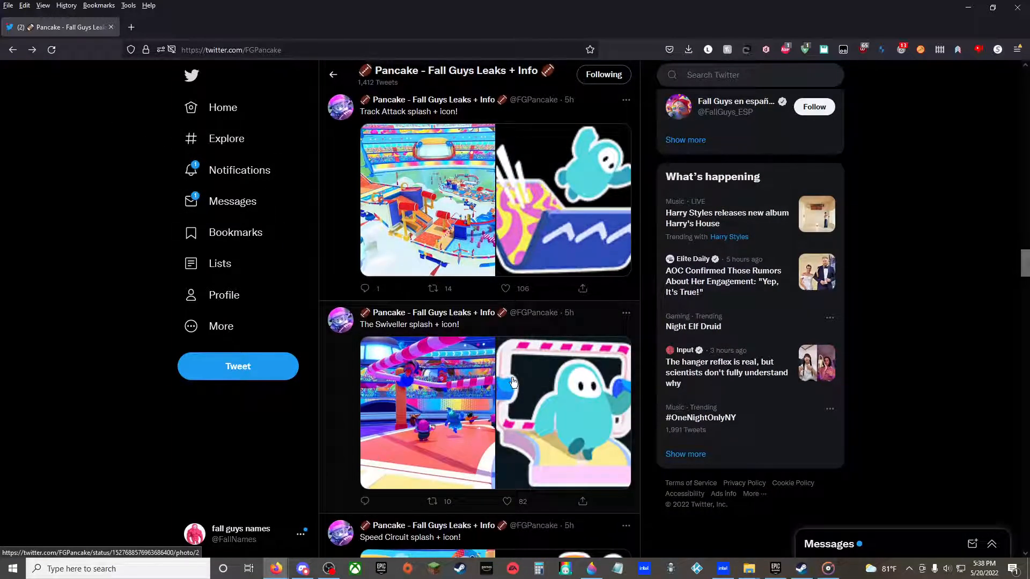
scroll("down", 3)
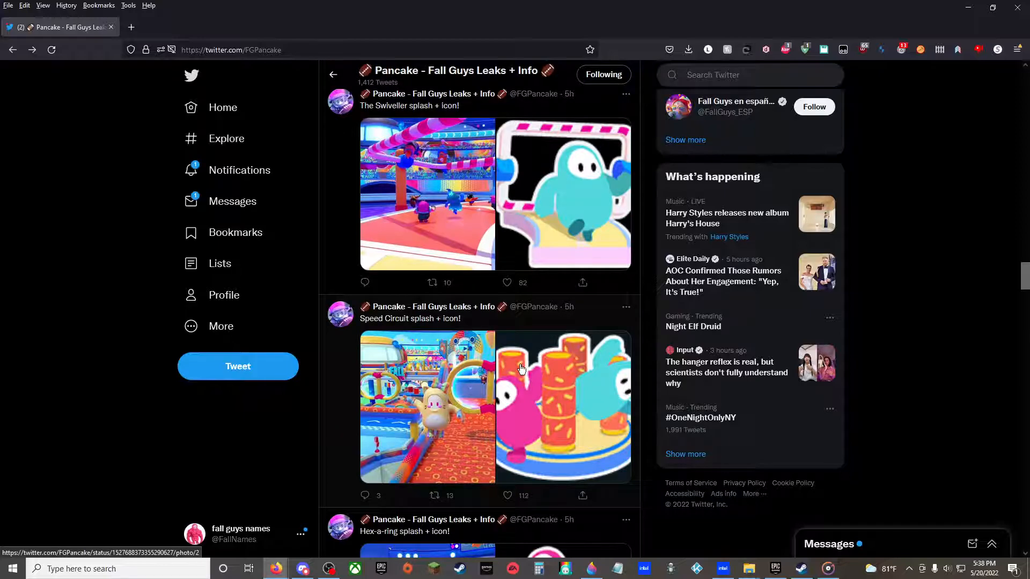
scroll("down", 3)
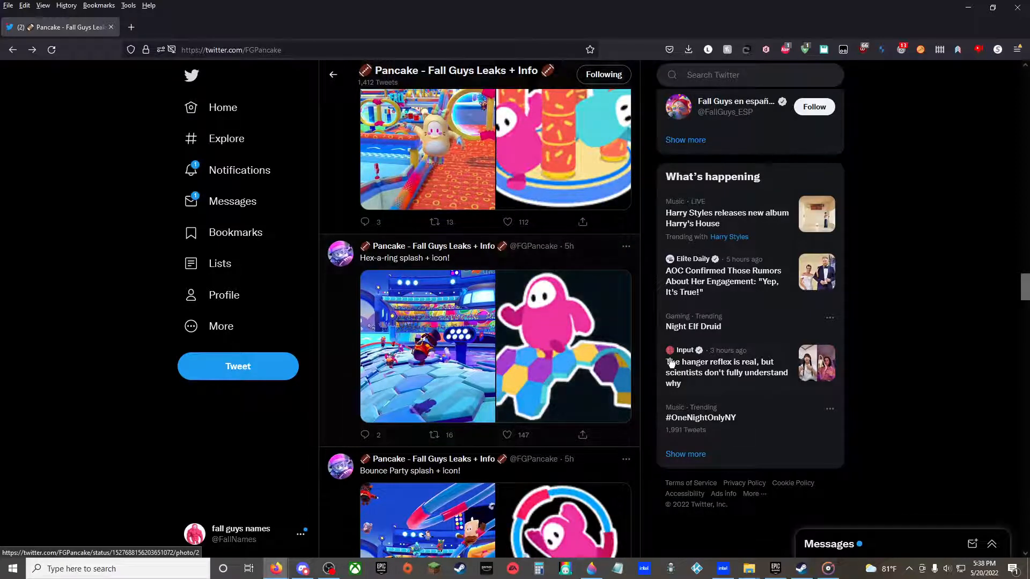
scroll("down", 3)
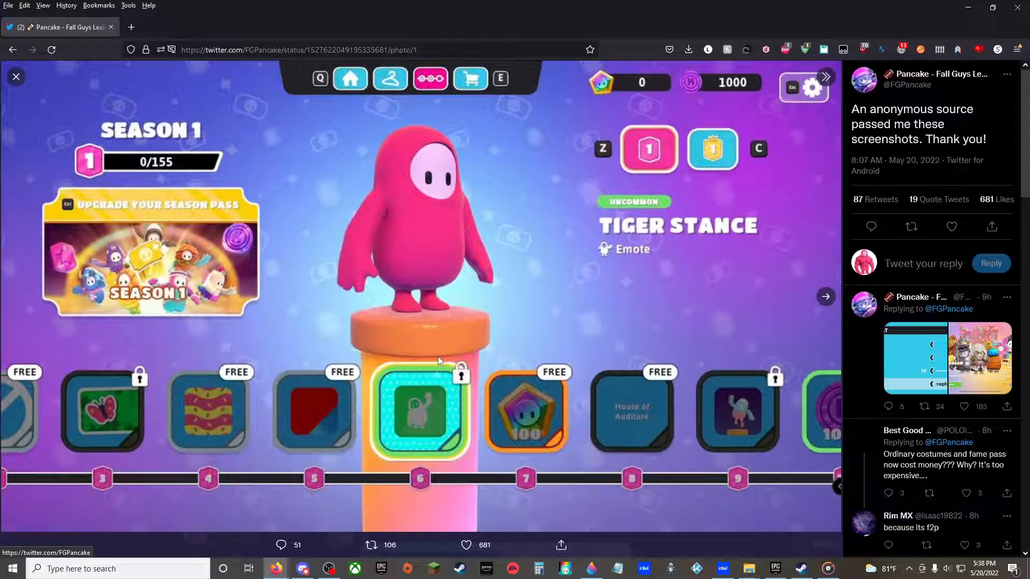
mouse_move(427, 249)
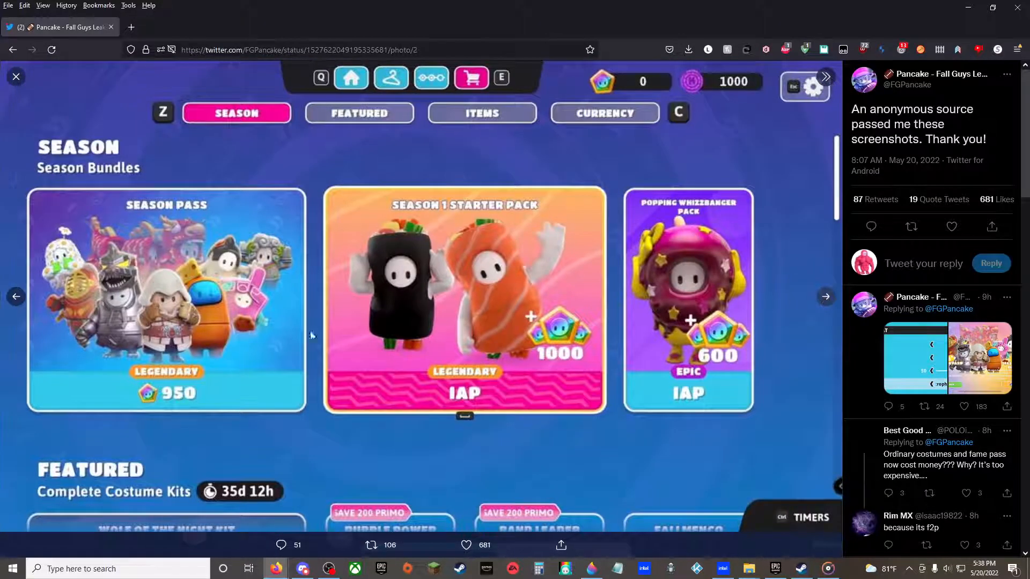
mouse_move(98, 396)
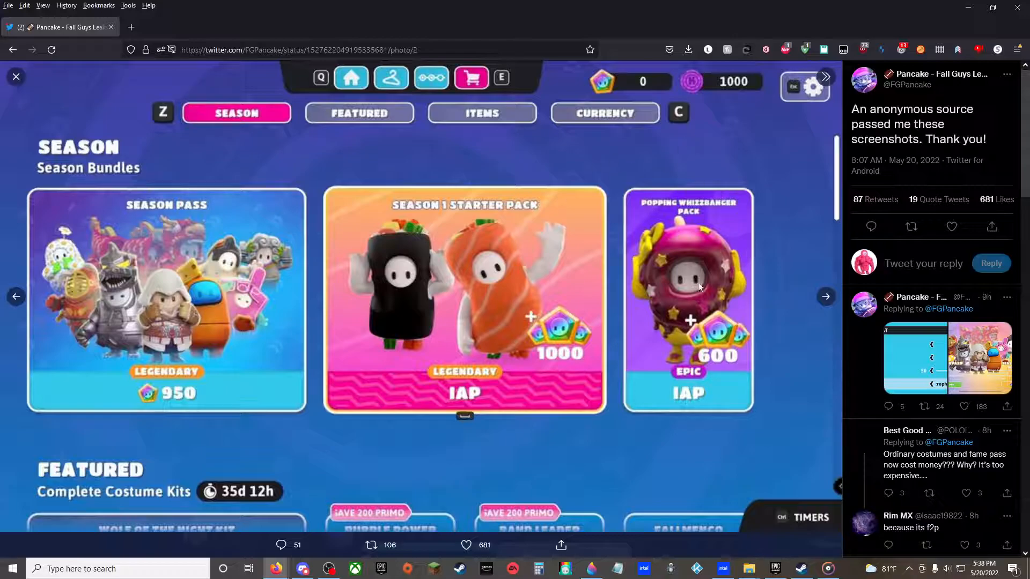
mouse_move(720, 386)
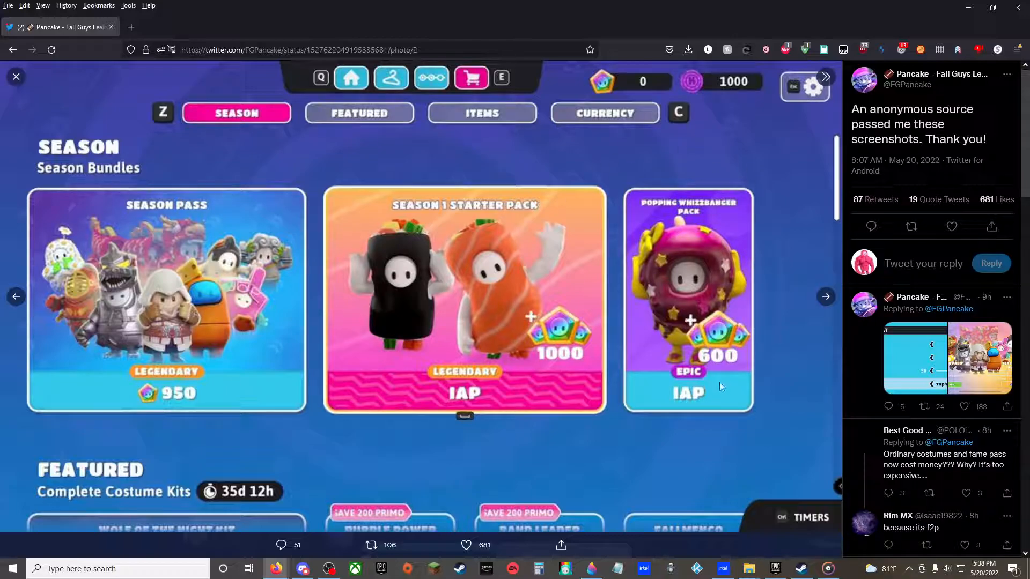
mouse_move(713, 294)
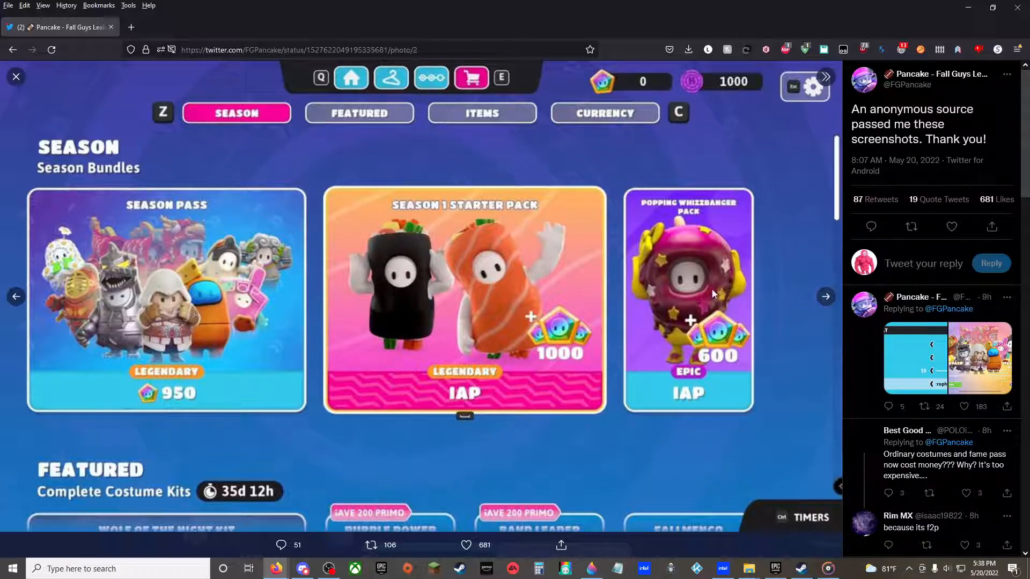
left_click(825, 296)
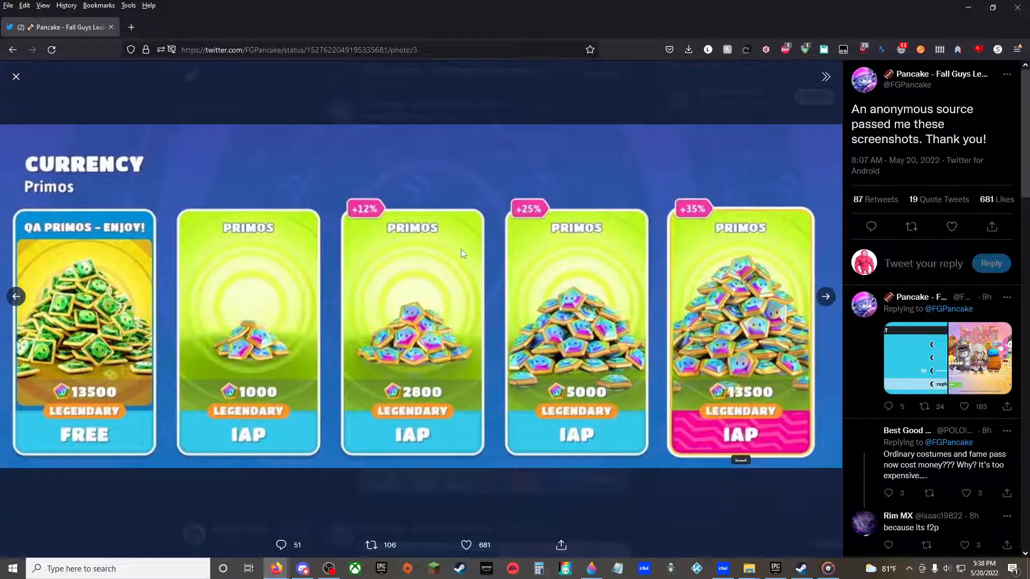
mouse_move(502, 410)
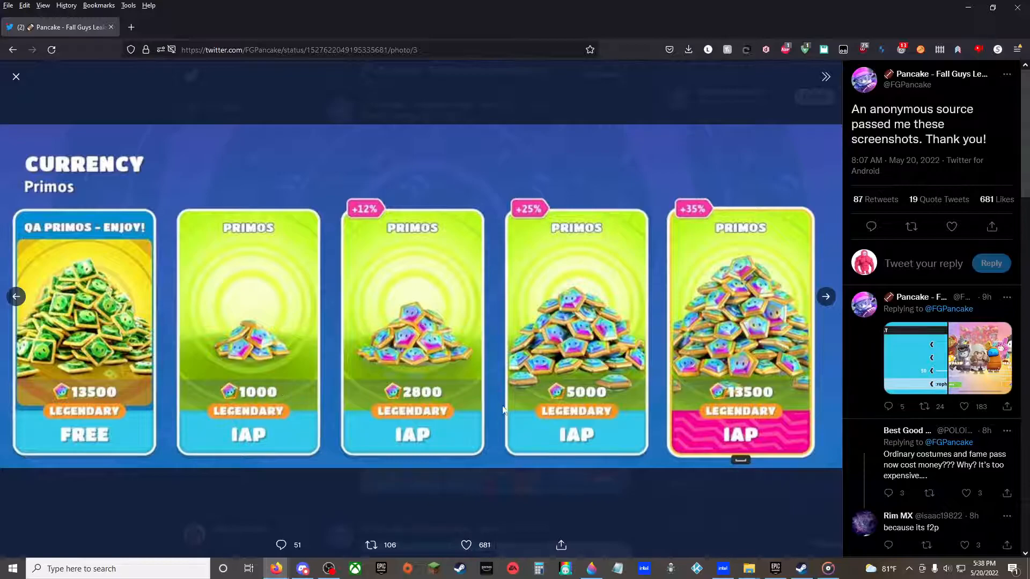
left_click(826, 296)
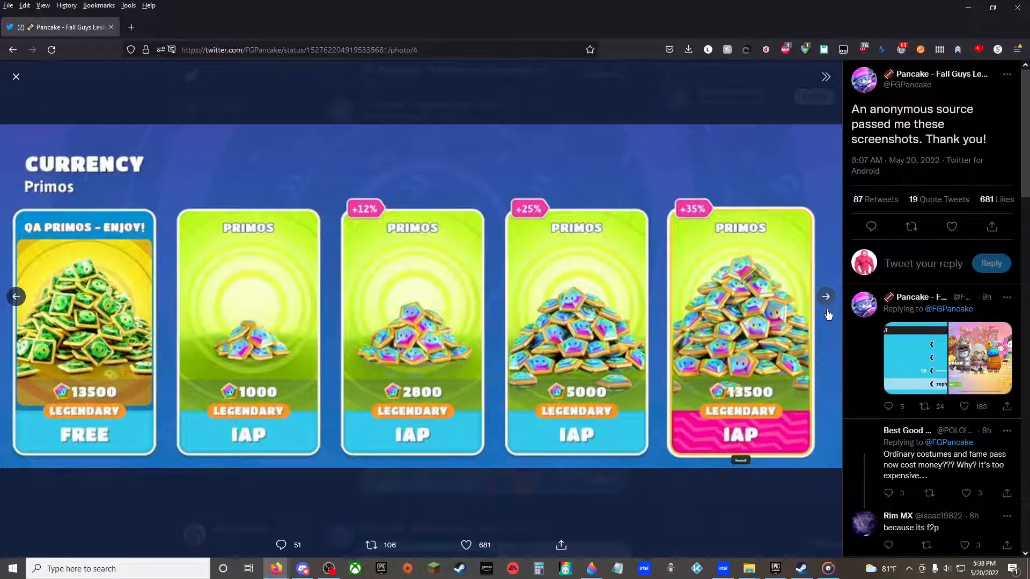
left_click(825, 296)
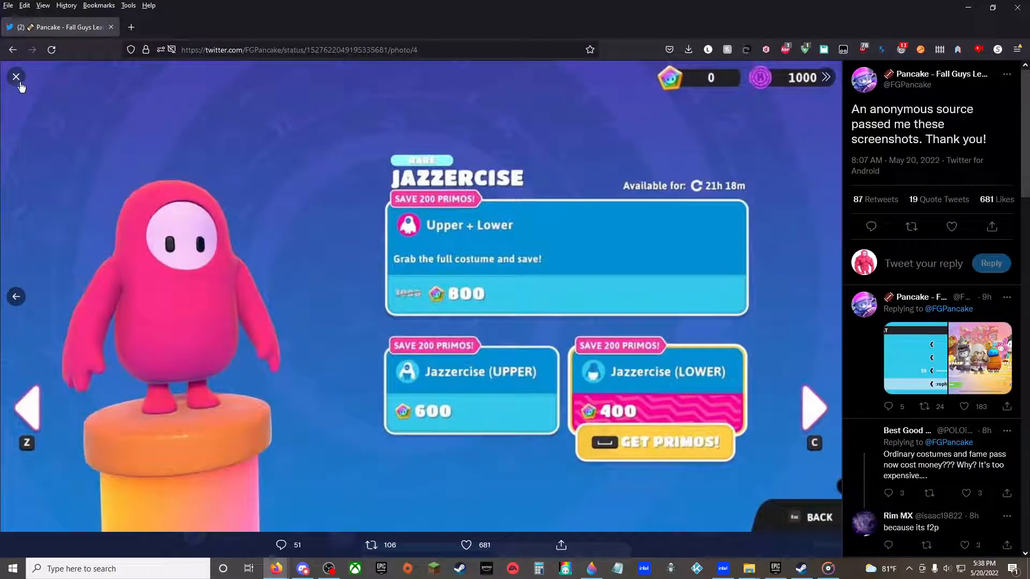
left_click(15, 76)
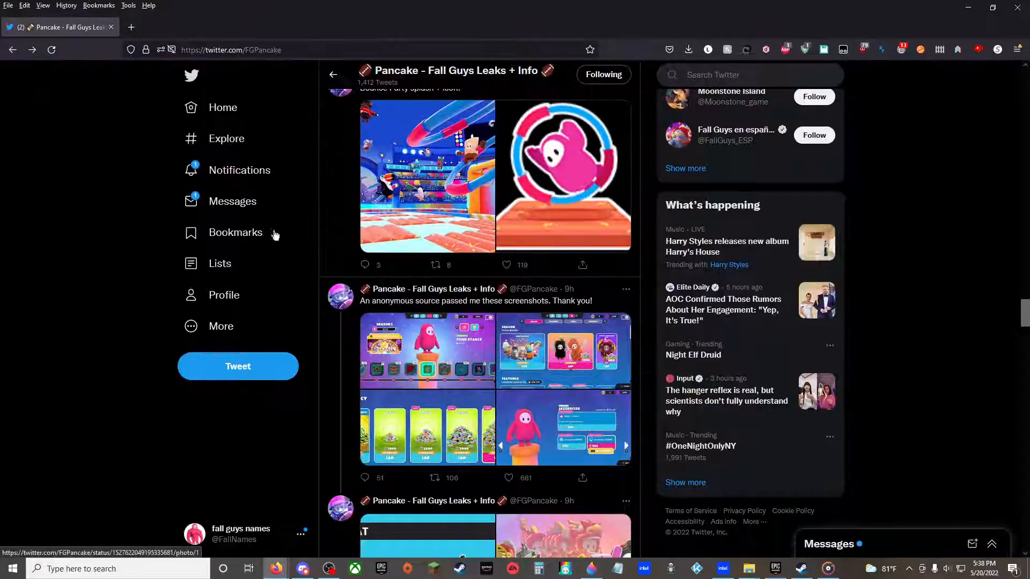
Step: View the Season Pass (950) vs Season Pass Bundle (2800) screenshot full size, then close it
scroll("down", 3)
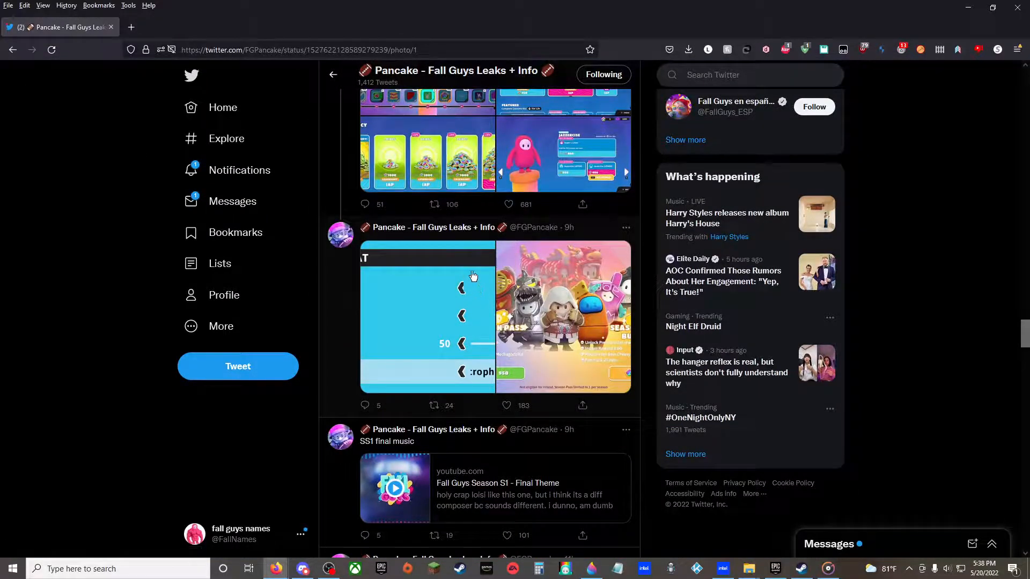
left_click(427, 316)
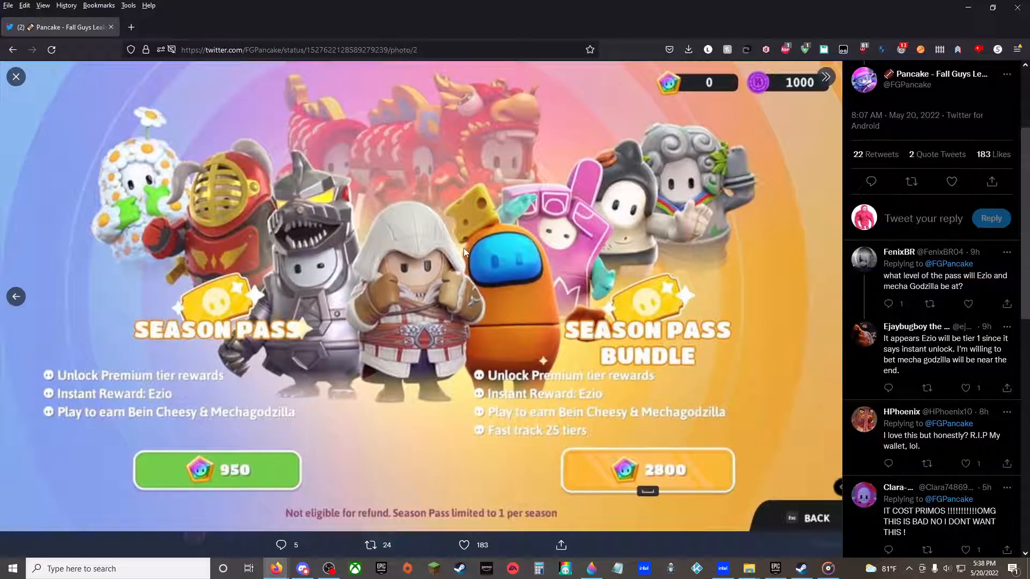
mouse_move(230, 387)
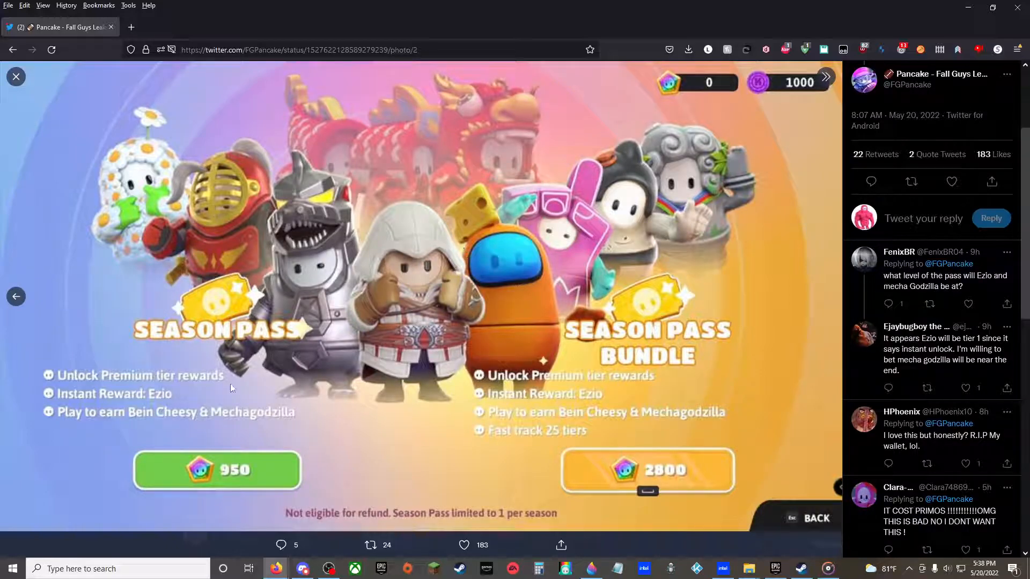
mouse_move(347, 356)
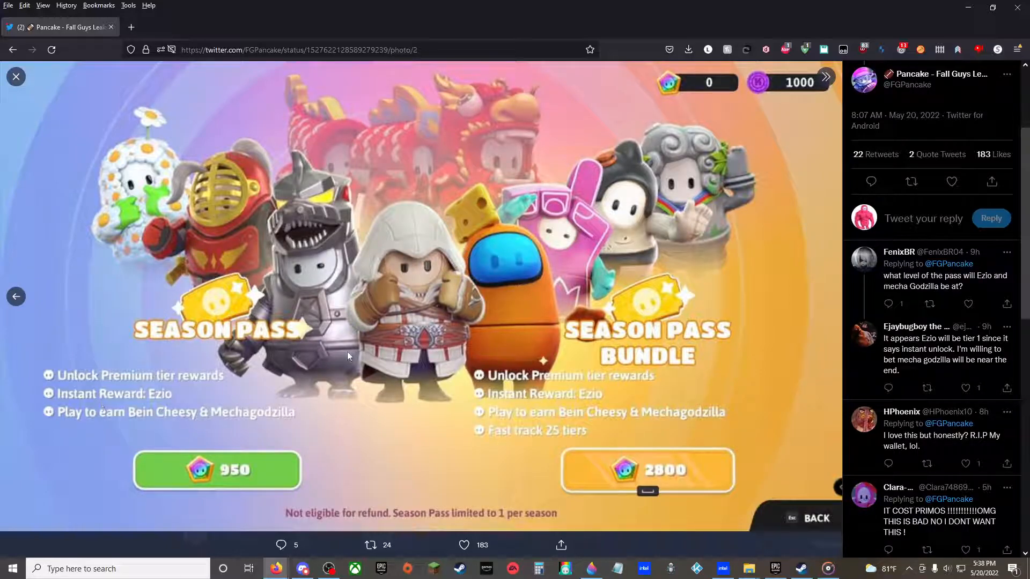
mouse_move(109, 339)
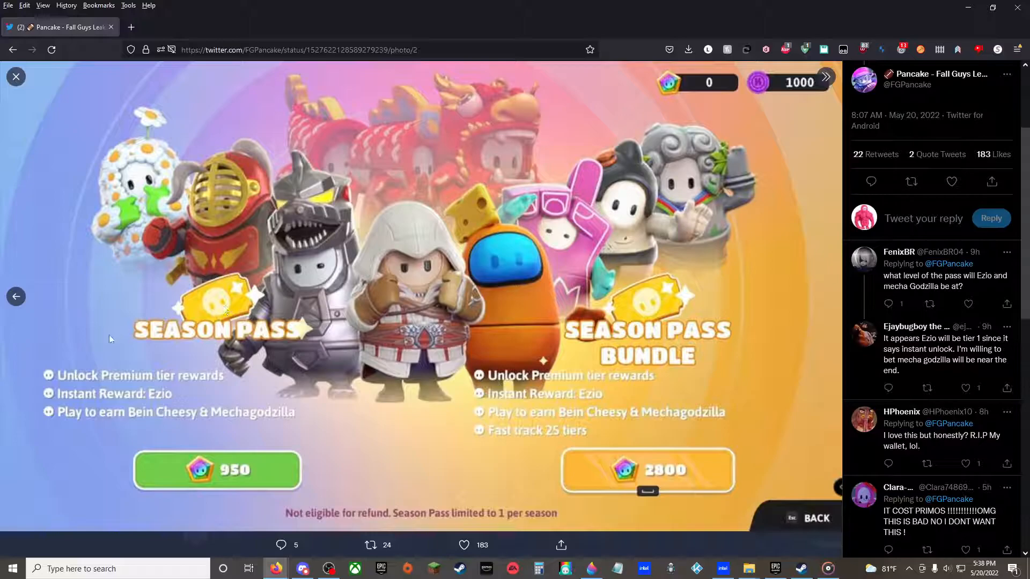
mouse_move(108, 431)
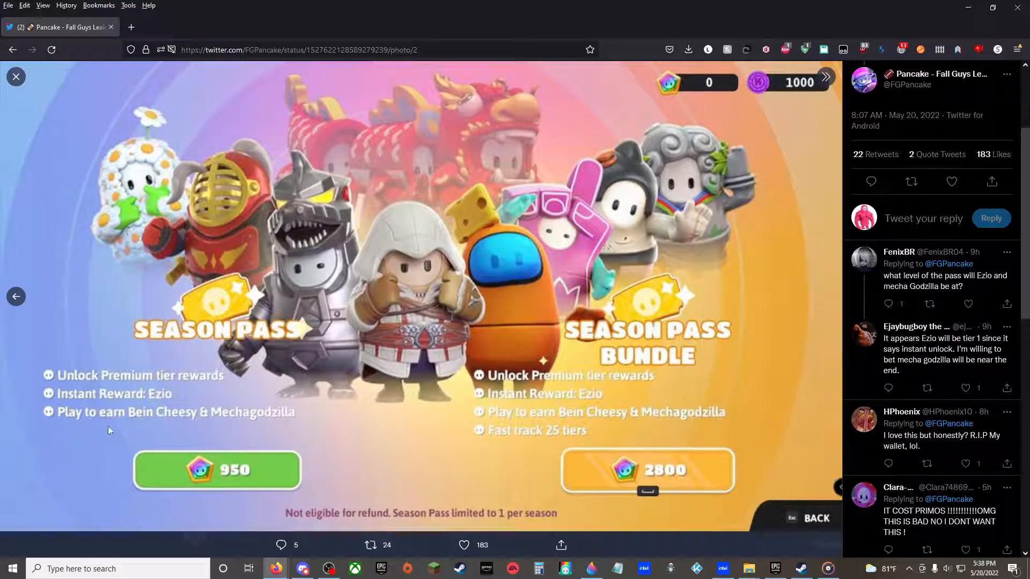
mouse_move(299, 301)
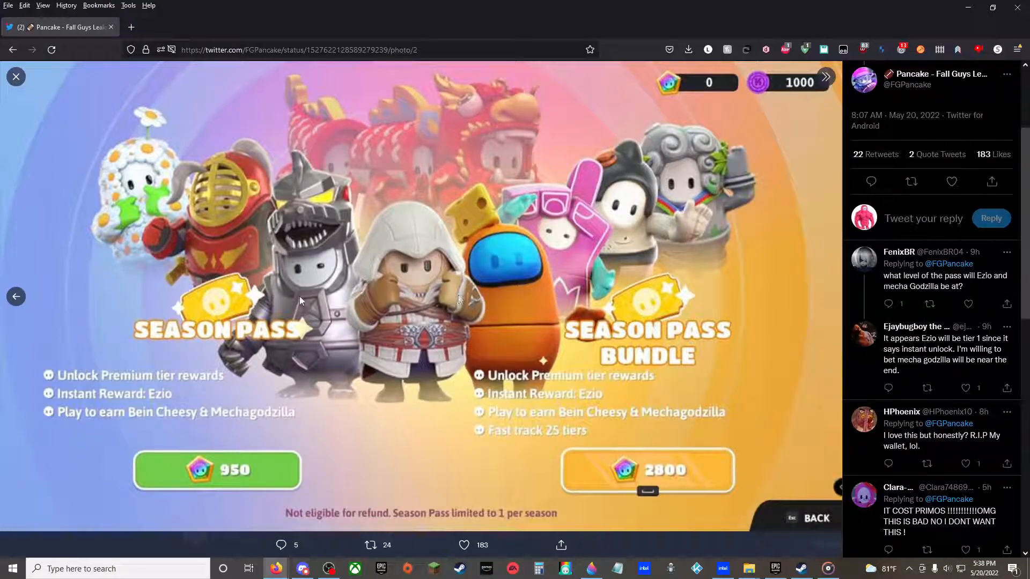
mouse_move(457, 340)
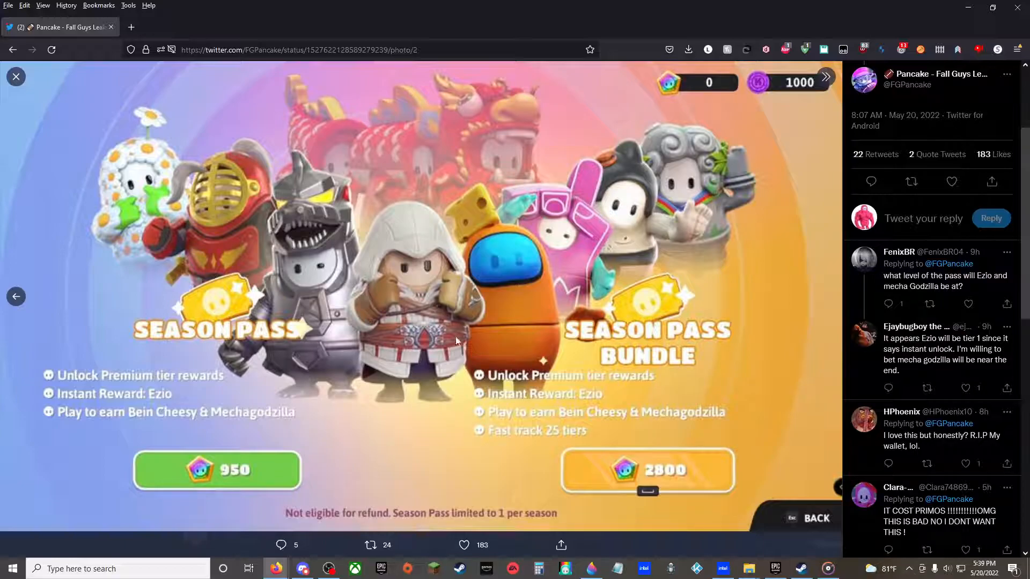
mouse_move(521, 446)
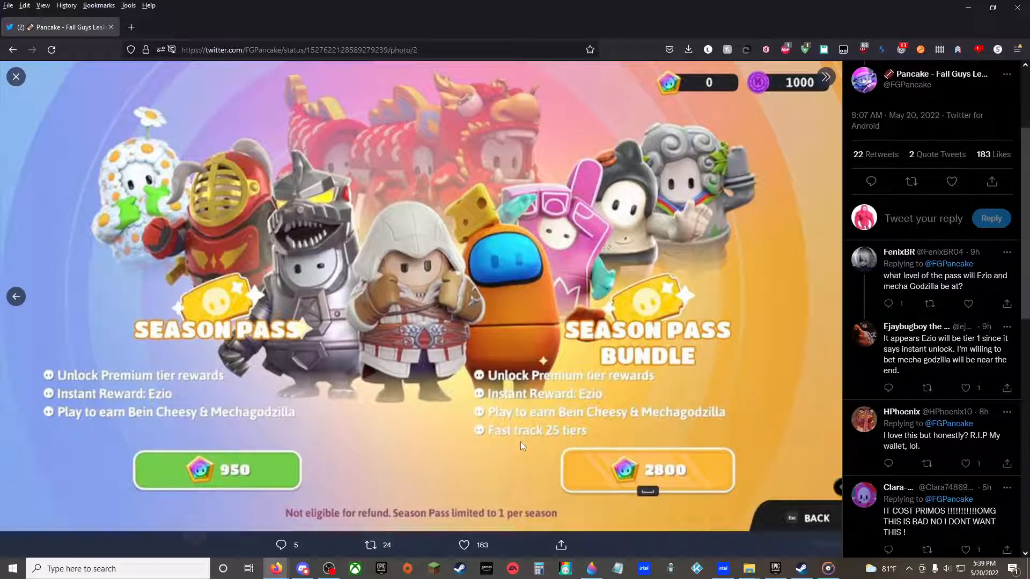
left_click(16, 76)
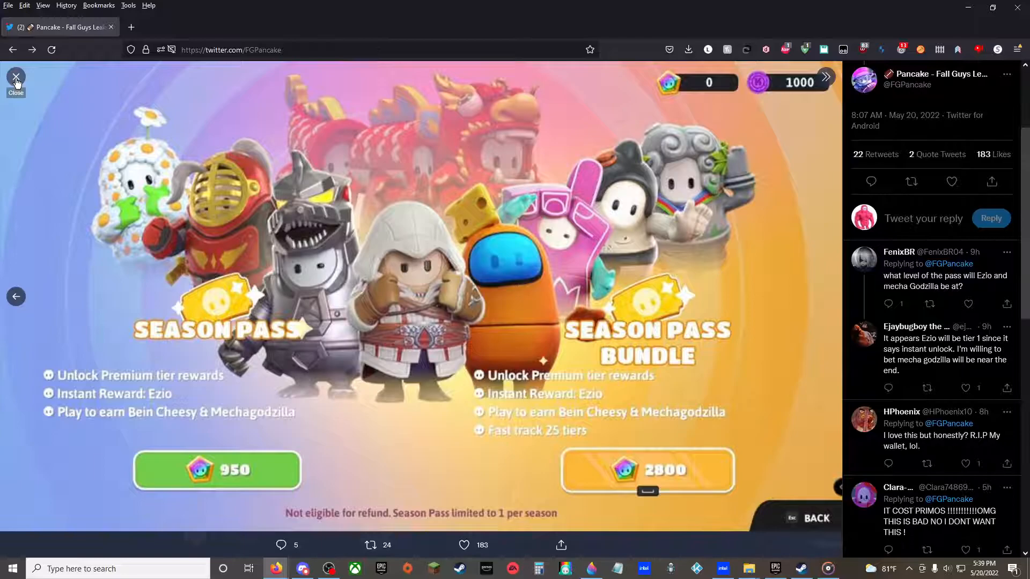
left_click(16, 76)
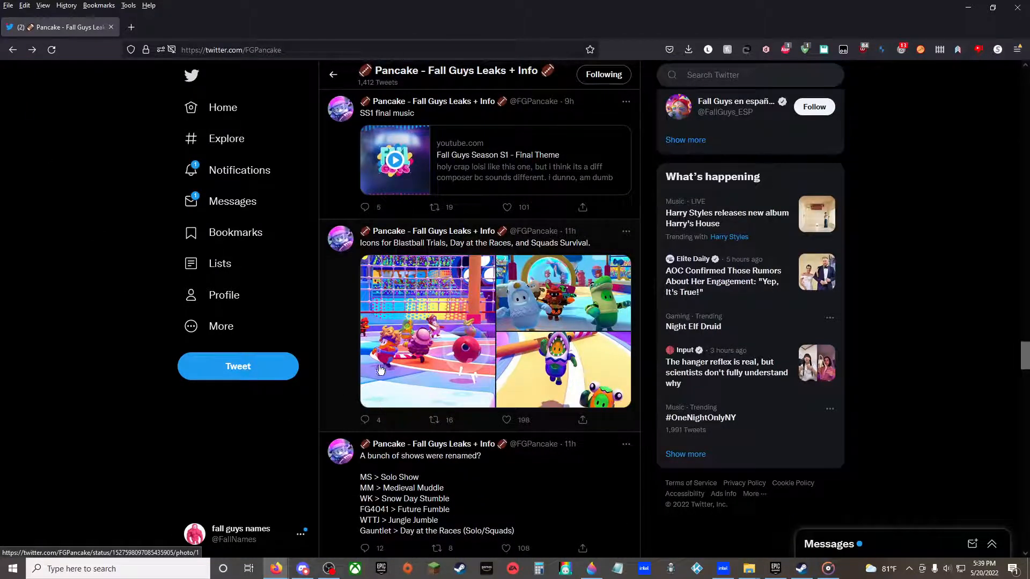
left_click(426, 331)
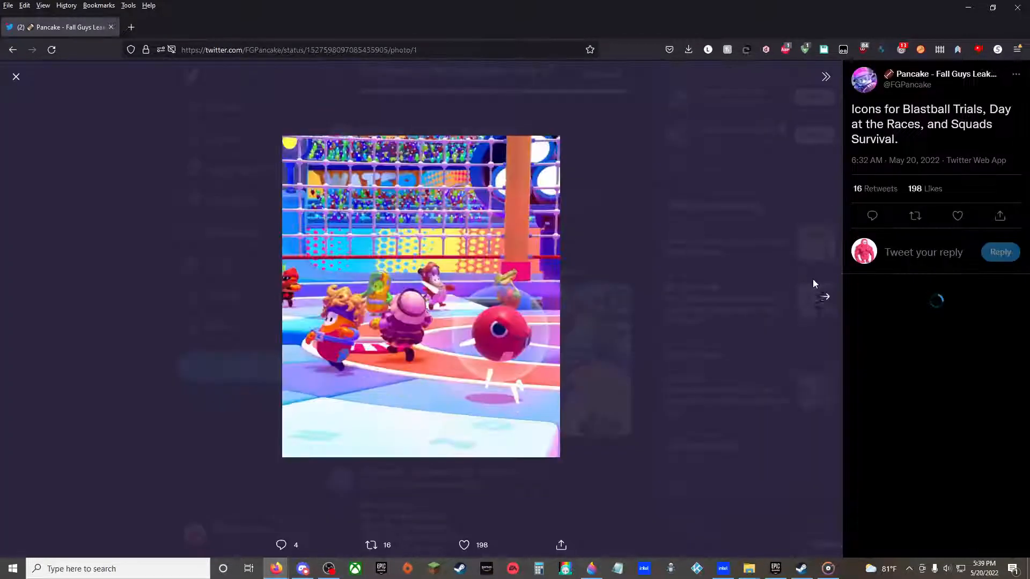
left_click(826, 296)
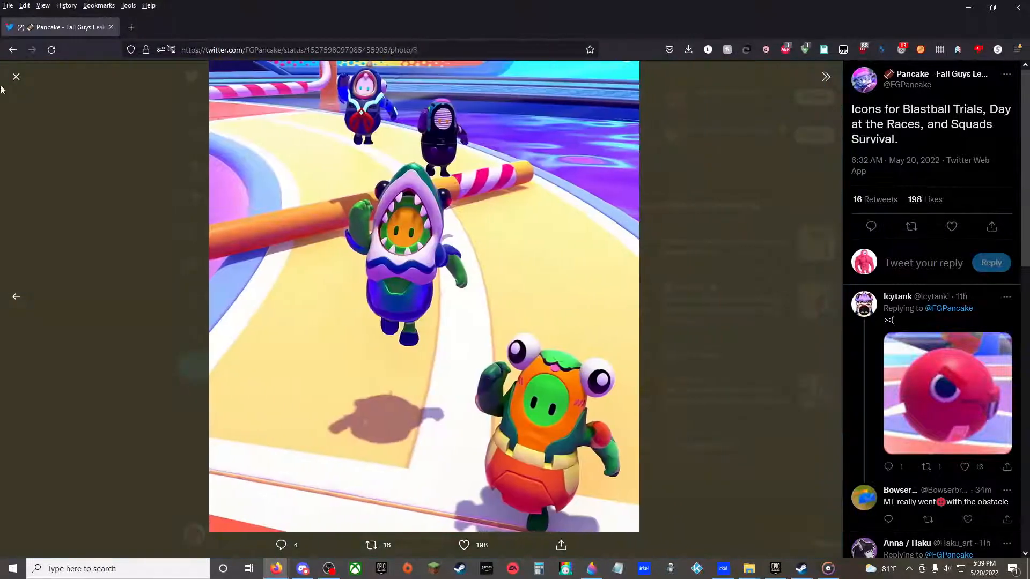
left_click(16, 76)
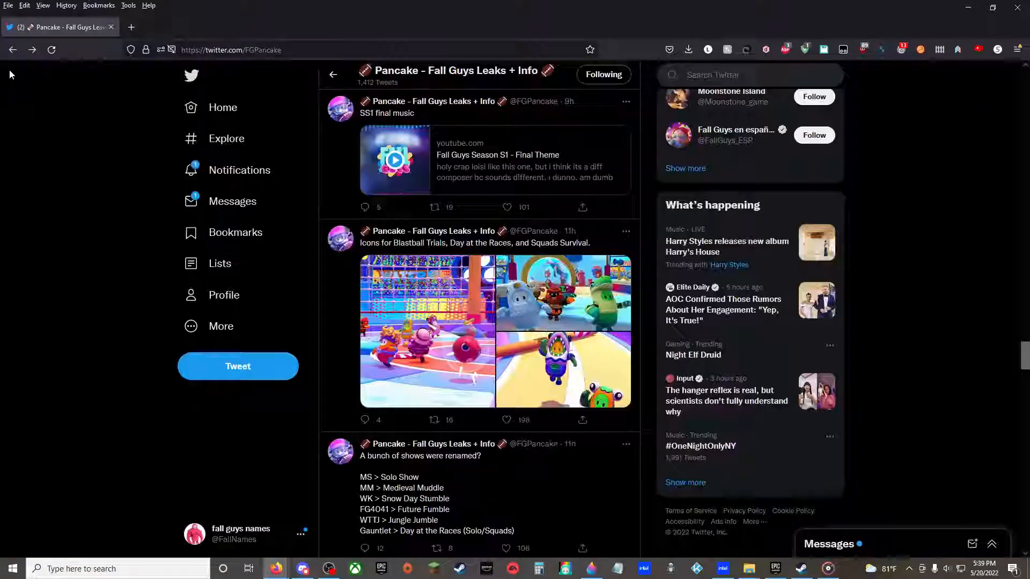
Step: Scroll the Pancake timeline past the renamed-shows tweet to the SUMMER SQUADS announcement
scroll("down", 3)
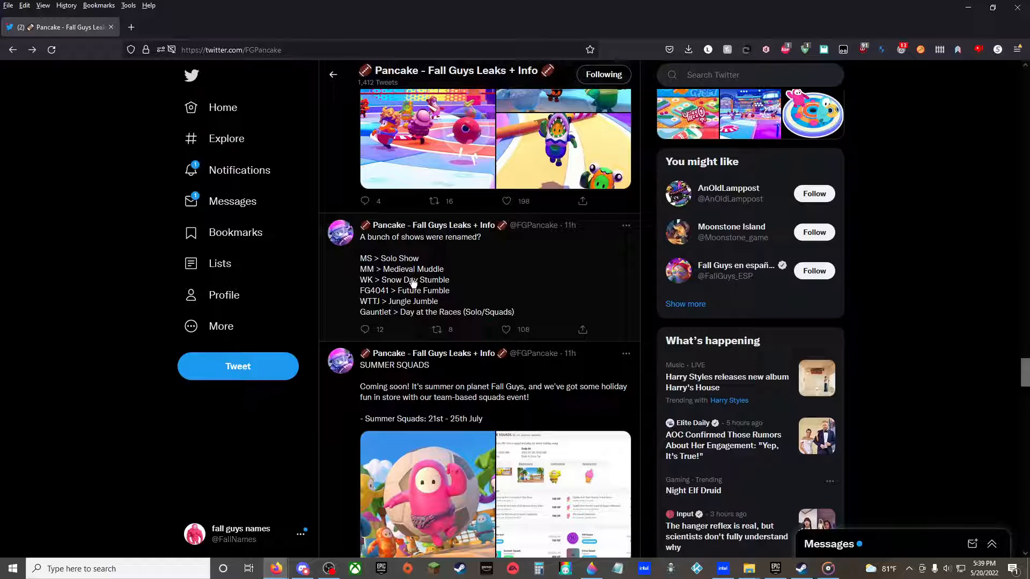
mouse_move(371, 286)
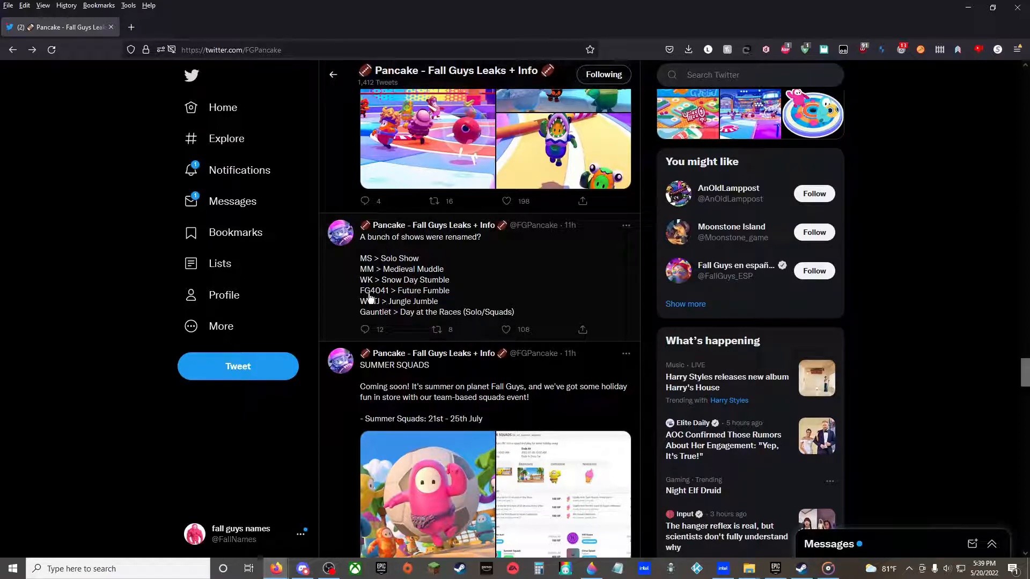
mouse_move(400, 309)
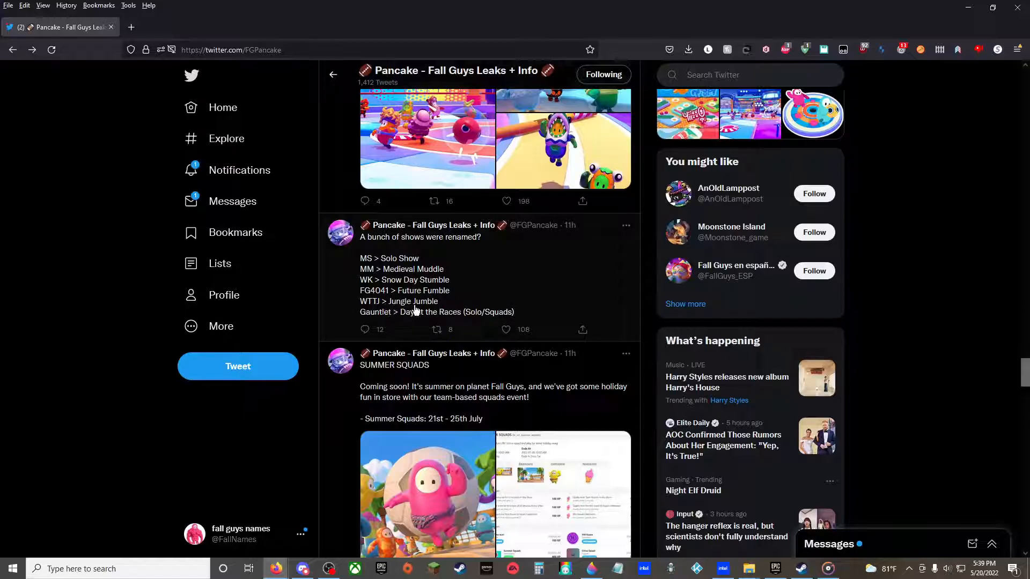
mouse_move(392, 318)
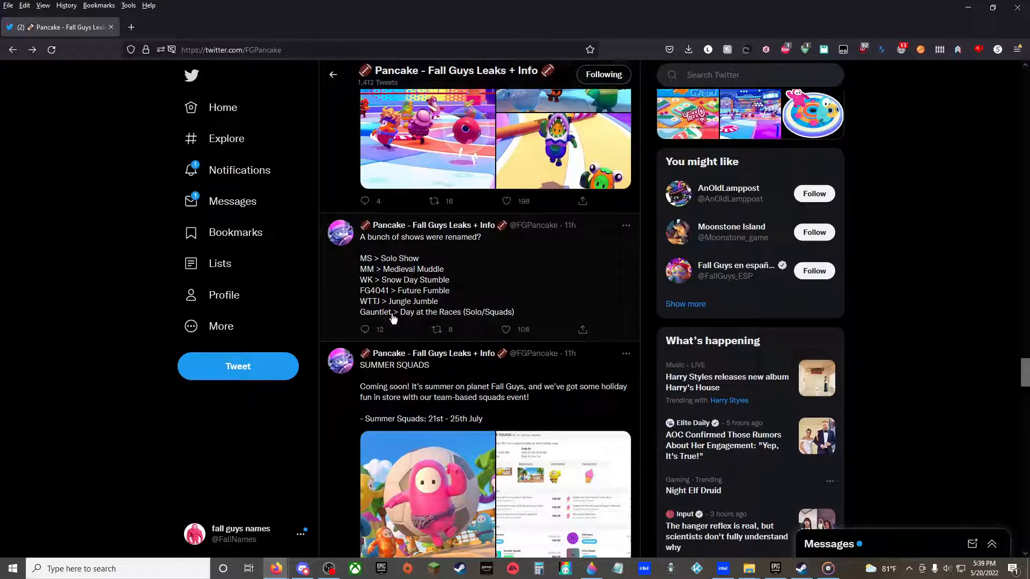
scroll("down", 3)
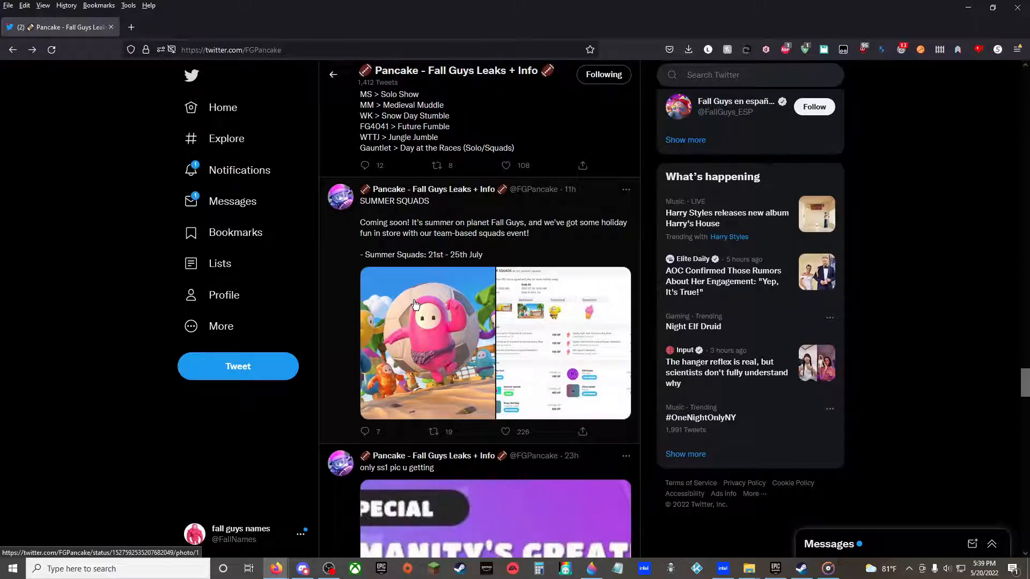
mouse_move(415, 295)
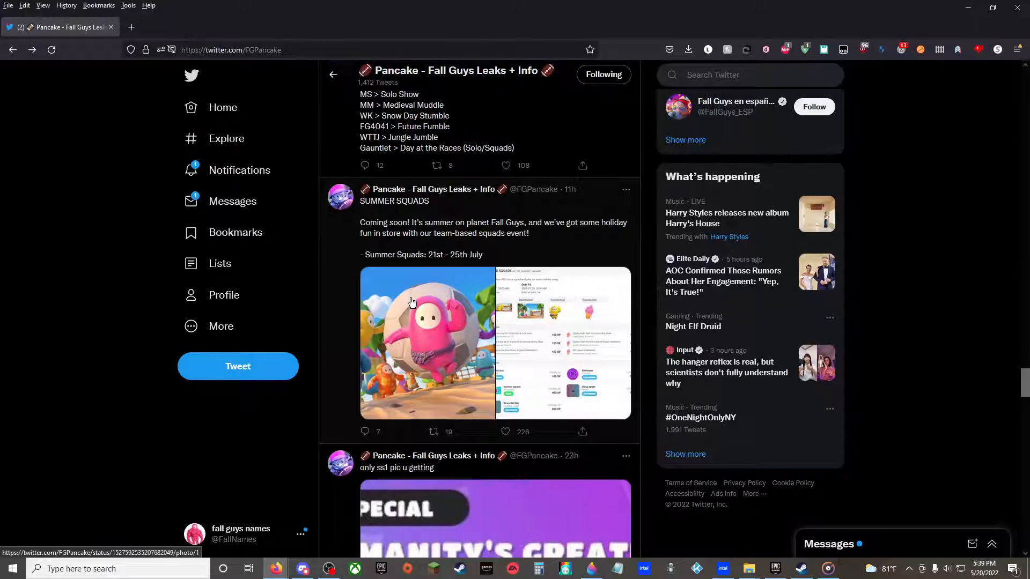
mouse_move(460, 261)
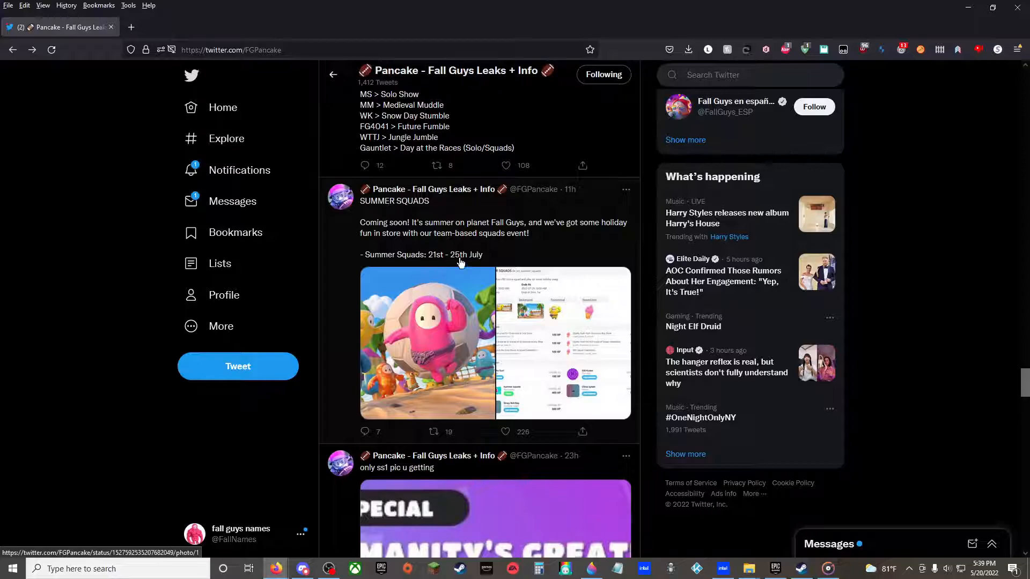
Step: Enlarge the SUMMER SQUADS promo picture showing the 21st–25th July dates
left_click(427, 341)
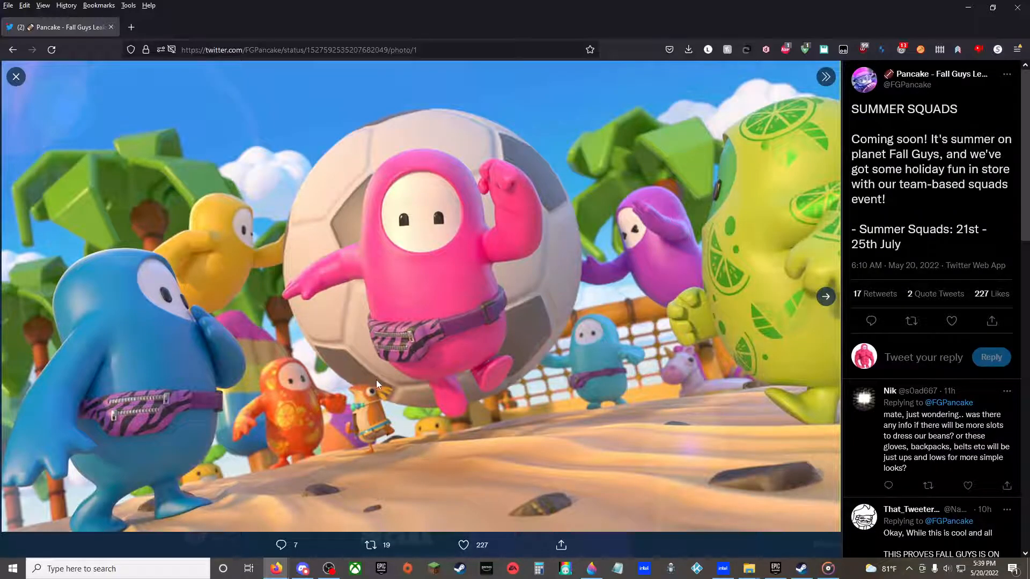
mouse_move(358, 393)
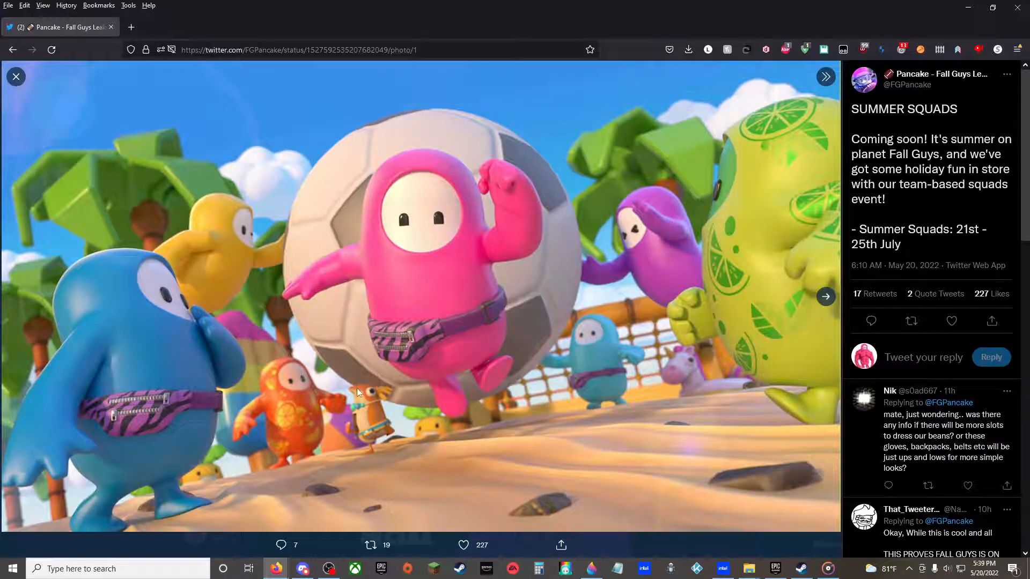
mouse_move(634, 240)
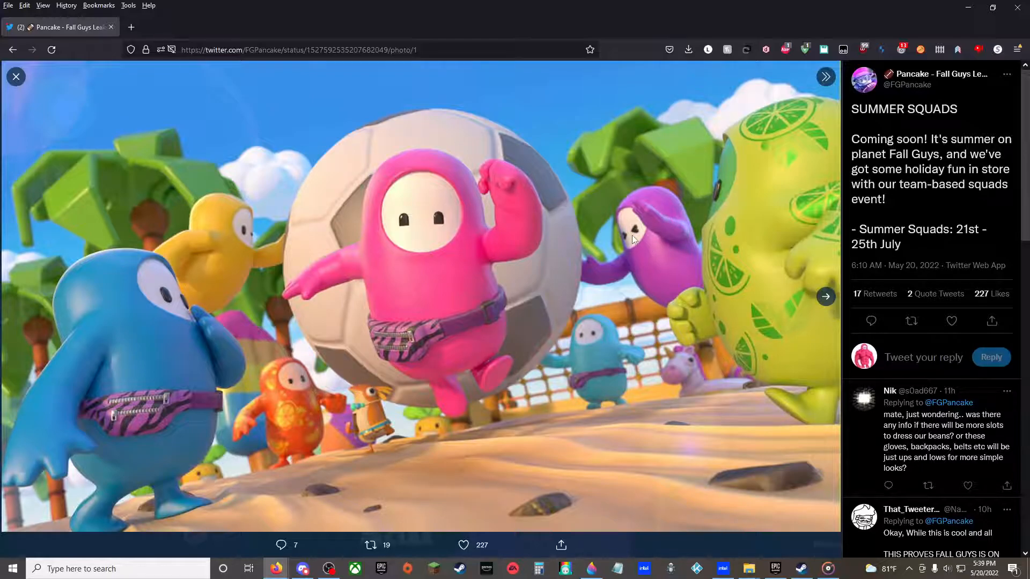
mouse_move(821, 290)
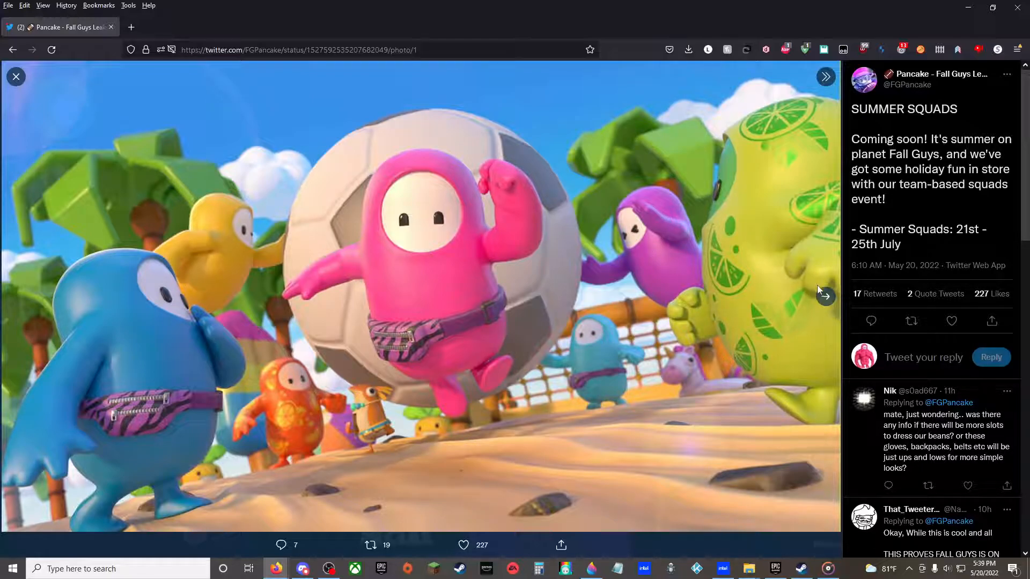
left_click(825, 76)
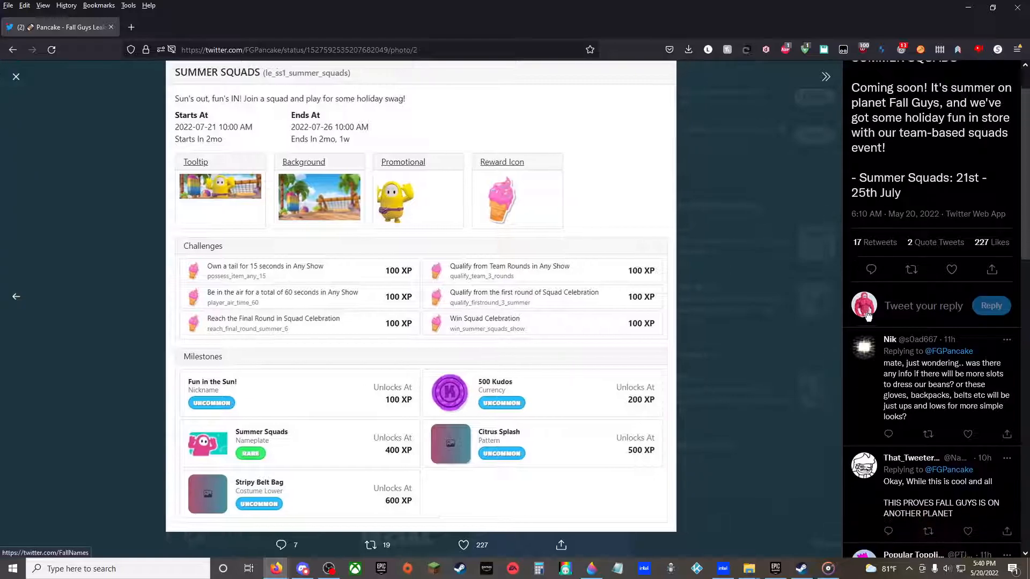
scroll("up", 3)
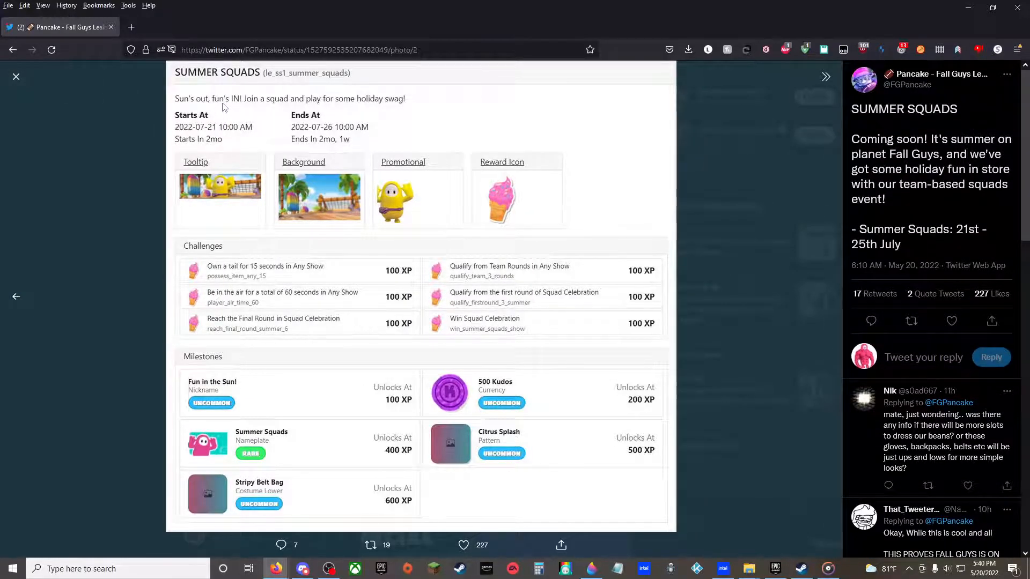
mouse_move(394, 107)
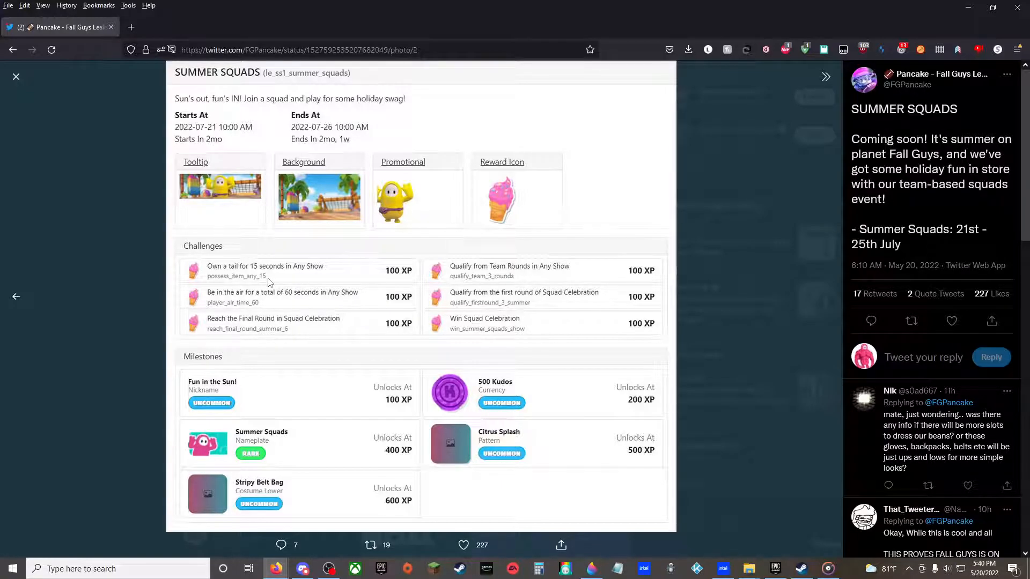
mouse_move(322, 271)
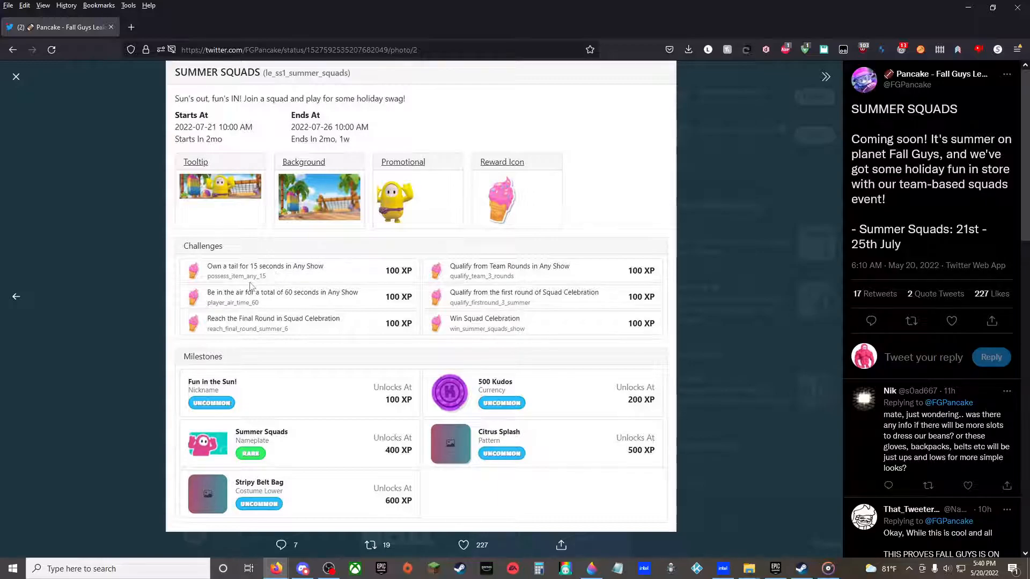
mouse_move(220, 304)
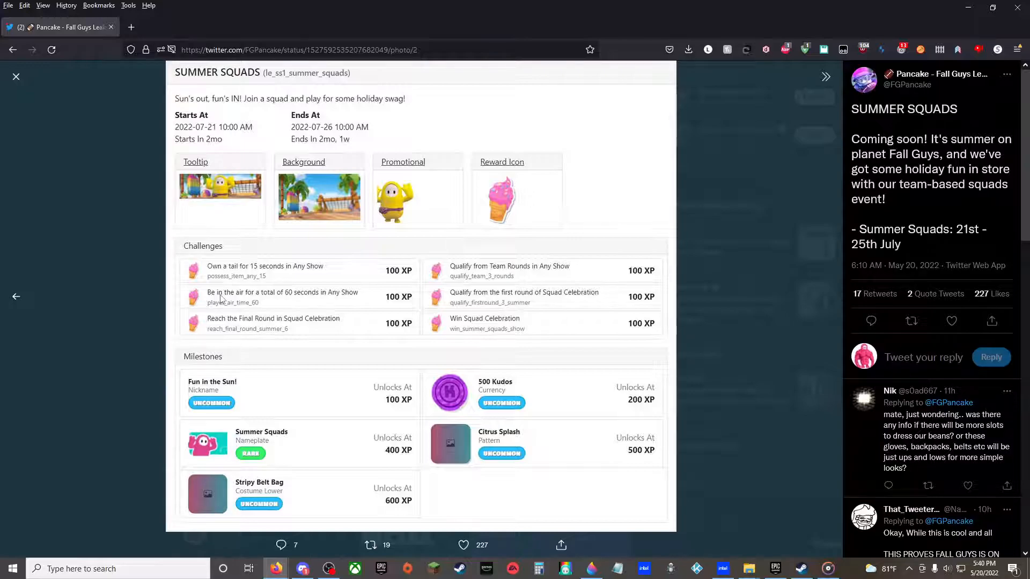
mouse_move(310, 378)
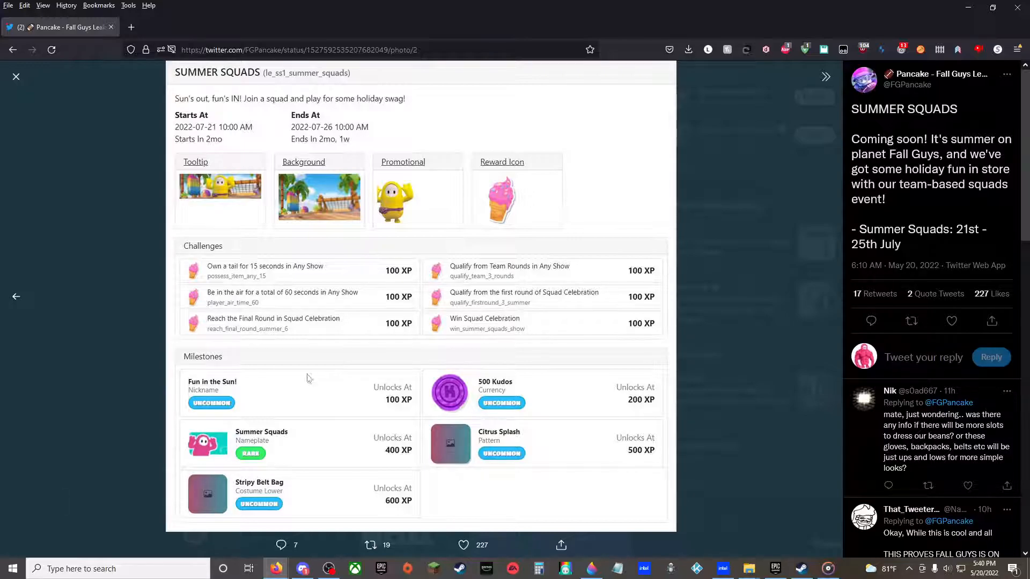
mouse_move(152, 305)
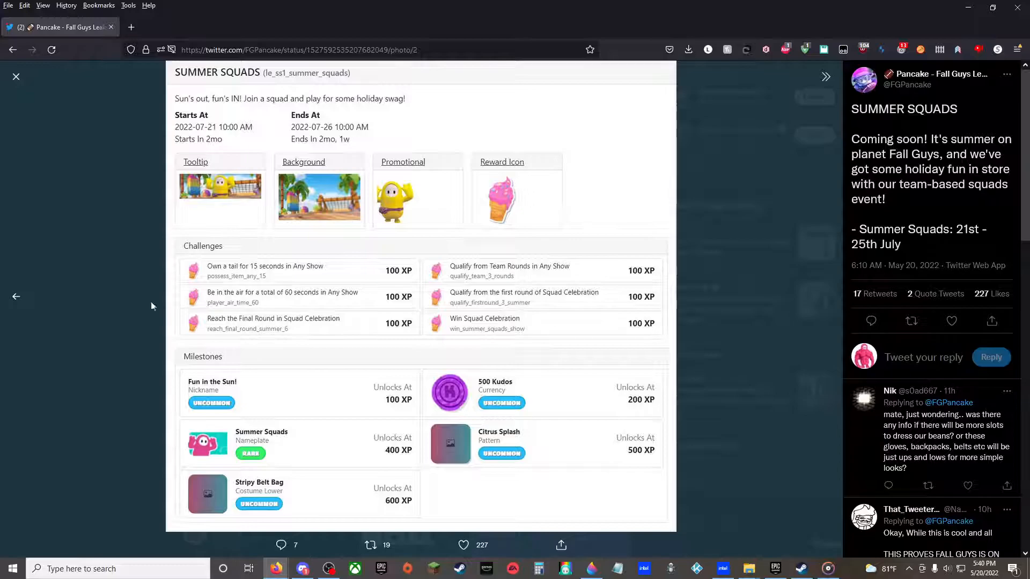
mouse_move(440, 304)
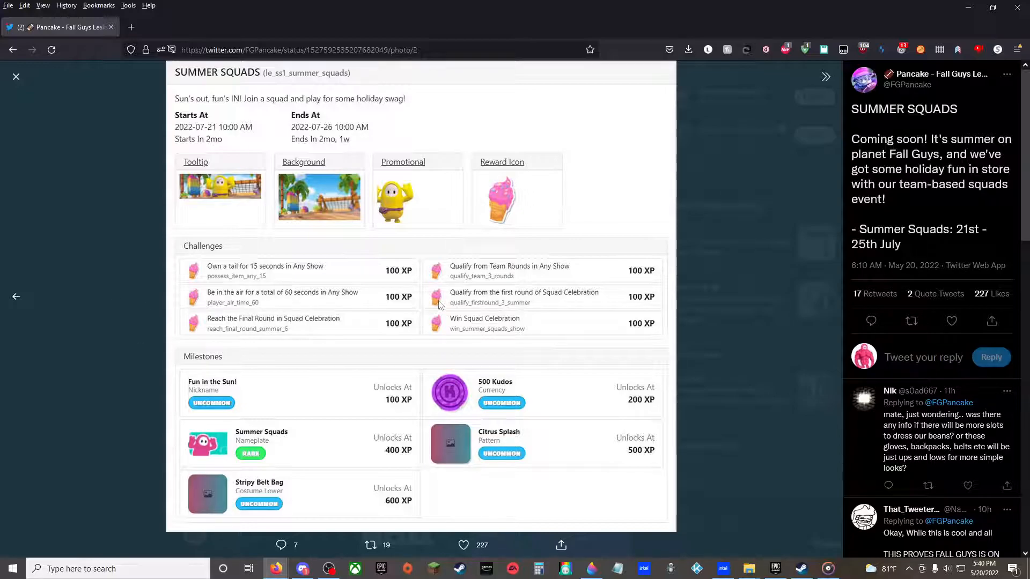
mouse_move(450, 279)
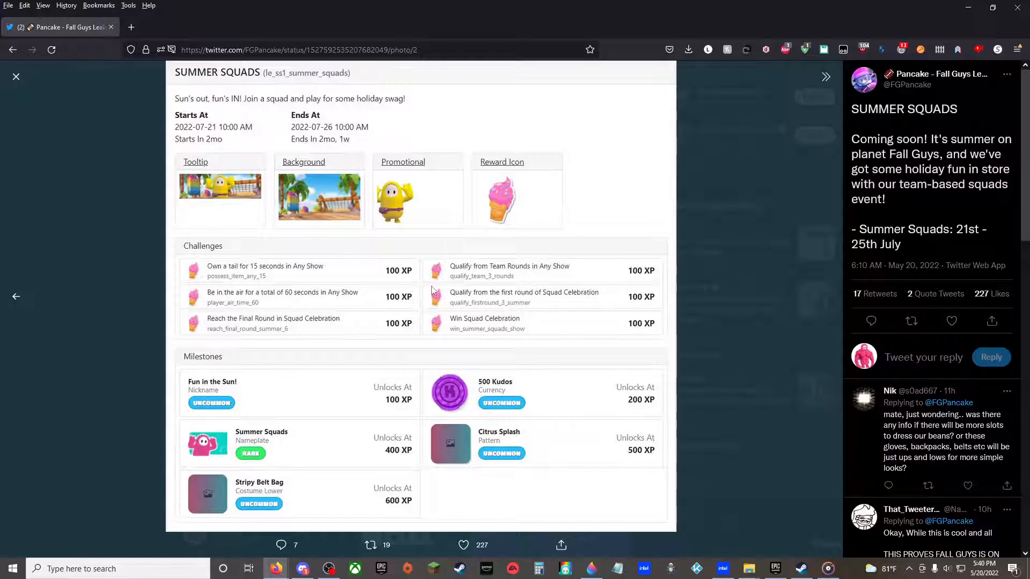
mouse_move(495, 299)
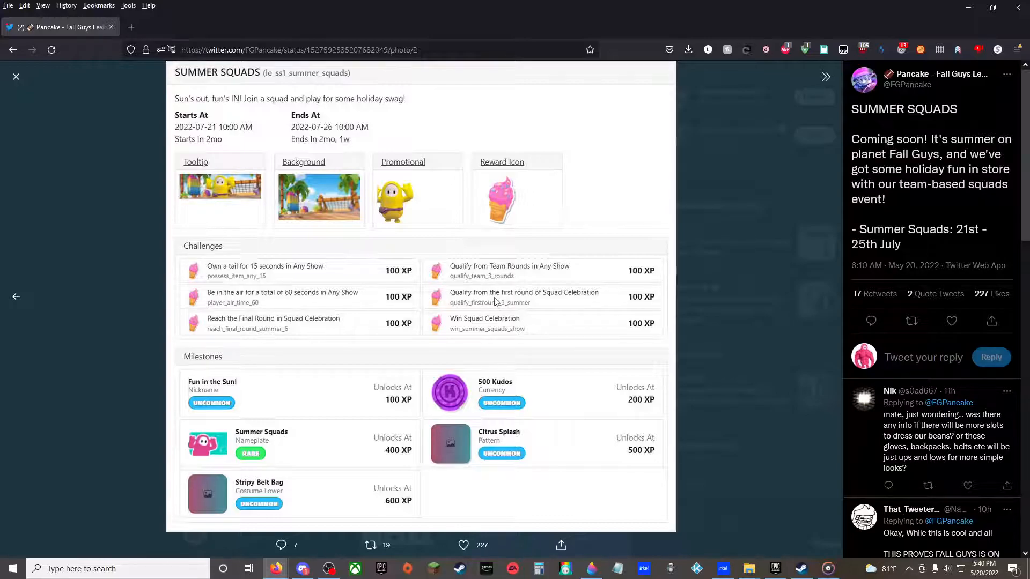
mouse_move(489, 328)
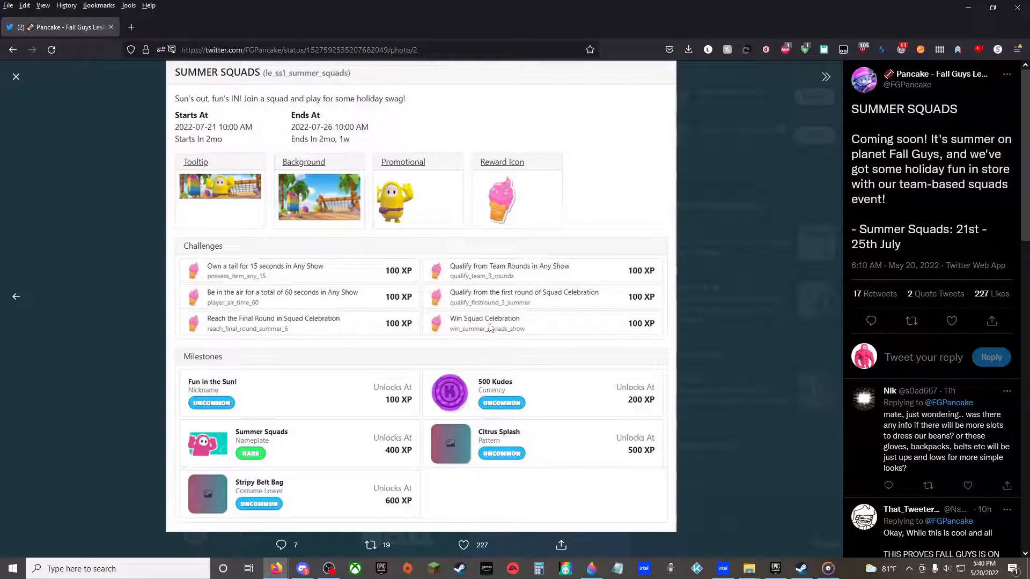
mouse_move(378, 424)
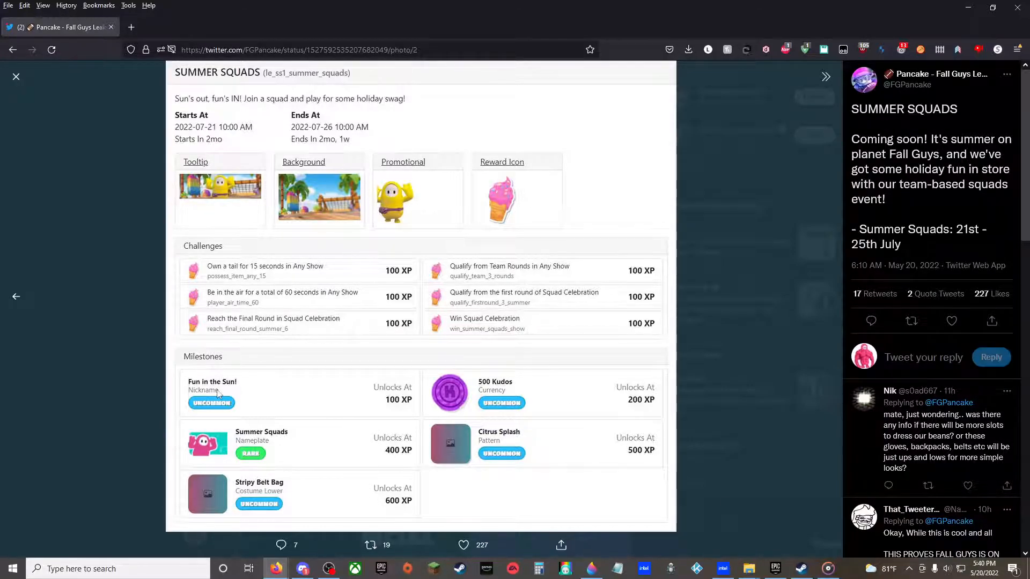
mouse_move(519, 279)
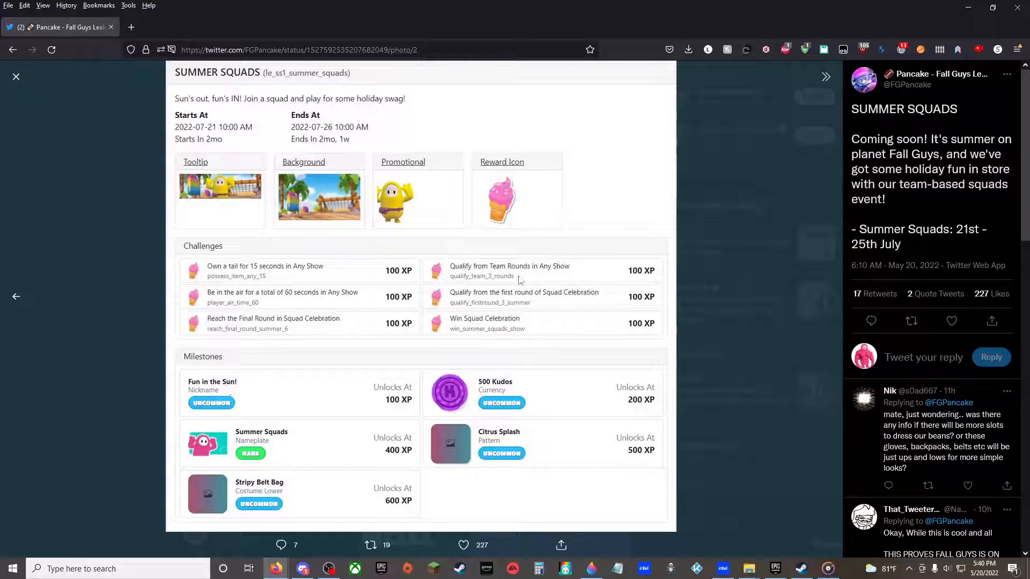
mouse_move(583, 407)
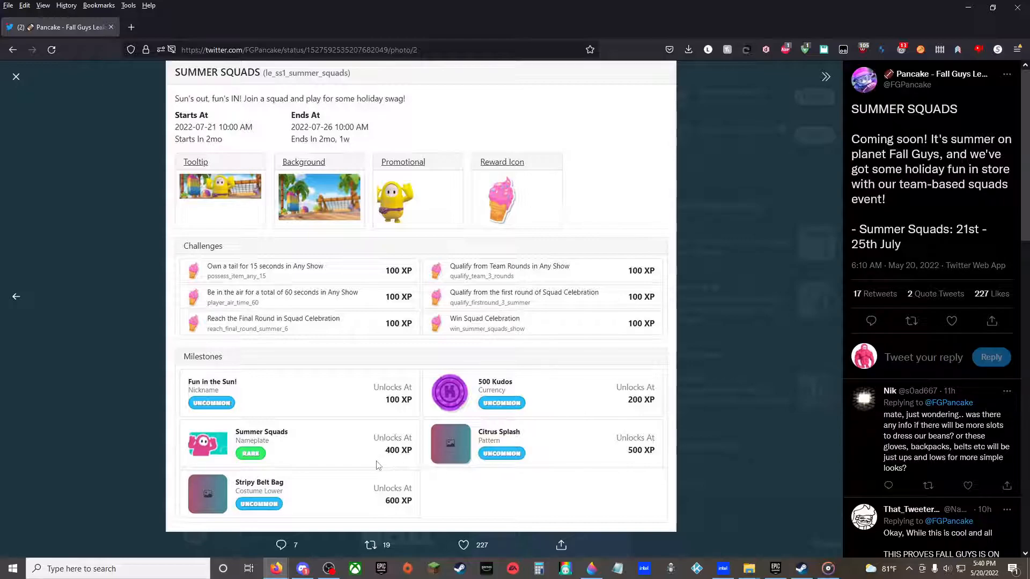
mouse_move(370, 459)
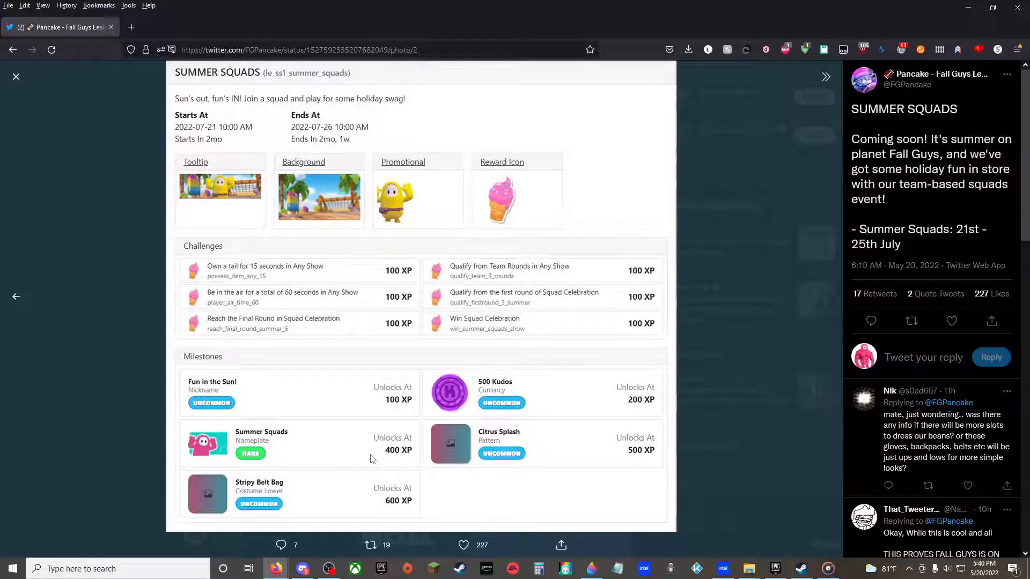
mouse_move(492, 440)
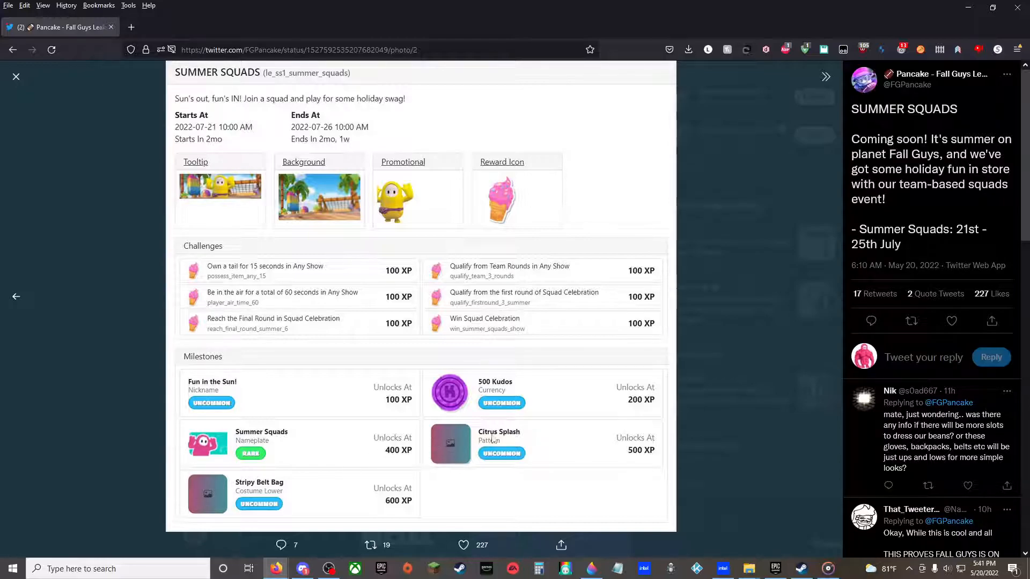
mouse_move(354, 477)
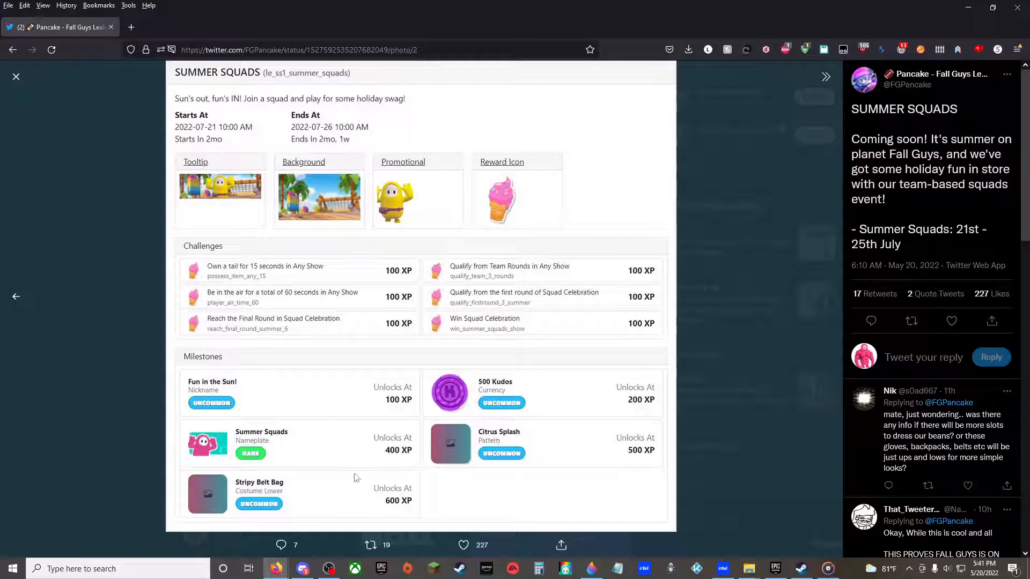
mouse_move(8, 310)
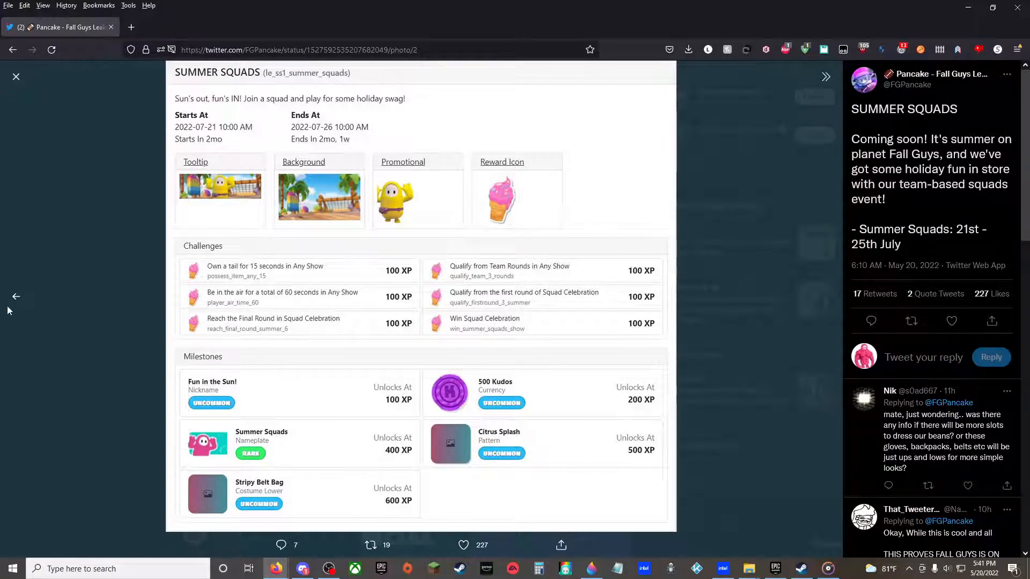
Step: View the other Summer Squads image and the HUMANITY'S GREATEST WEAPON image, closing each
left_click(15, 296)
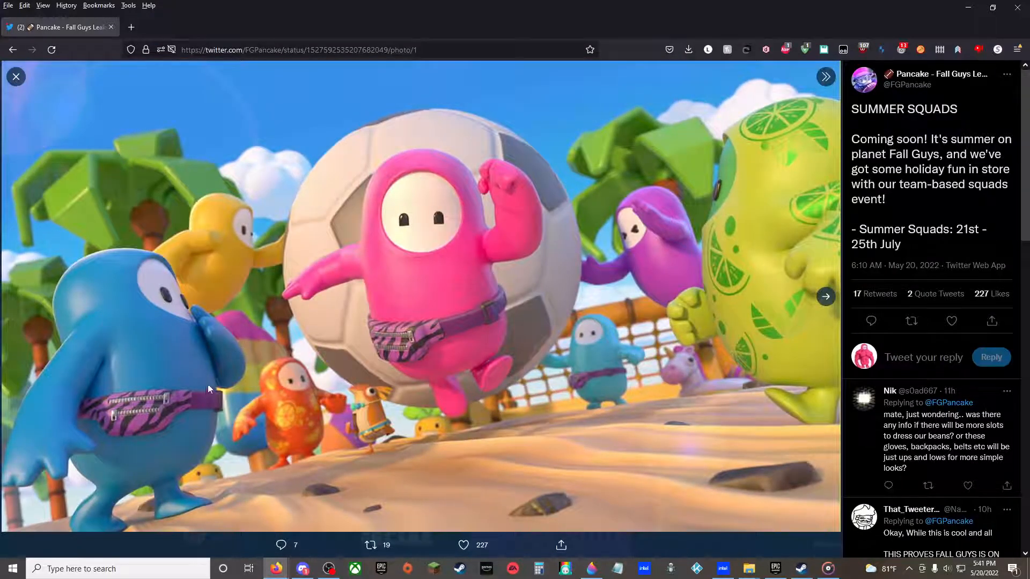
mouse_move(138, 440)
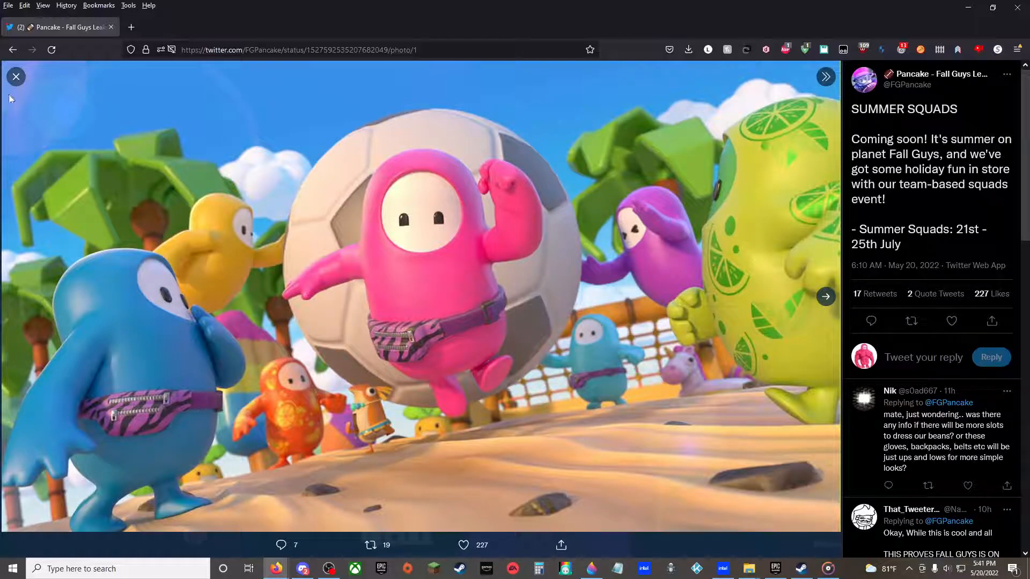
left_click(16, 77)
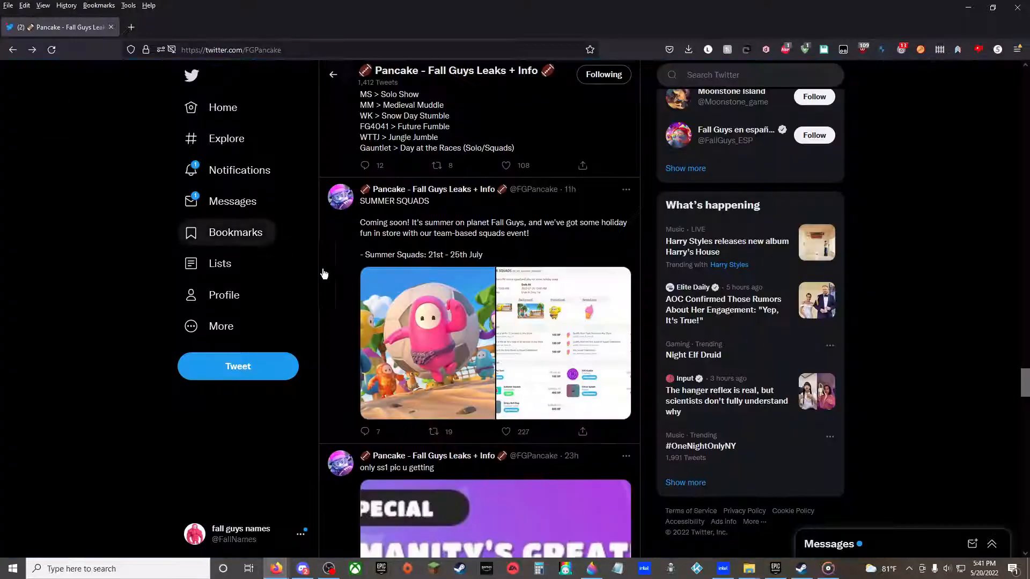
scroll("down", 3)
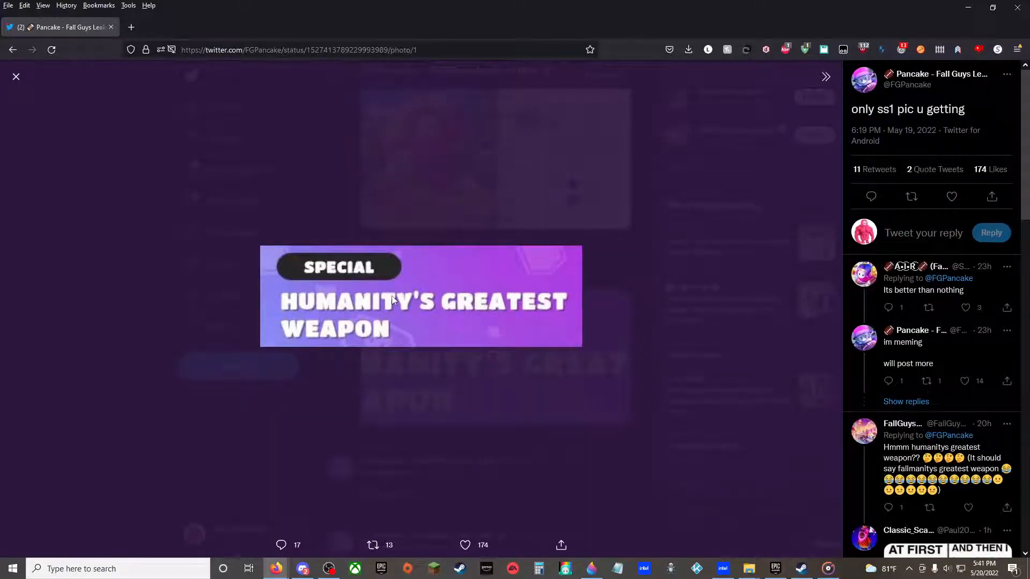
left_click(16, 76)
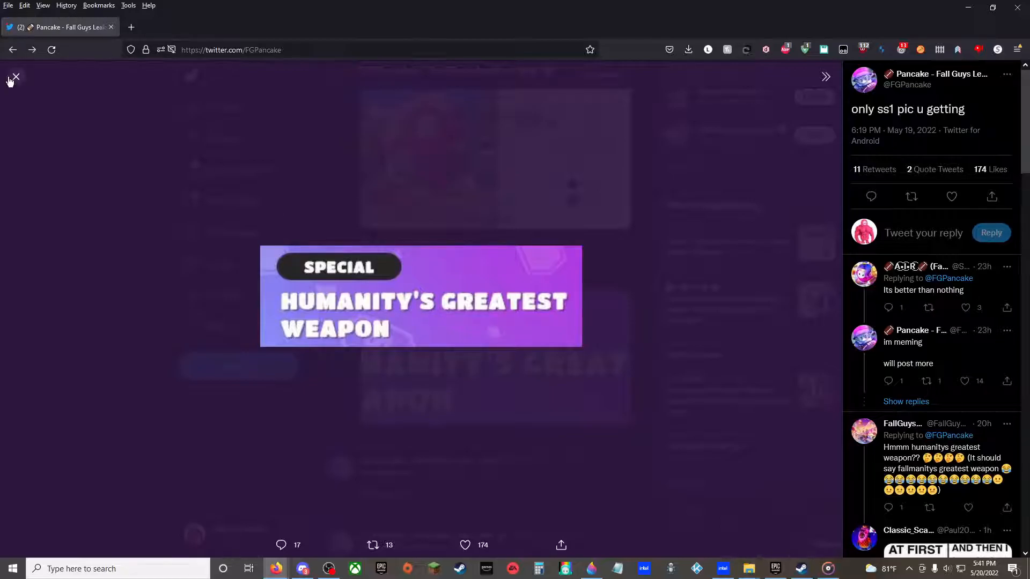
left_click(14, 77)
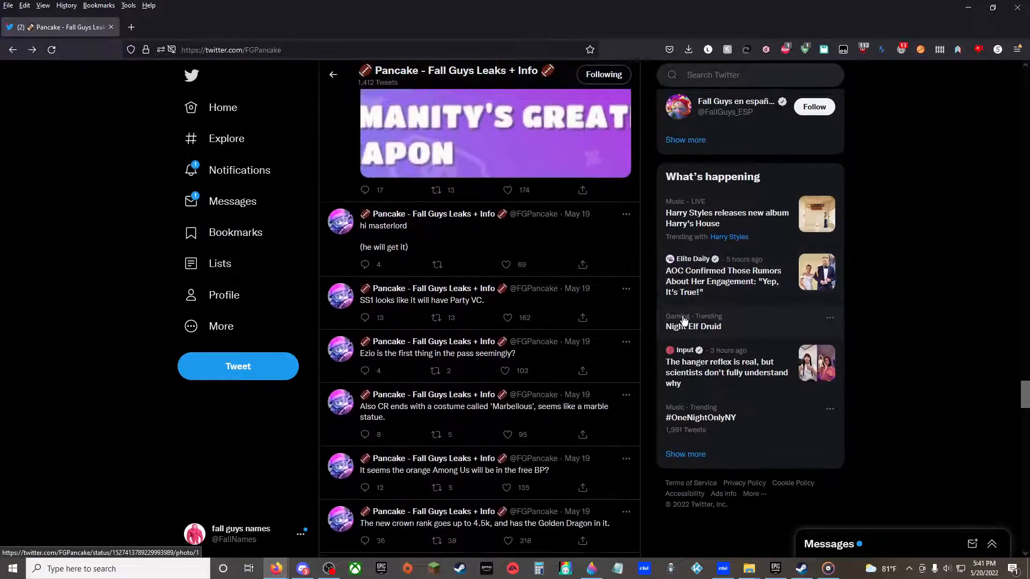
Step: Enlarge the Guestravaganza 2 featured-items list (May 27th–June 18th, Kudos prices)
scroll("down", 3)
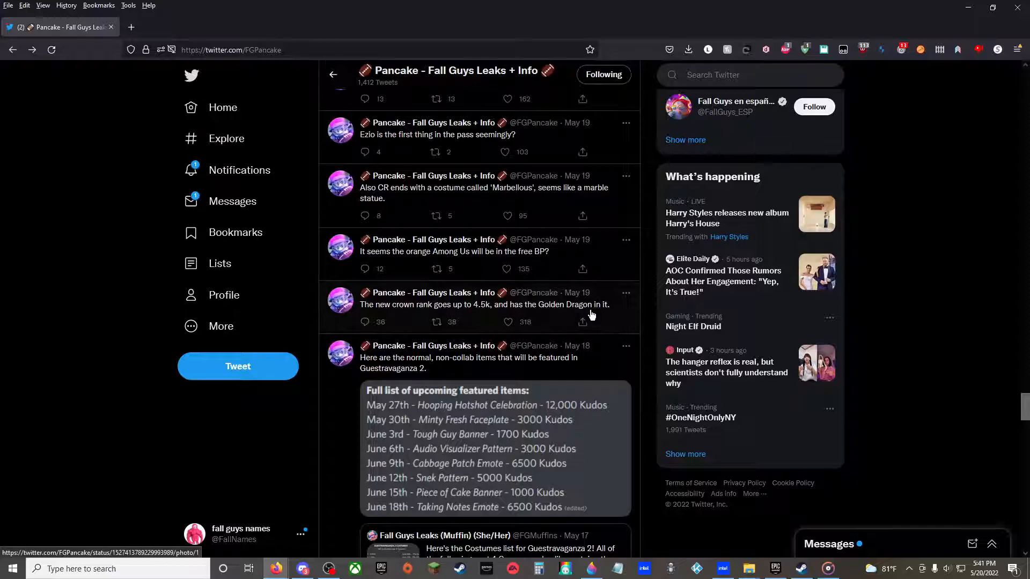
scroll("down", 3)
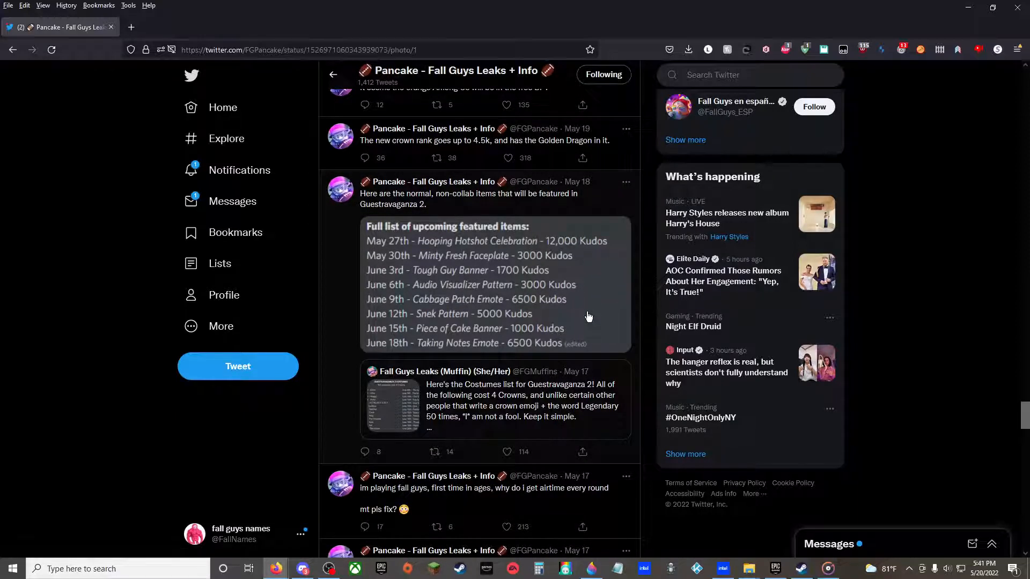
left_click(496, 285)
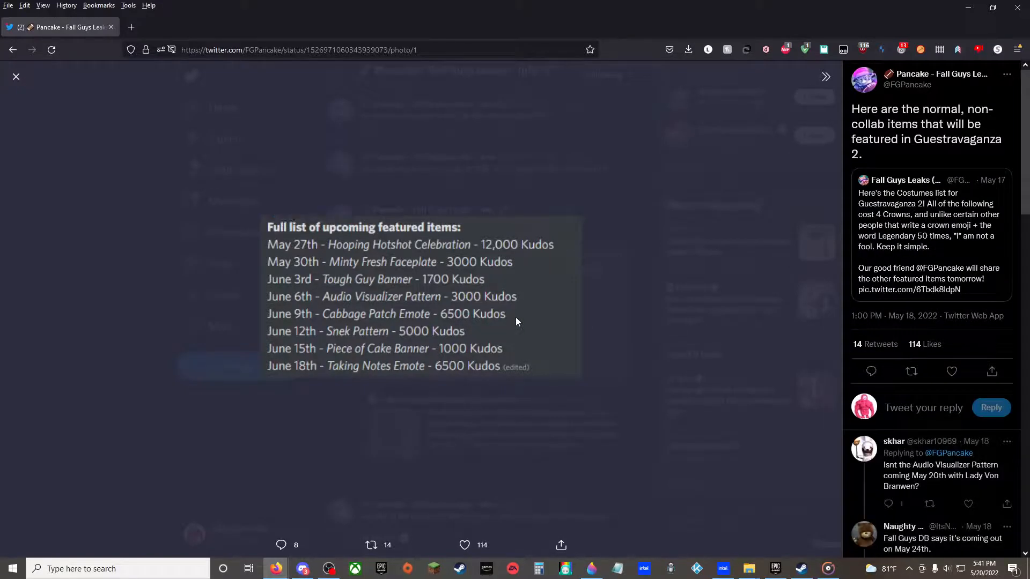
mouse_move(514, 317)
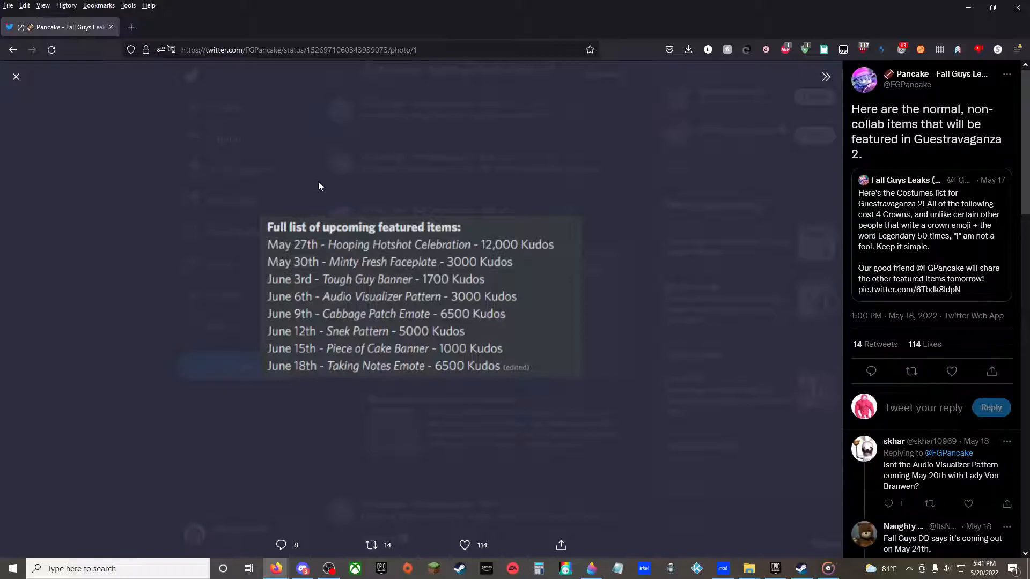
mouse_move(369, 255)
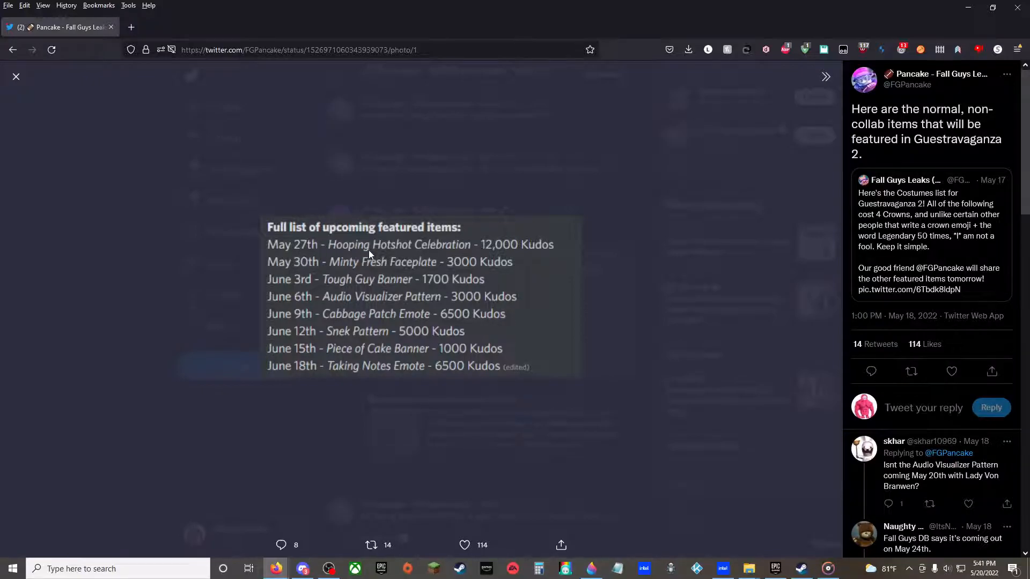
mouse_move(470, 250)
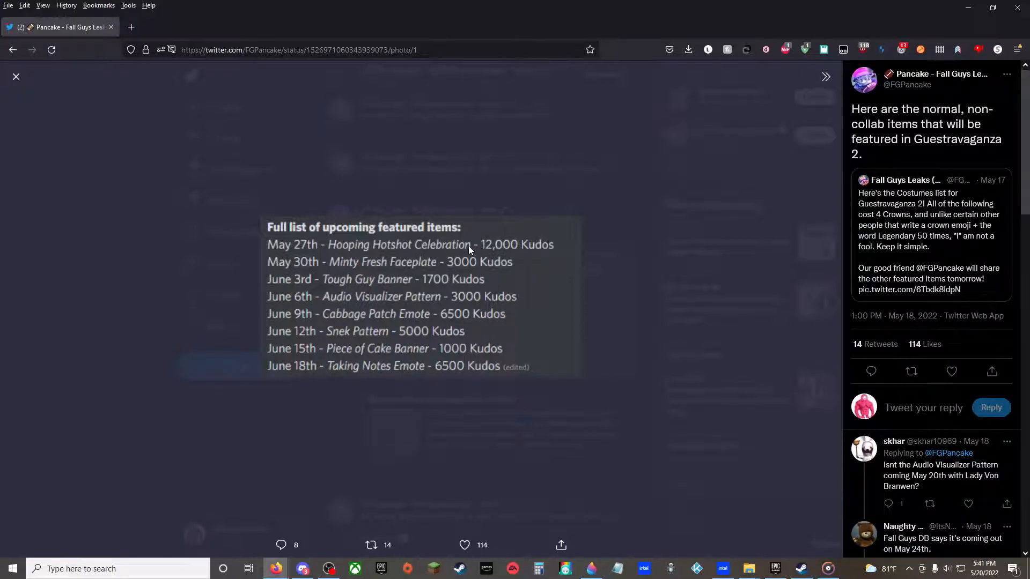
mouse_move(424, 260)
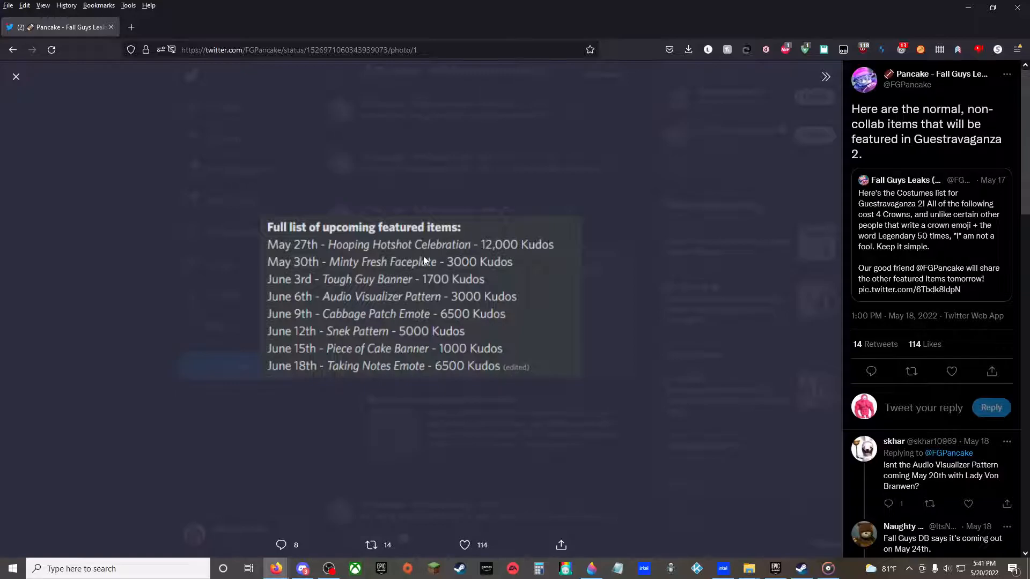
mouse_move(358, 128)
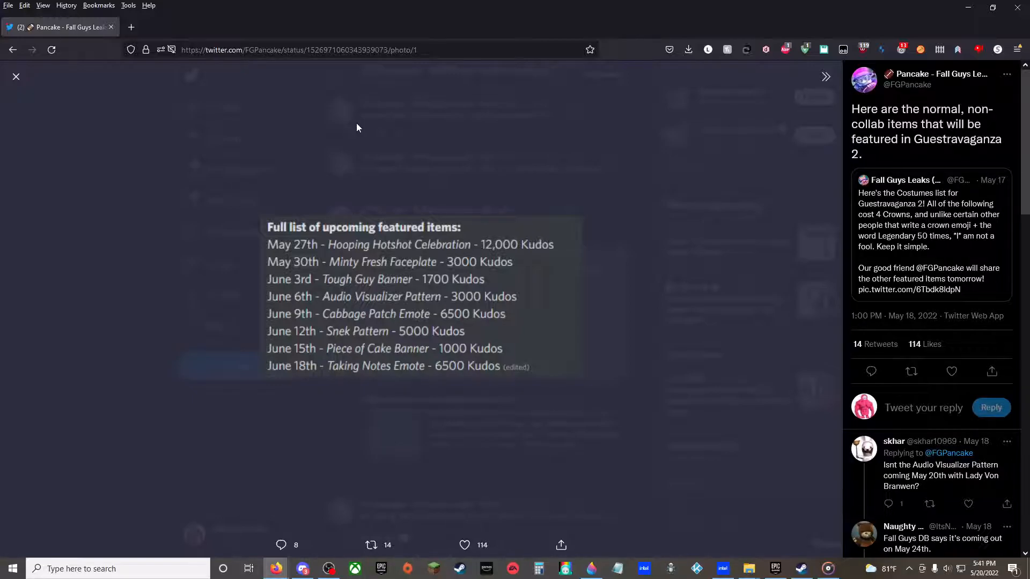
mouse_move(359, 106)
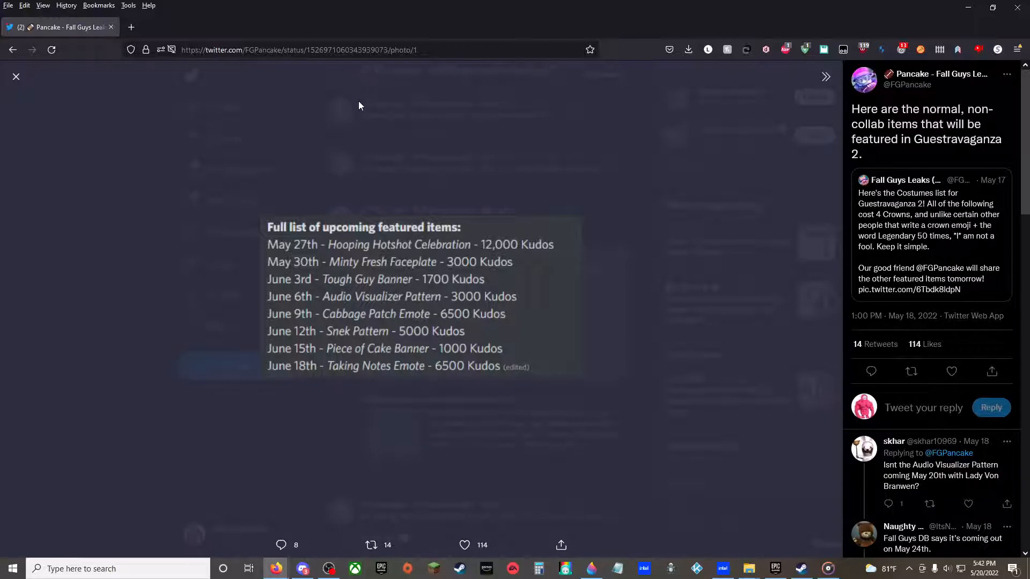
mouse_move(386, 289)
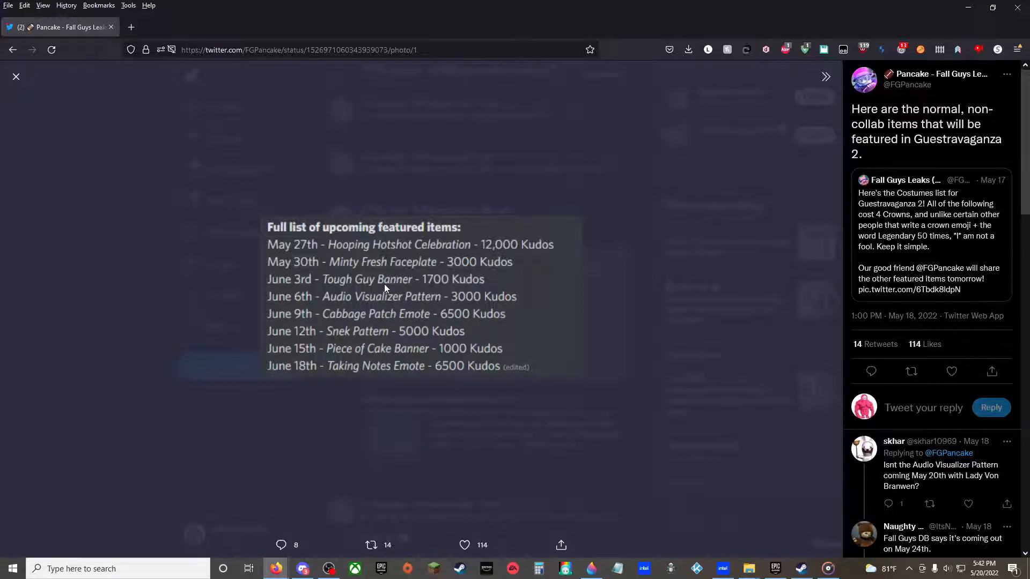
mouse_move(266, 327)
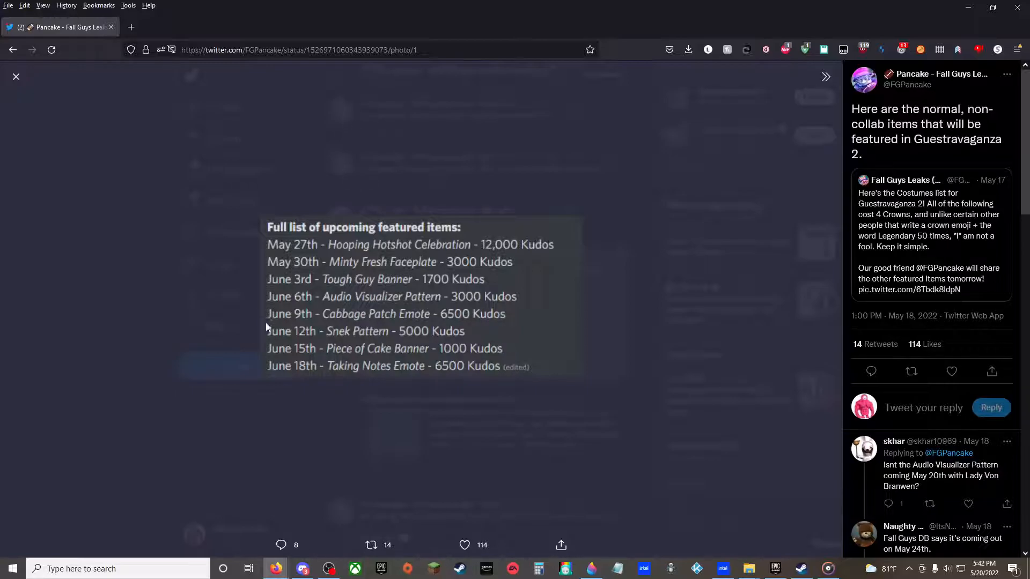
mouse_move(341, 336)
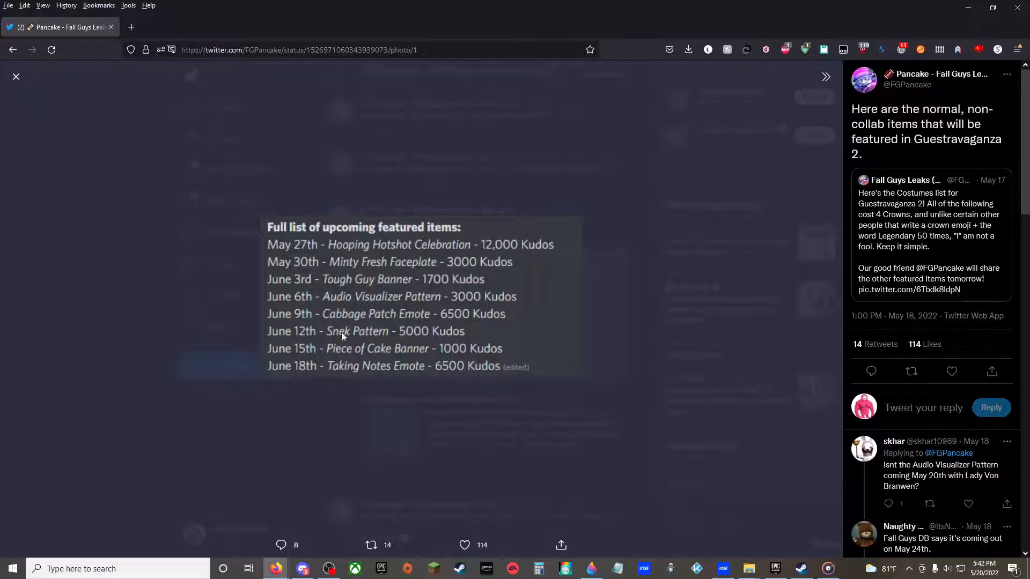
mouse_move(318, 357)
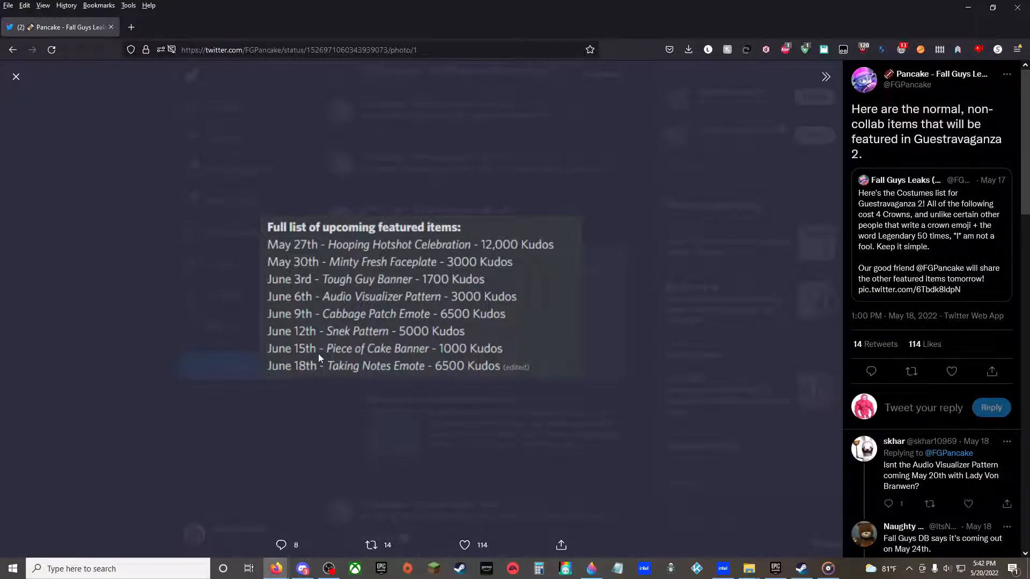
mouse_move(390, 354)
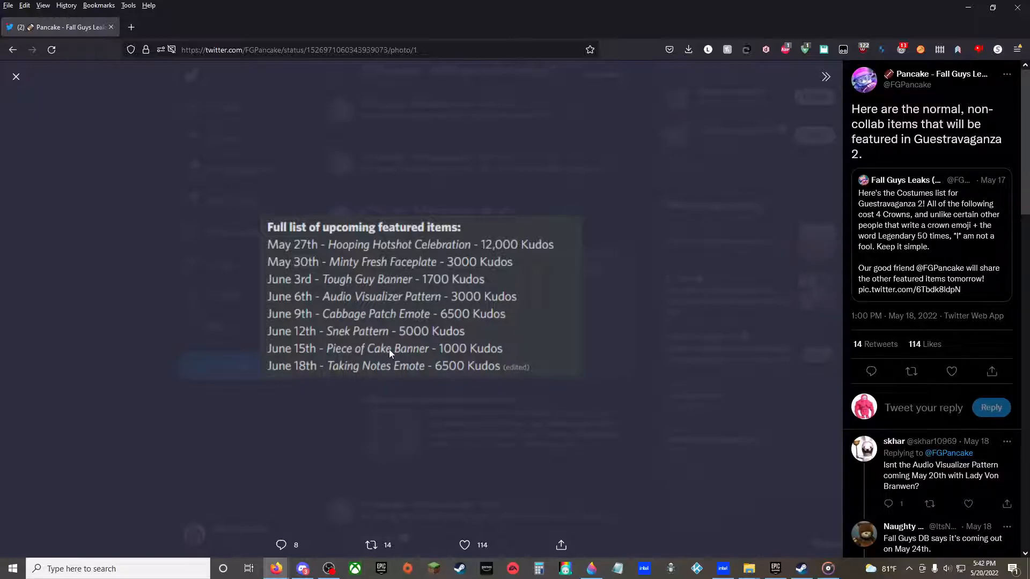
mouse_move(302, 376)
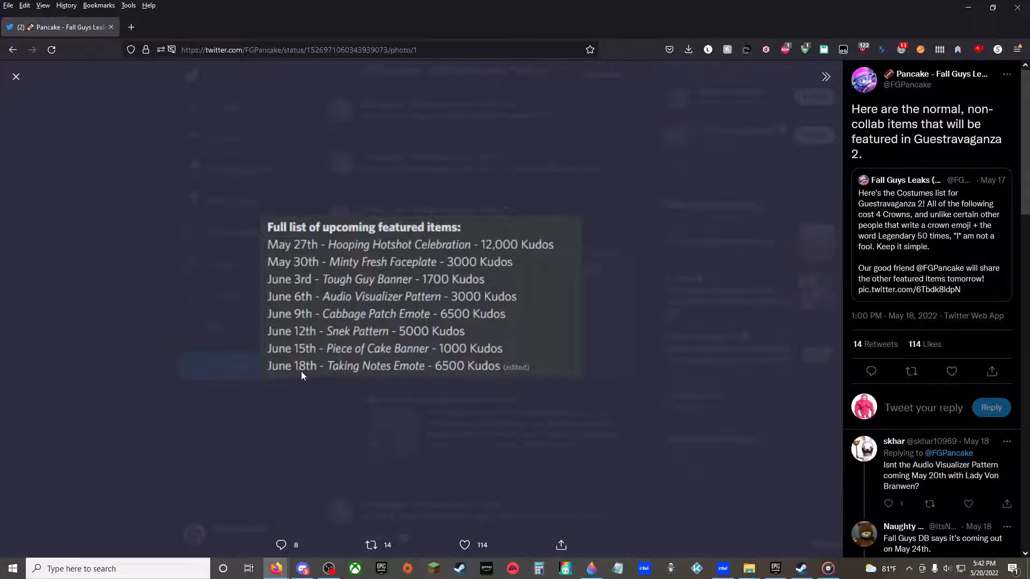
mouse_move(340, 371)
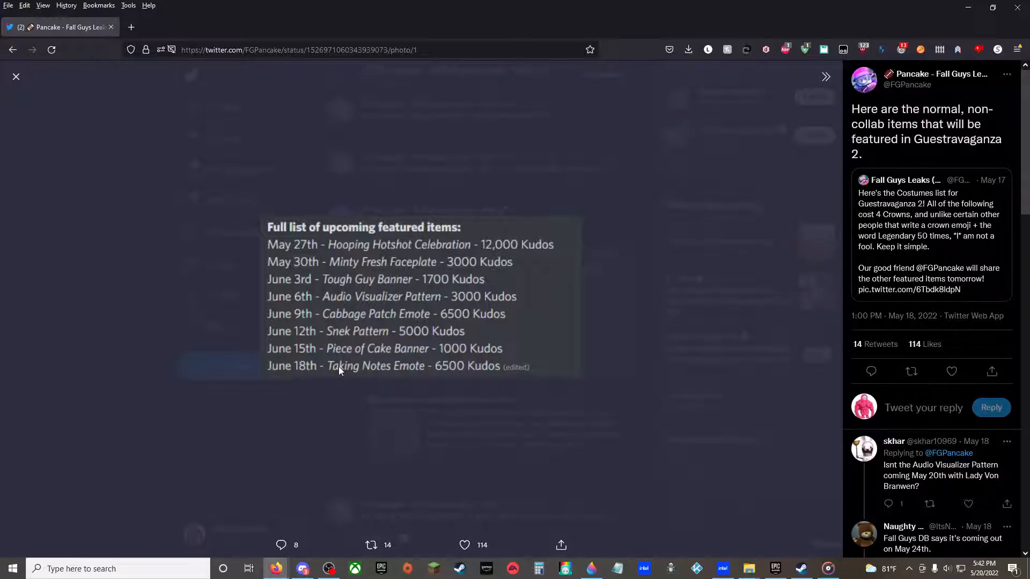
mouse_move(15, 76)
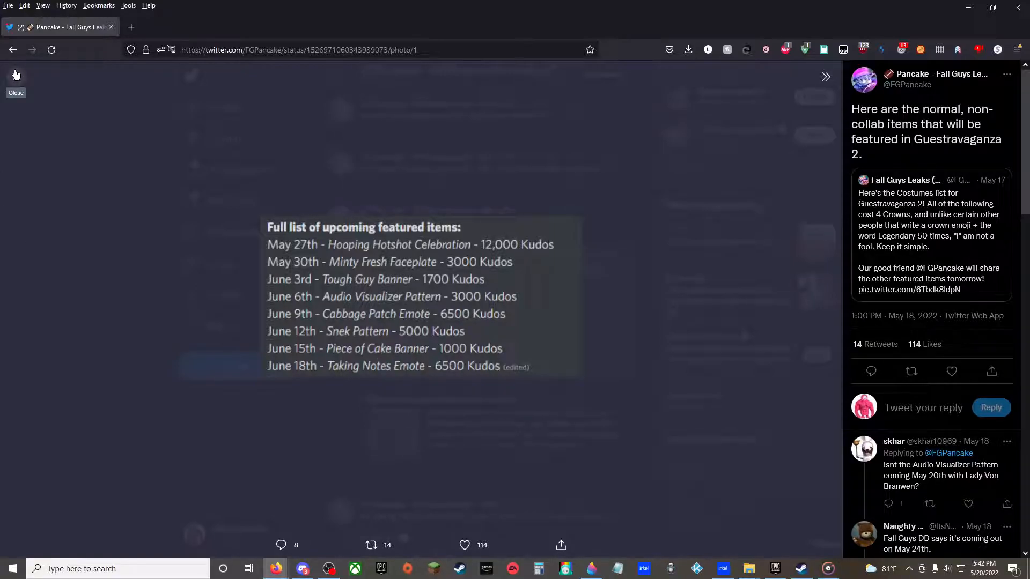
Step: Close the featured-items image and scroll to the retweeted Remaining Season 6 Shows tweet
left_click(15, 86)
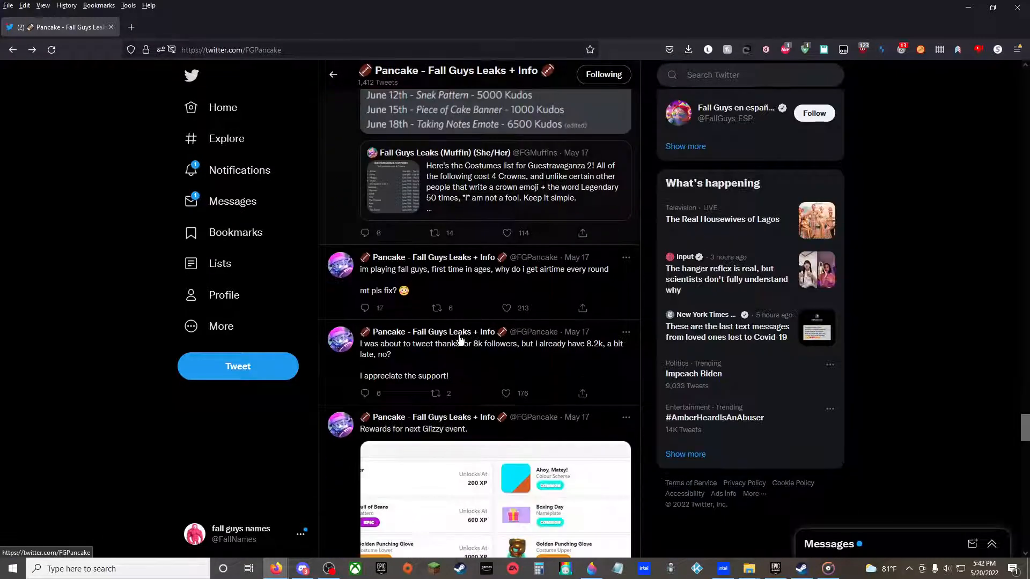
scroll("down", 3)
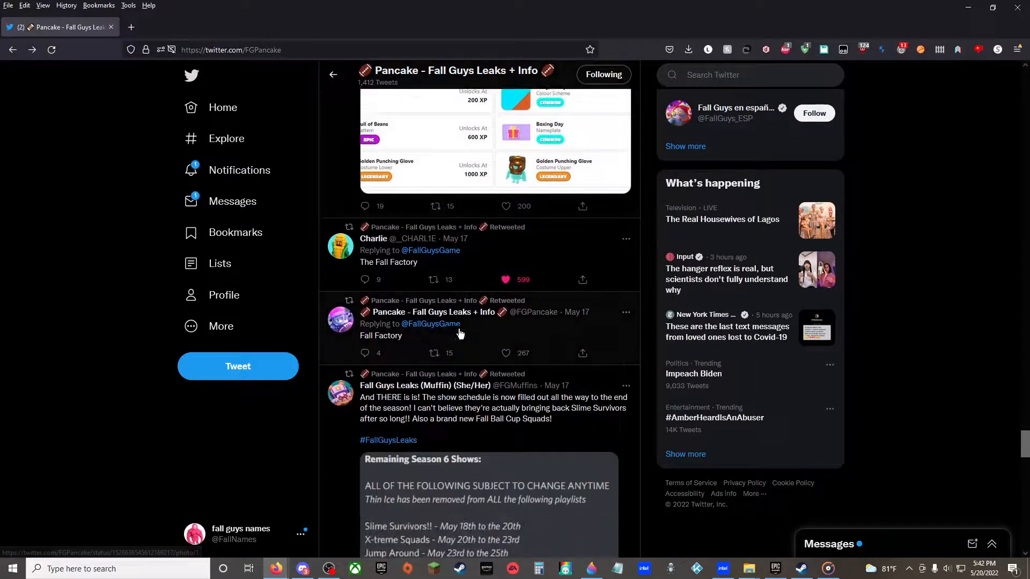
scroll("down", 3)
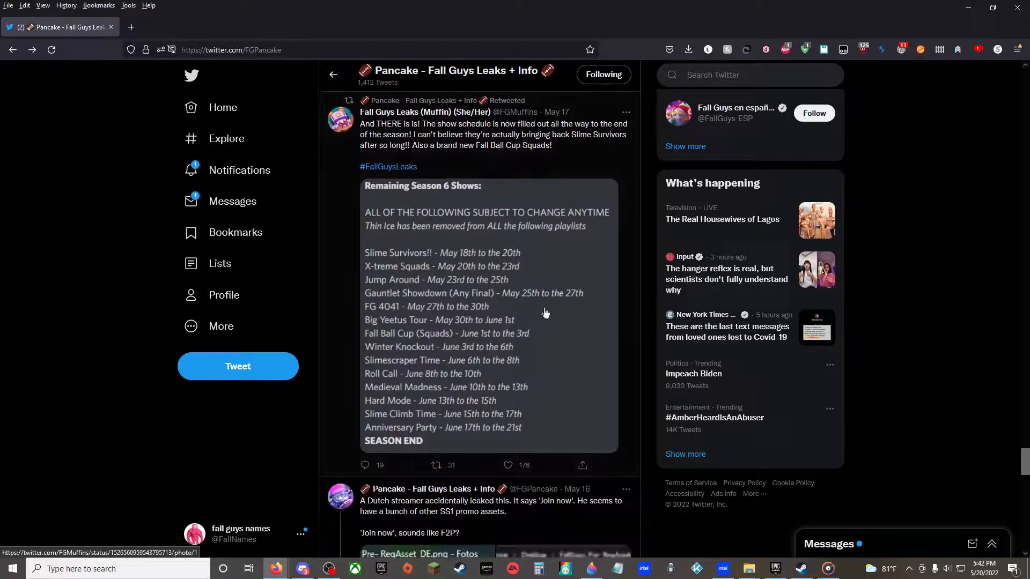
Step: View the Remaining Season 6 Shows schedule image full size, then close it
left_click(486, 315)
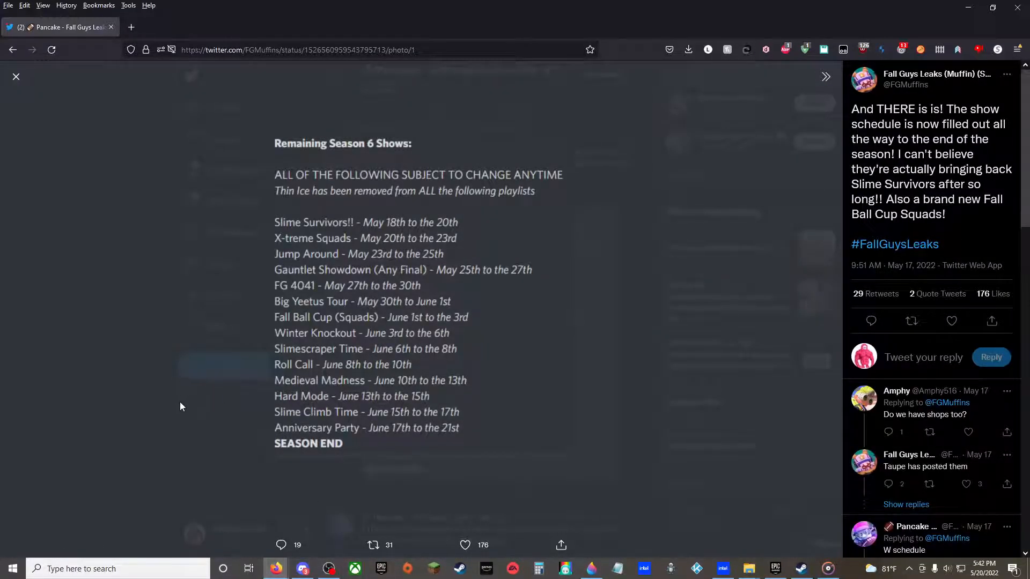
mouse_move(181, 349)
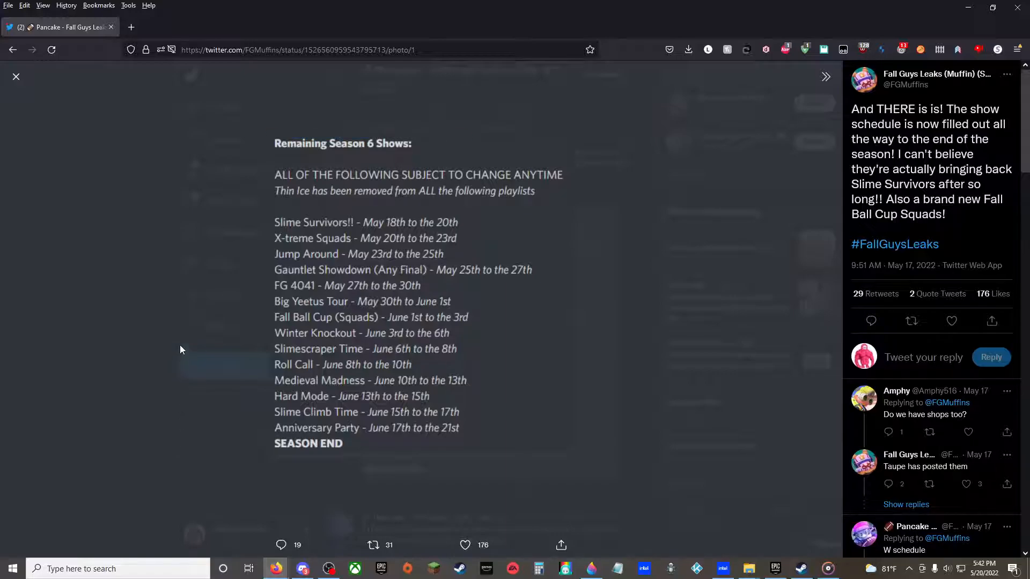
mouse_move(339, 249)
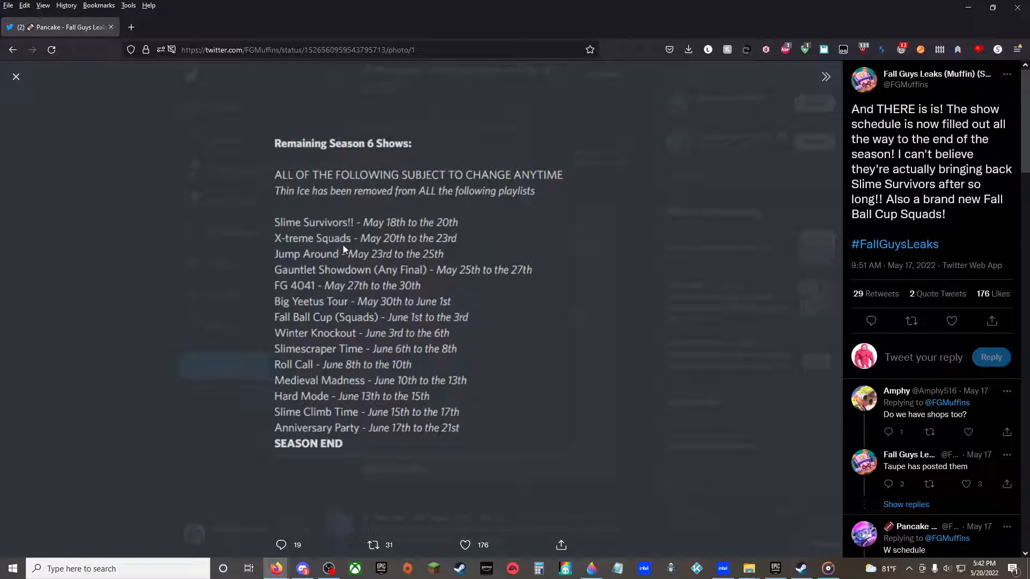
mouse_move(395, 251)
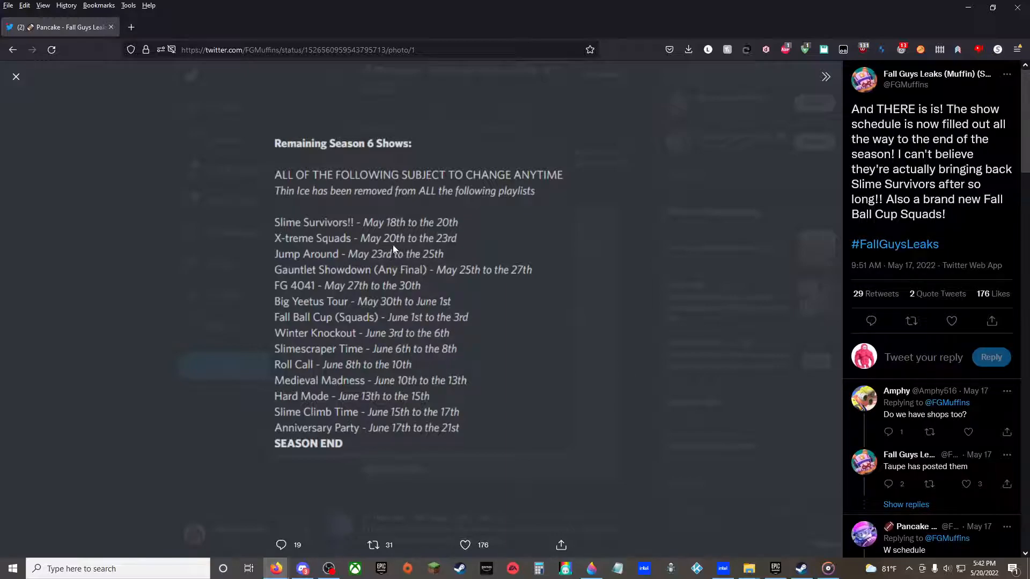
mouse_move(355, 263)
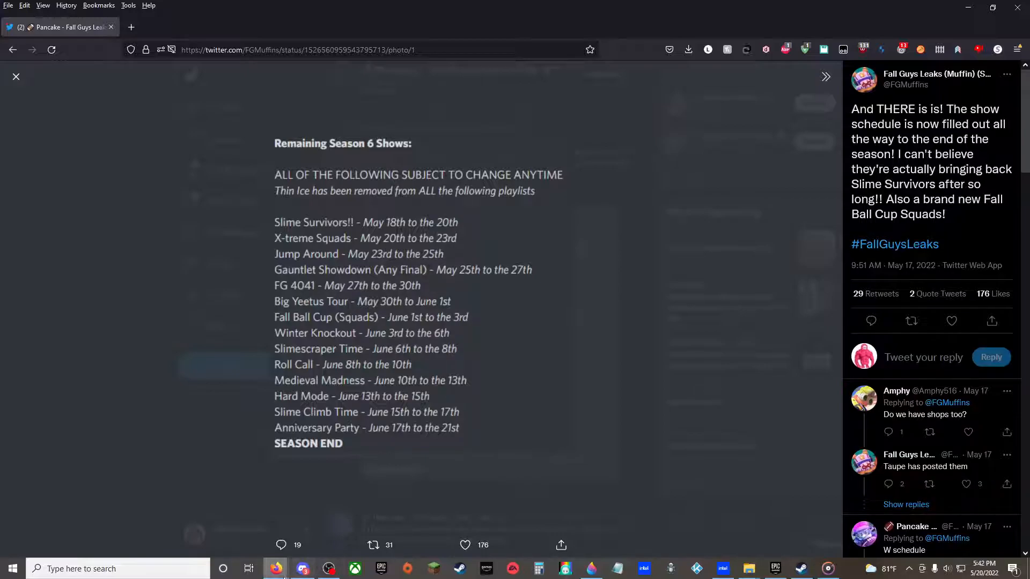
left_click(15, 76)
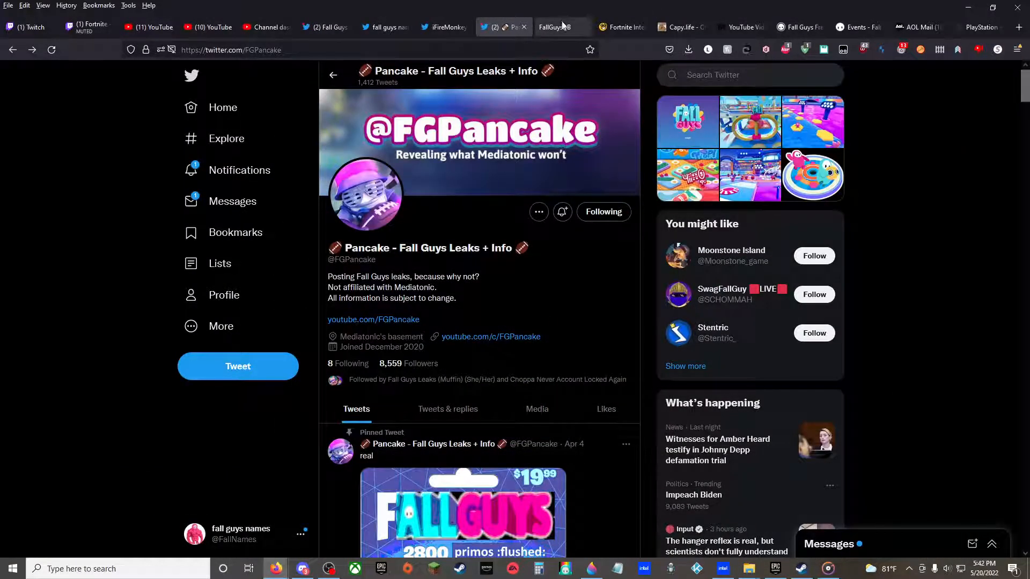
Step: Switch to the FallGuysDB Active & Upcoming Shows page
left_click(553, 27)
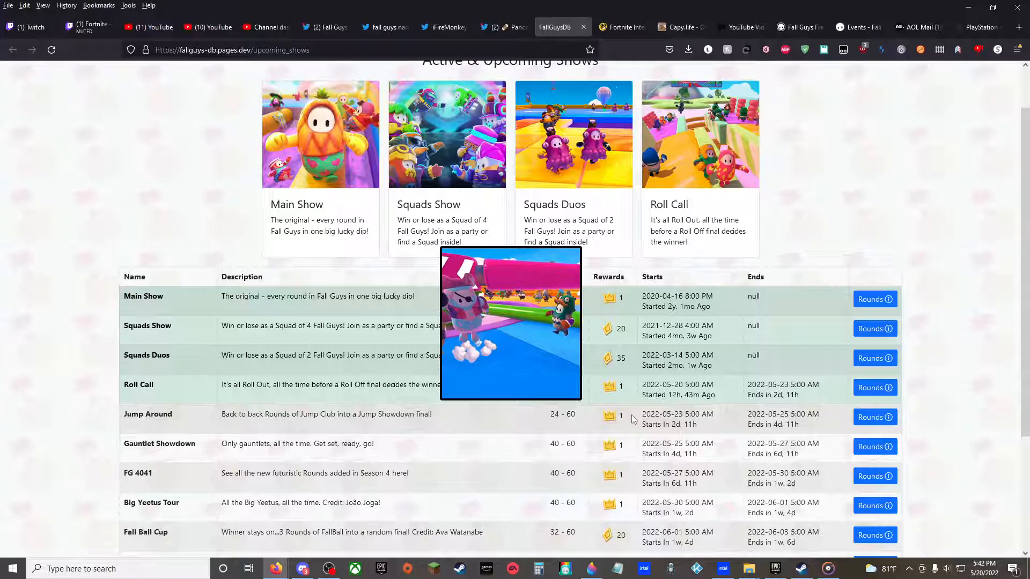
mouse_move(275, 568)
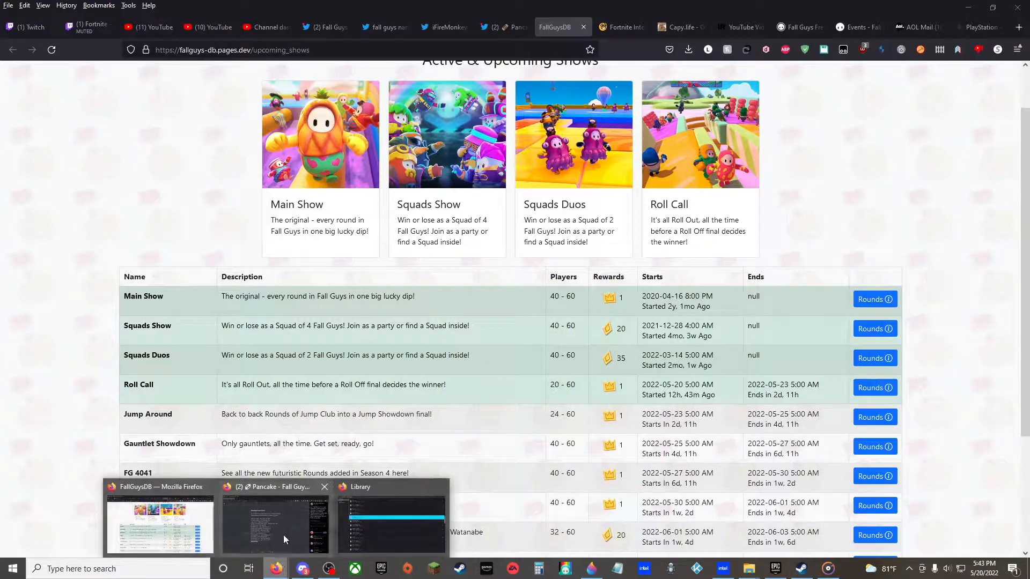
Step: Compare the Twitter Season 6 schedule with the FallGuysDB table, ending on the Twitter schedule
left_click(275, 518)
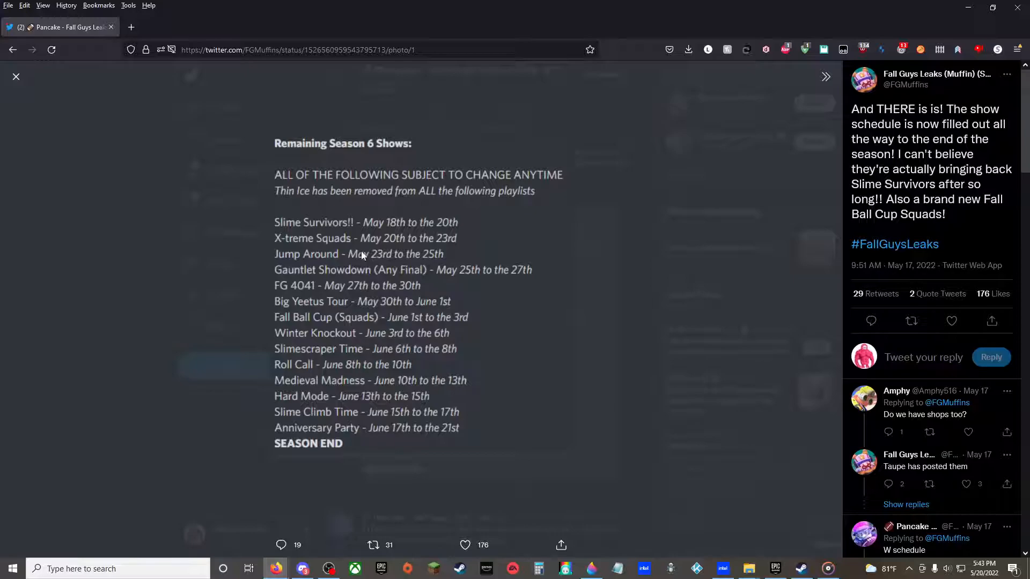
mouse_move(297, 305)
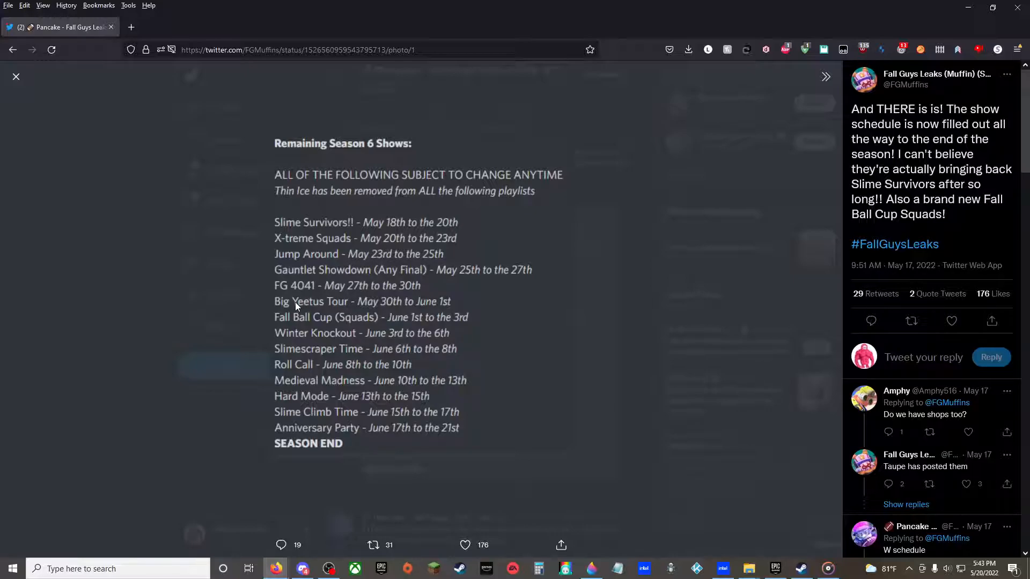
mouse_move(359, 329)
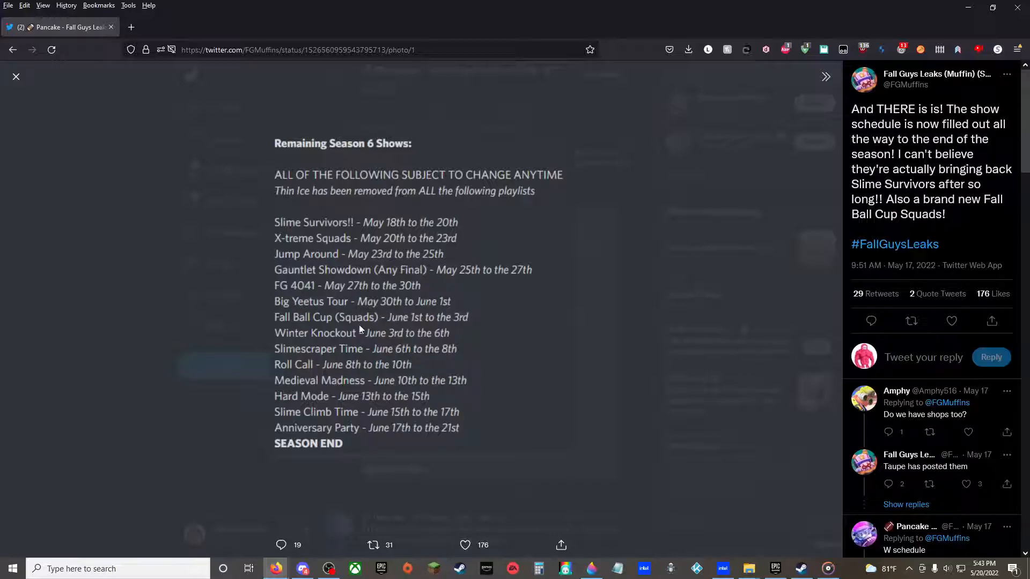
mouse_move(302, 325)
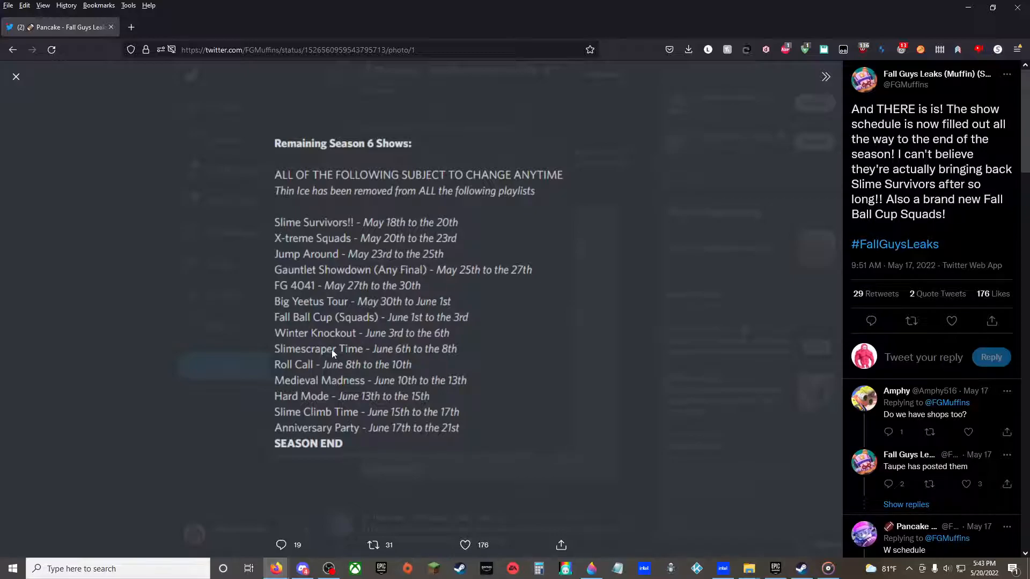
mouse_move(325, 336)
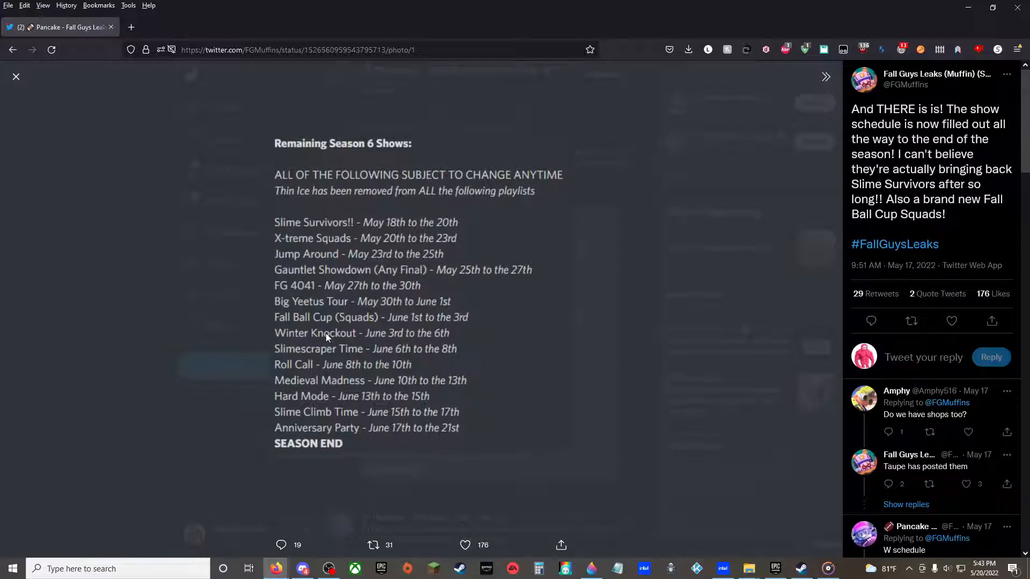
mouse_move(366, 349)
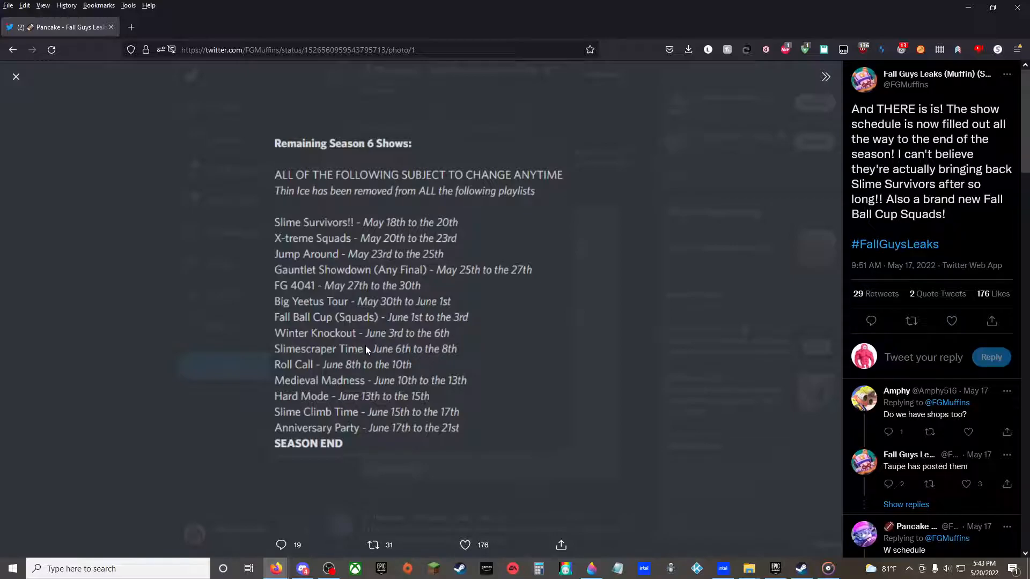
mouse_move(379, 360)
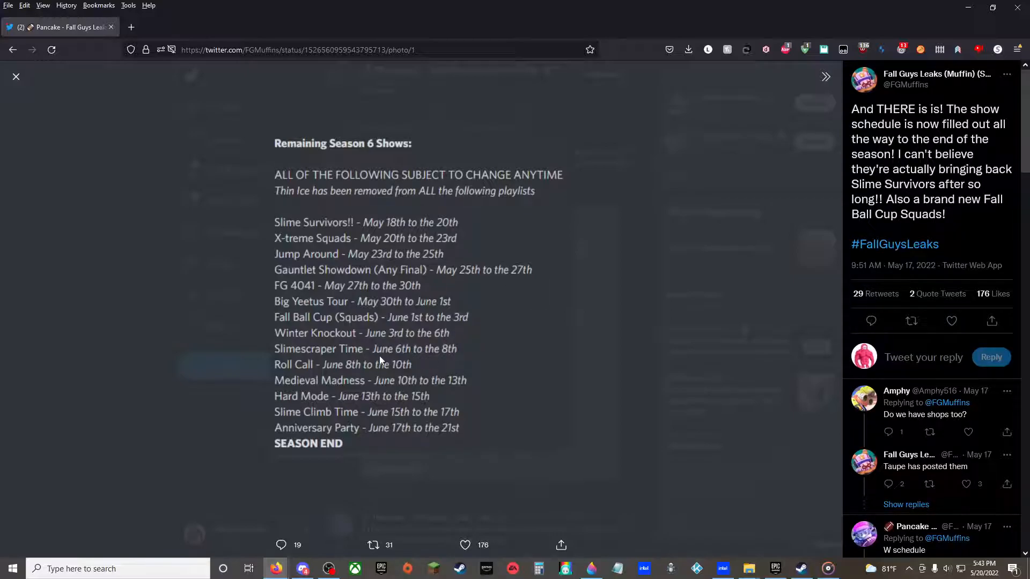
mouse_move(276, 568)
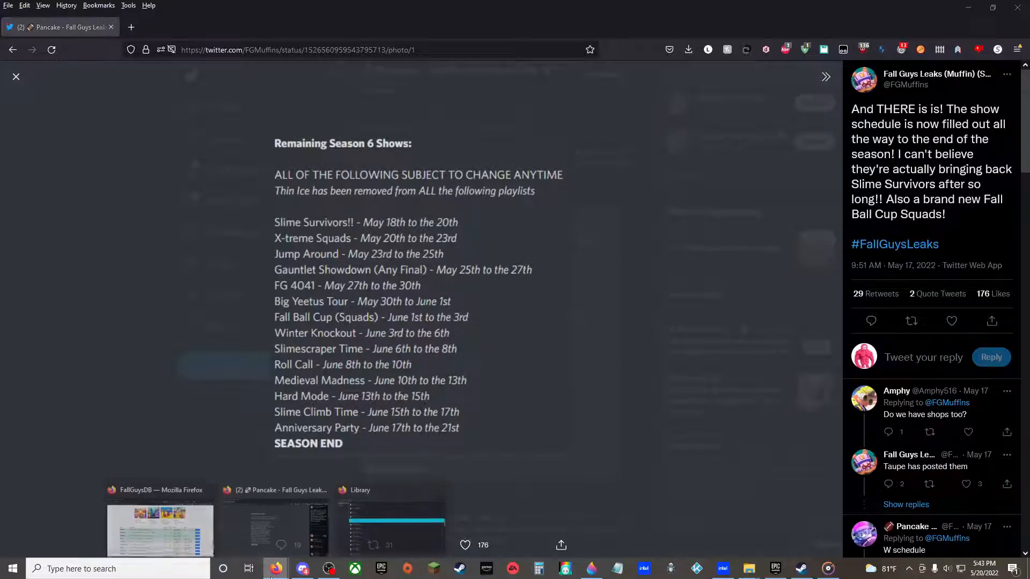
left_click(553, 26)
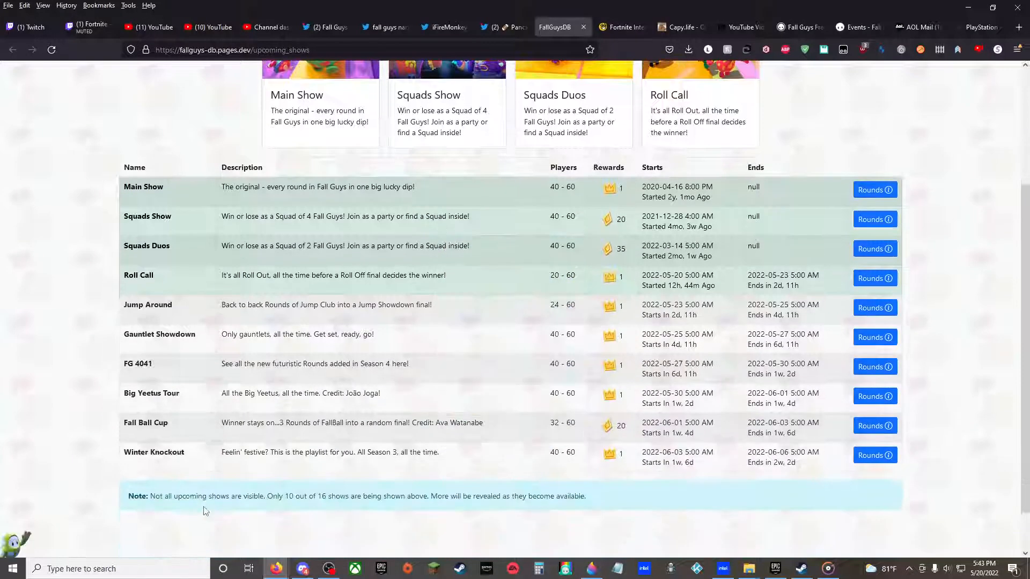
left_click(302, 569)
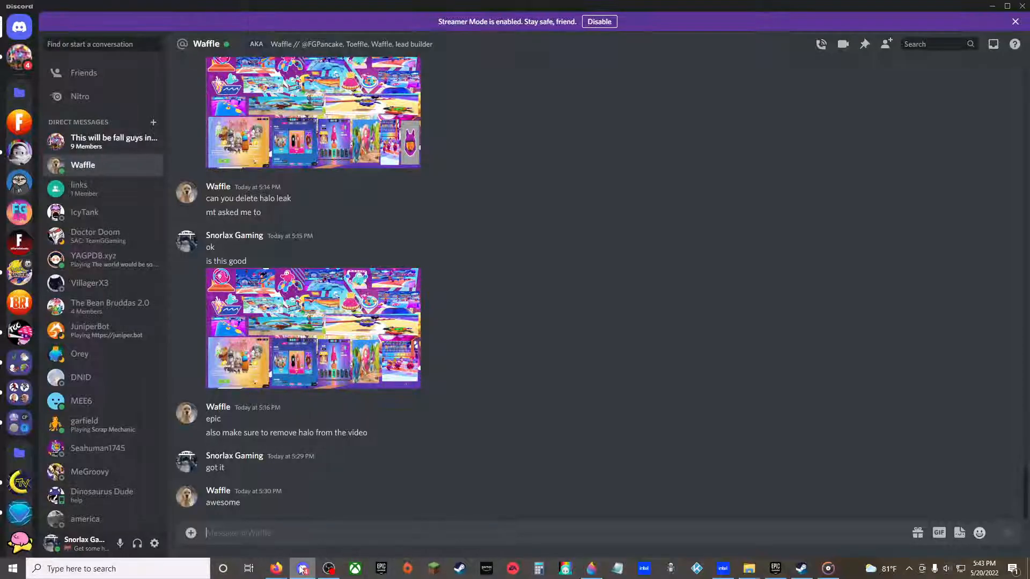
left_click(275, 568)
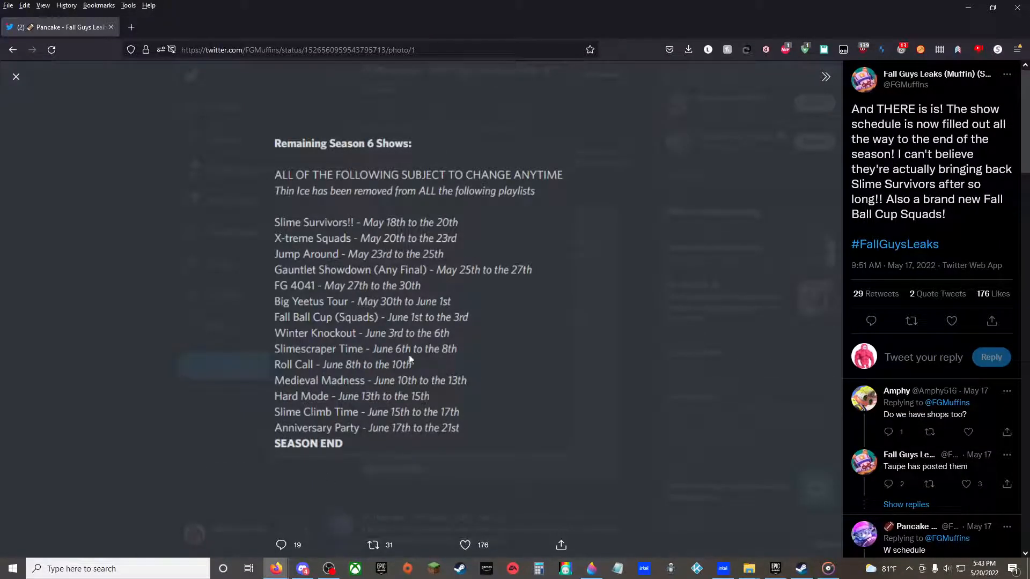
mouse_move(328, 568)
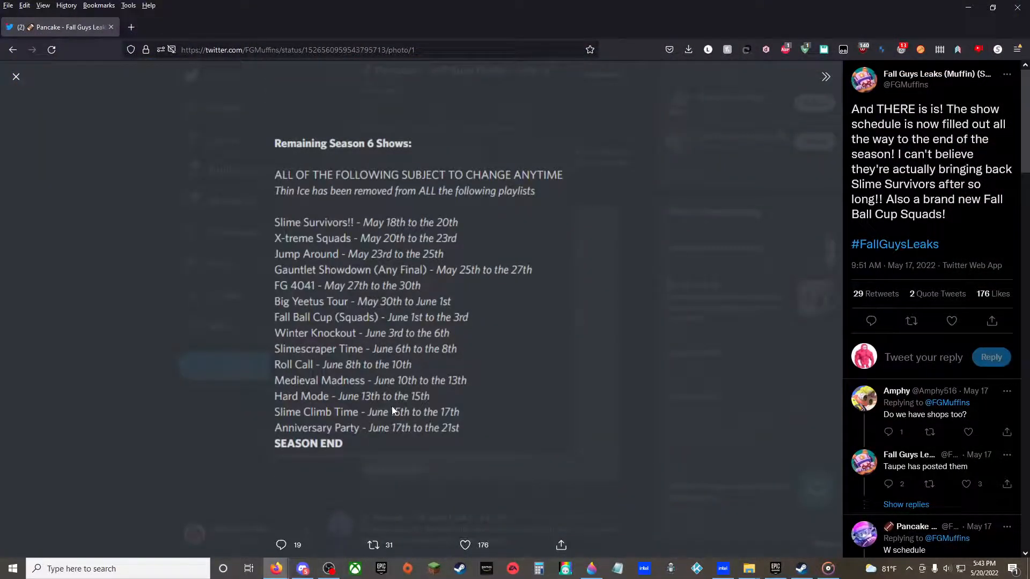
mouse_move(379, 399)
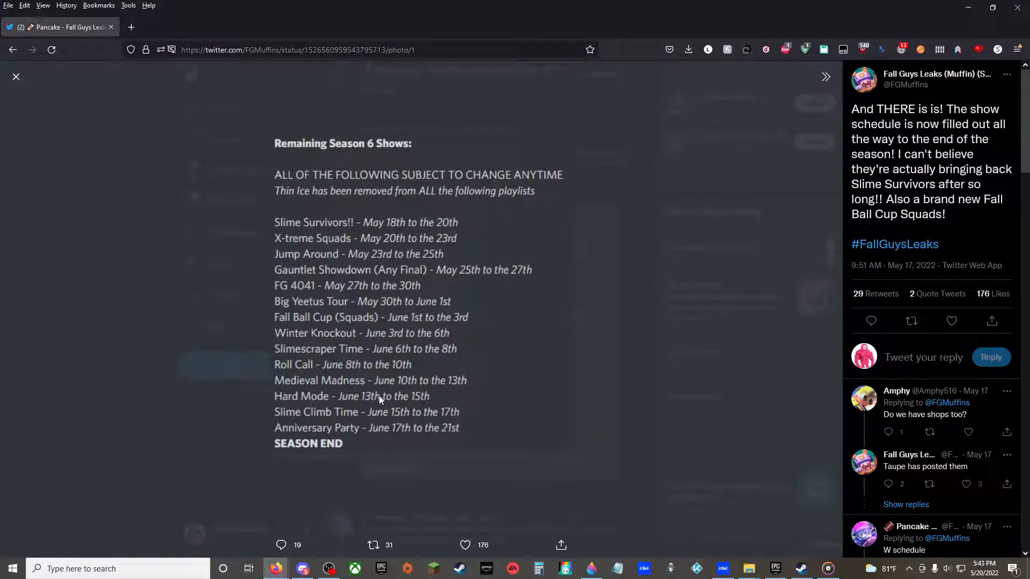
mouse_move(410, 388)
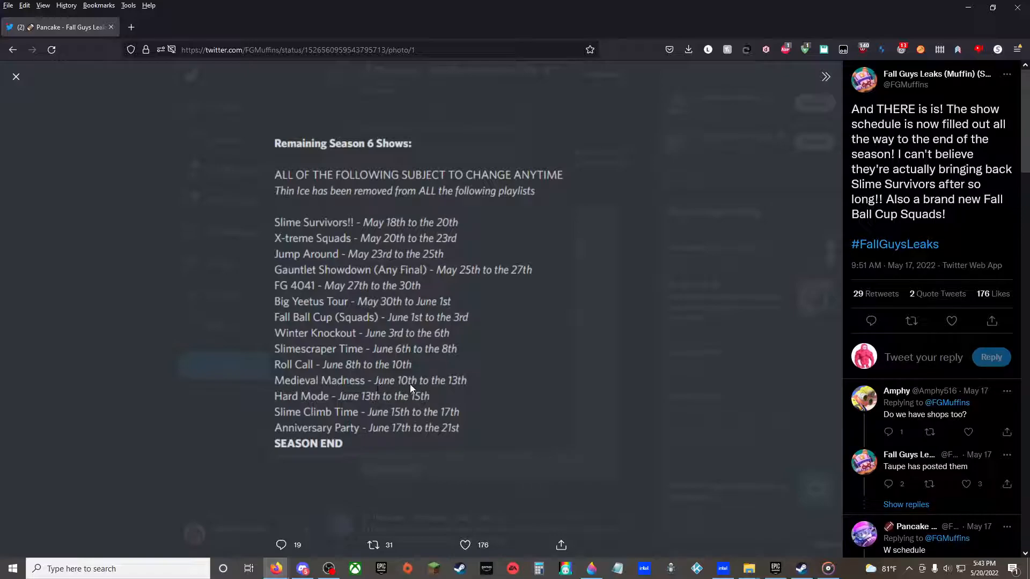
mouse_move(308, 389)
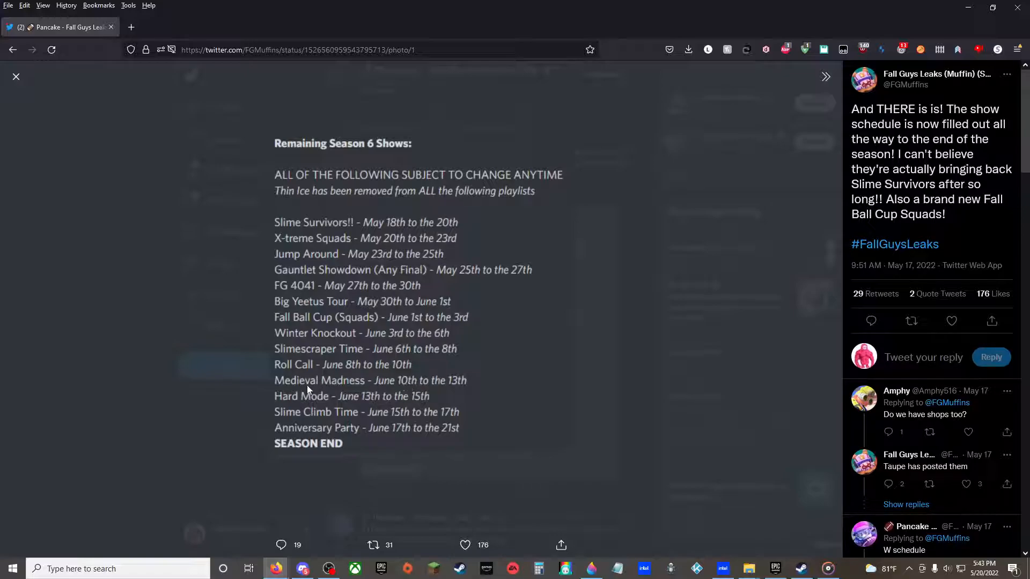
mouse_move(335, 379)
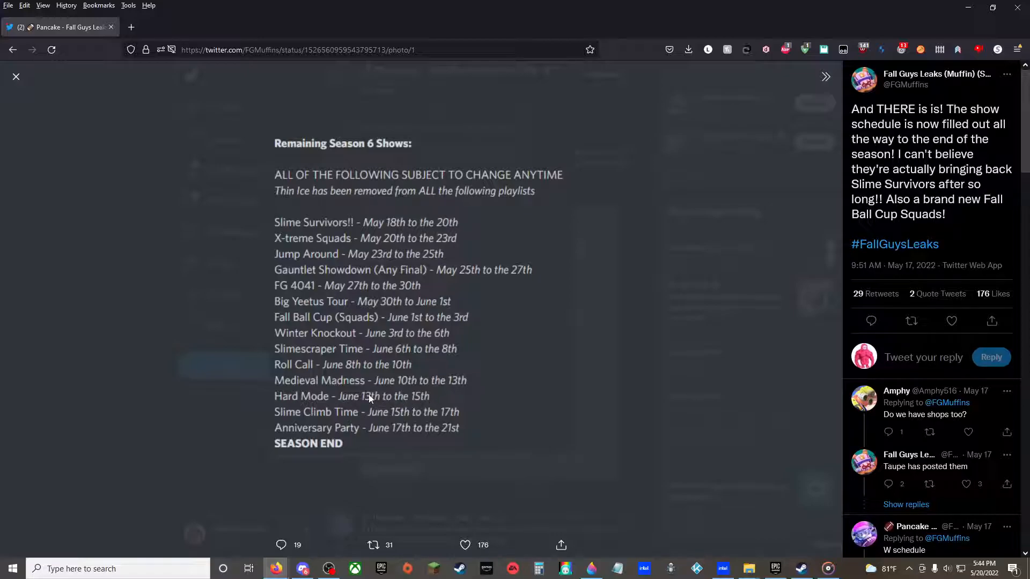
mouse_move(333, 409)
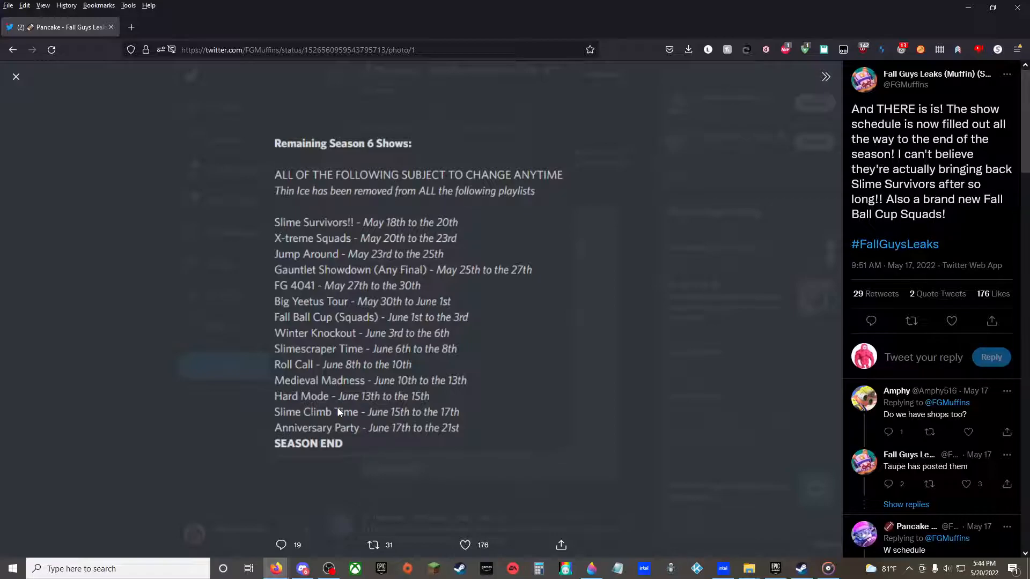
mouse_move(275, 427)
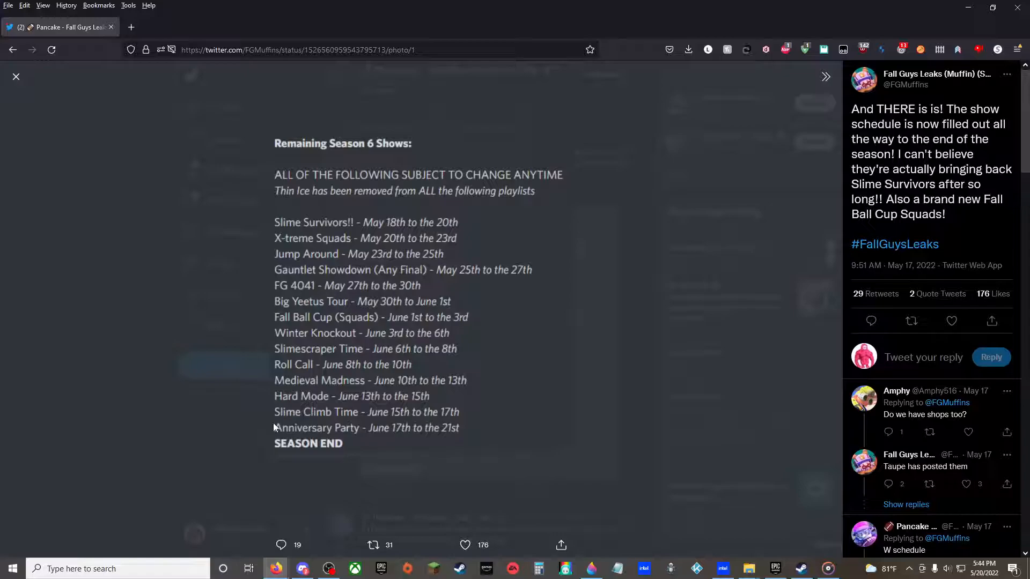
mouse_move(307, 416)
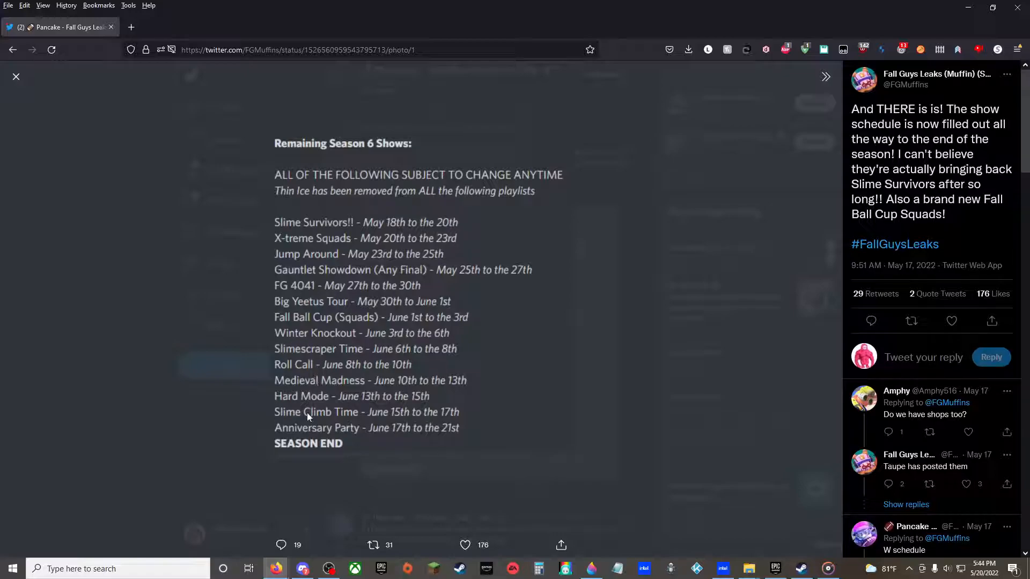
mouse_move(392, 436)
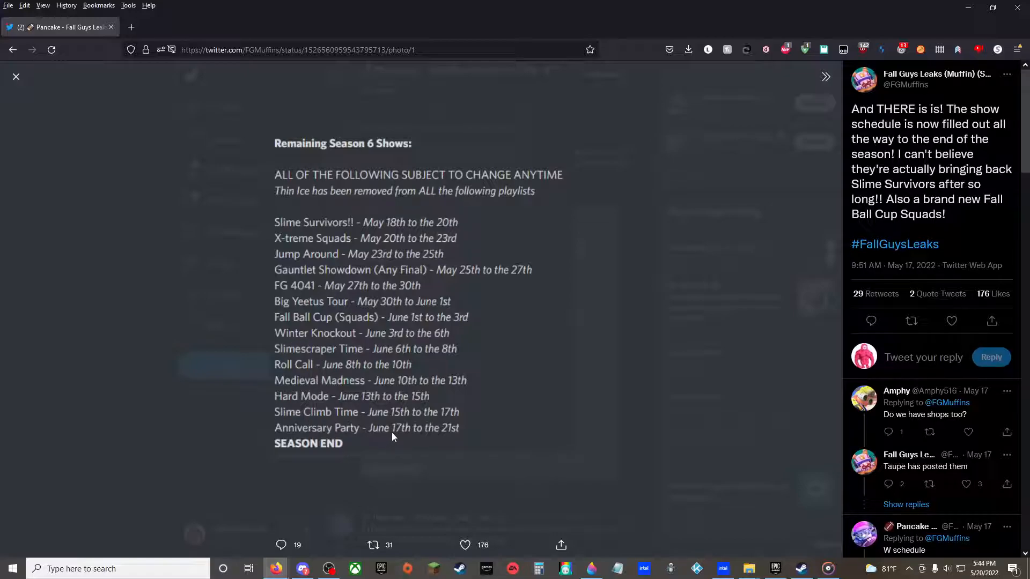
mouse_move(53, 85)
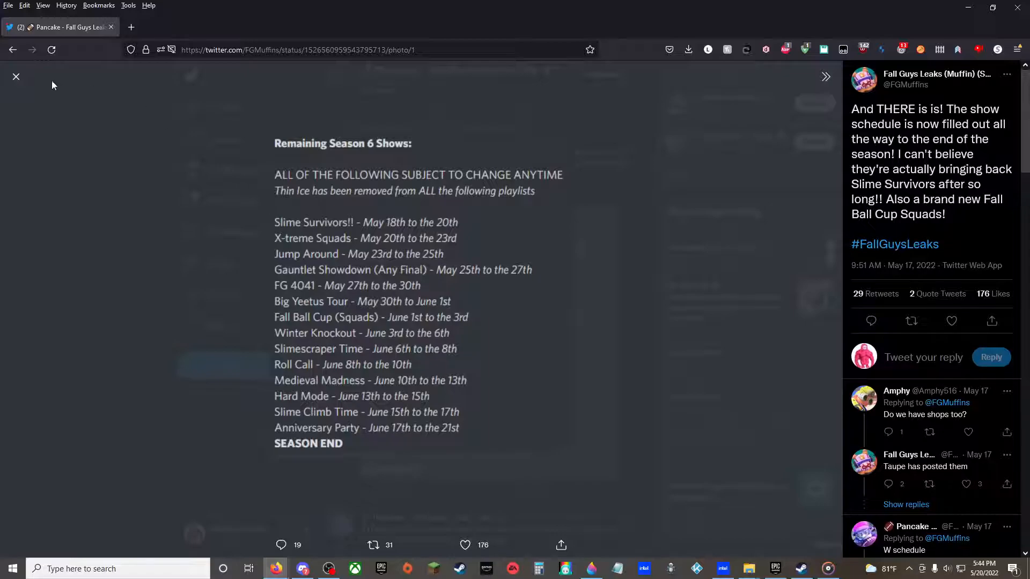
mouse_move(16, 76)
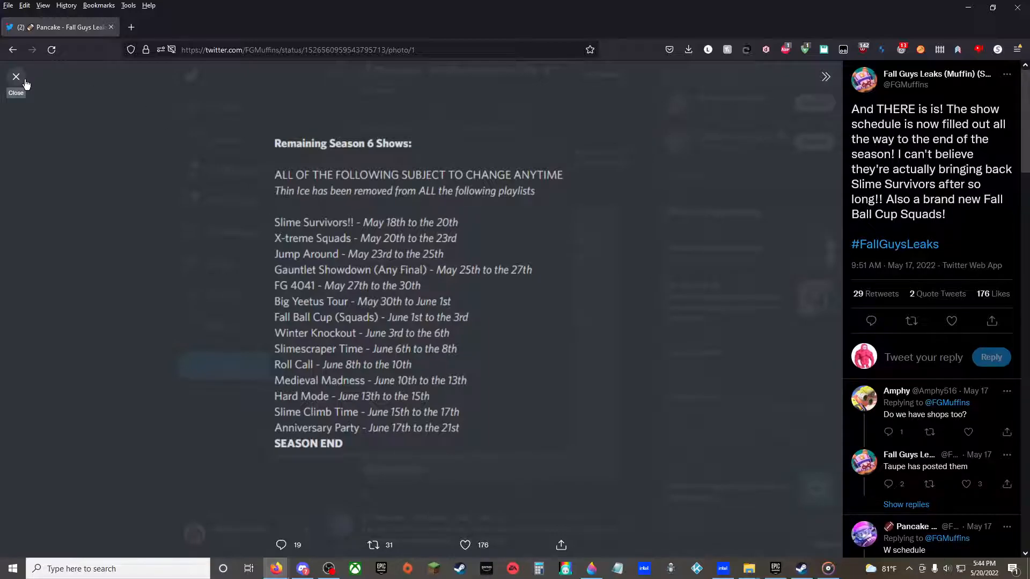
Step: Close the Season 6 schedule image and scroll Pancake's timeline around the Glizzy event rewards tweet
left_click(15, 77)
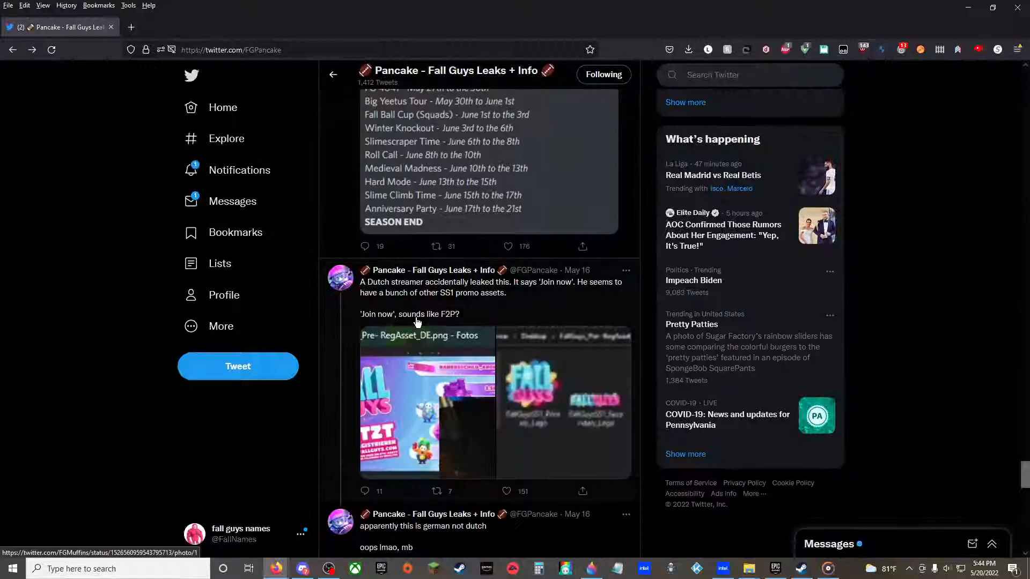
scroll("up", 3)
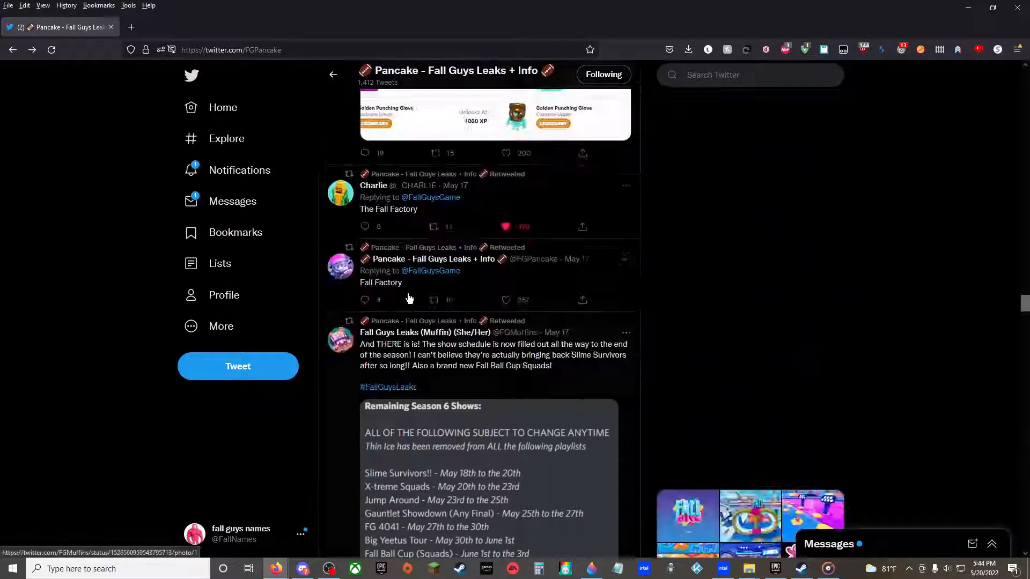
scroll("down", 3)
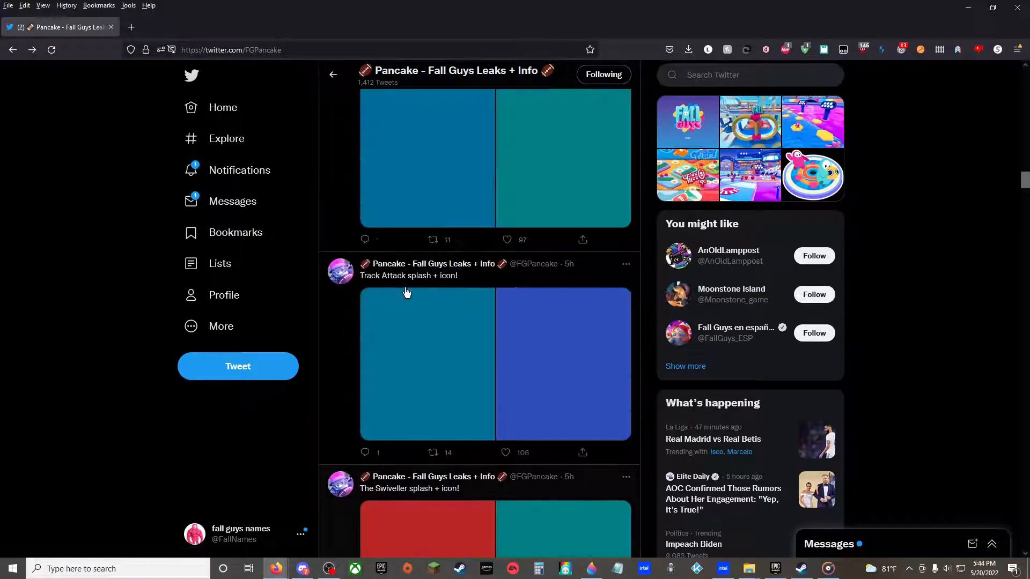
scroll("down", 3)
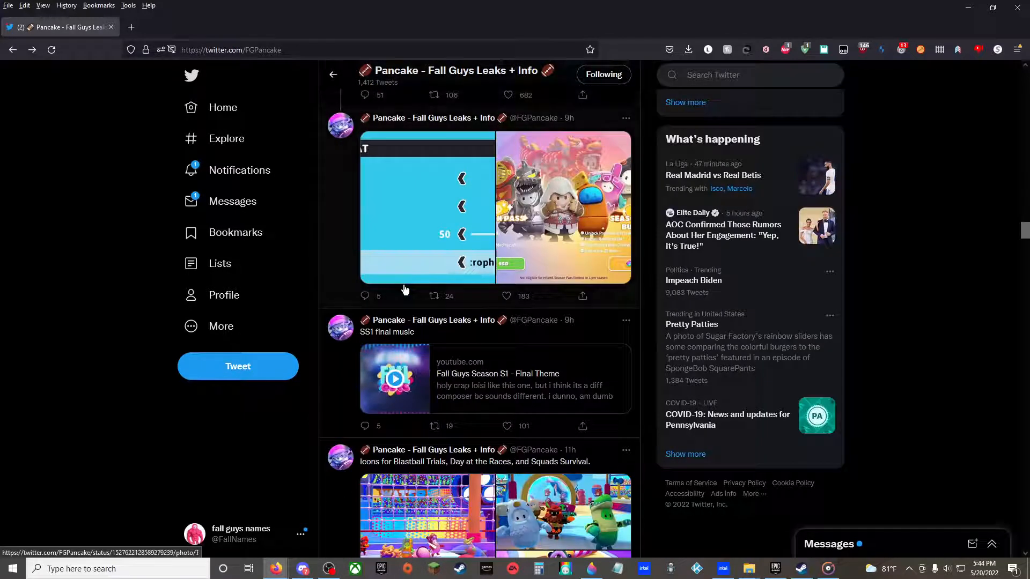
scroll("down", 3)
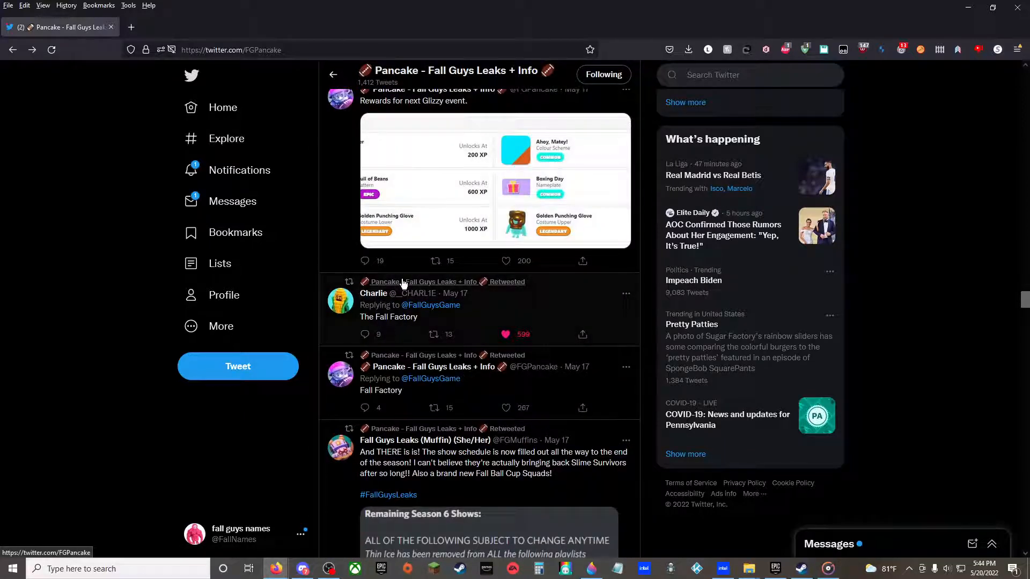
left_click(425, 439)
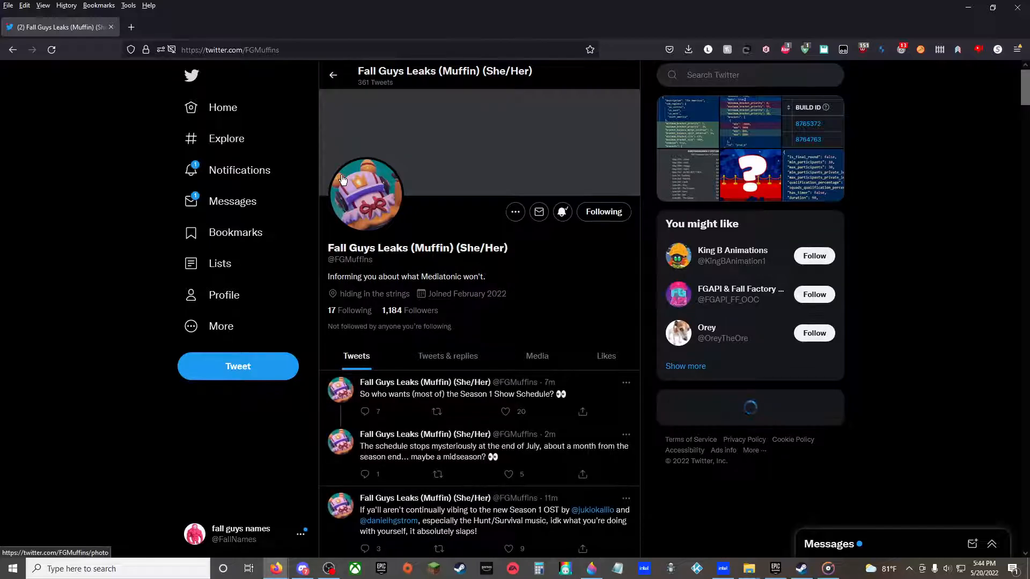
scroll("down", 3)
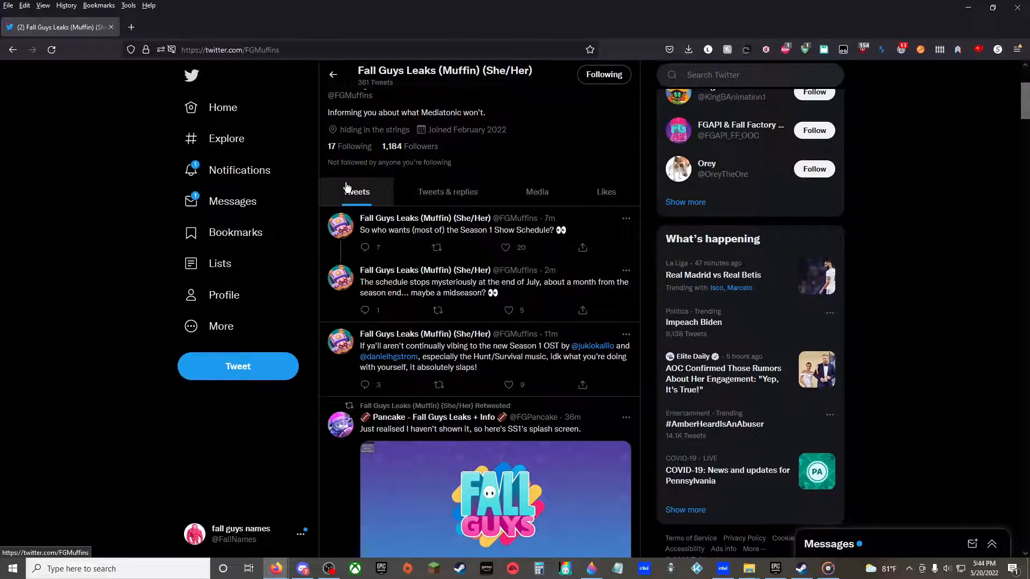
scroll("down", 3)
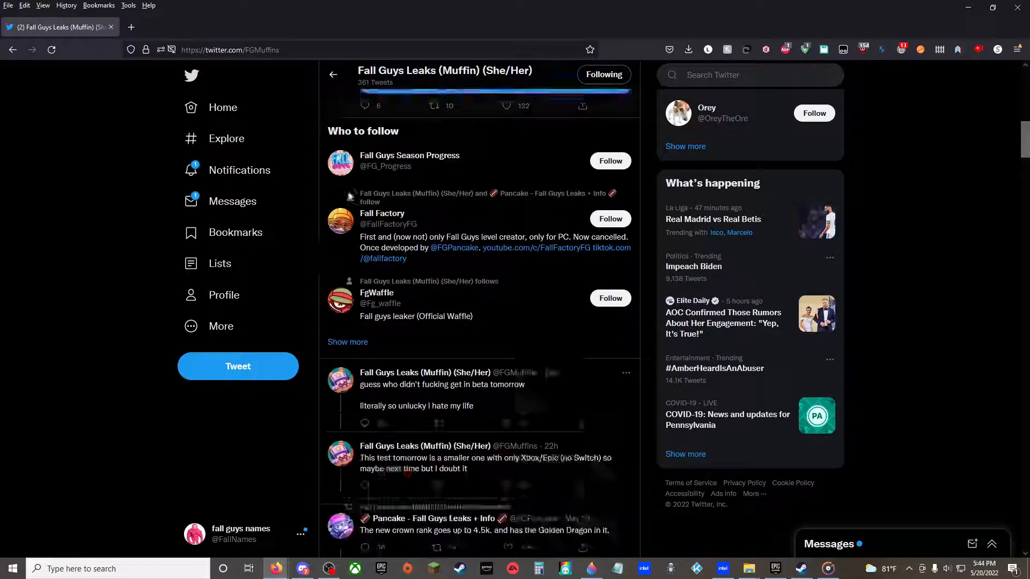
scroll("down", 3)
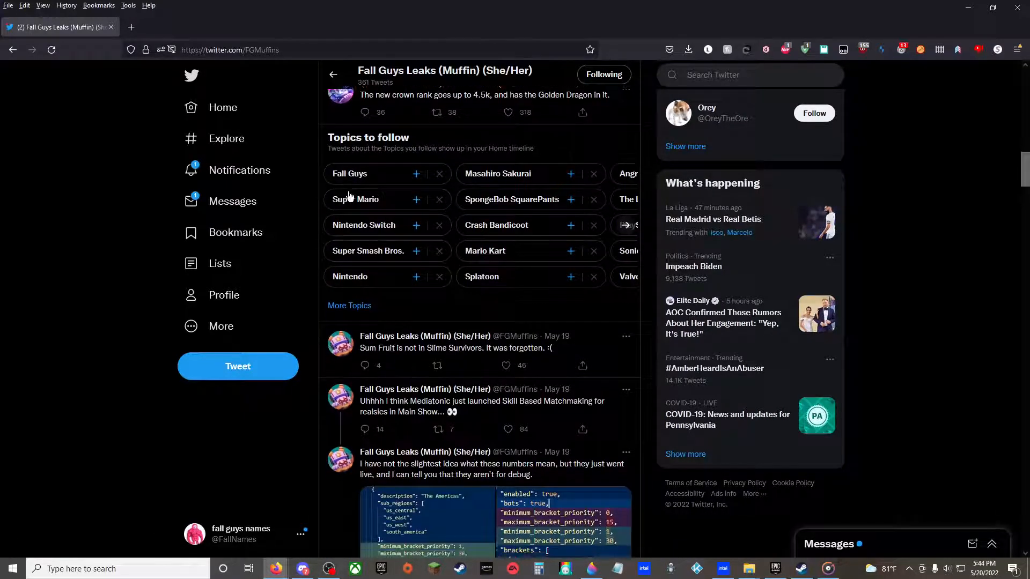
scroll("down", 3)
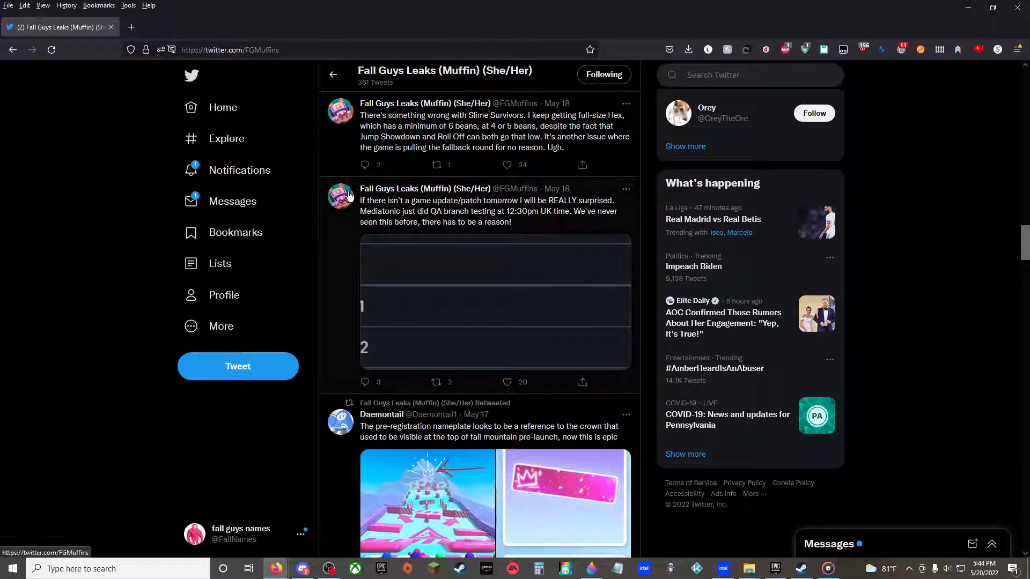
scroll("down", 3)
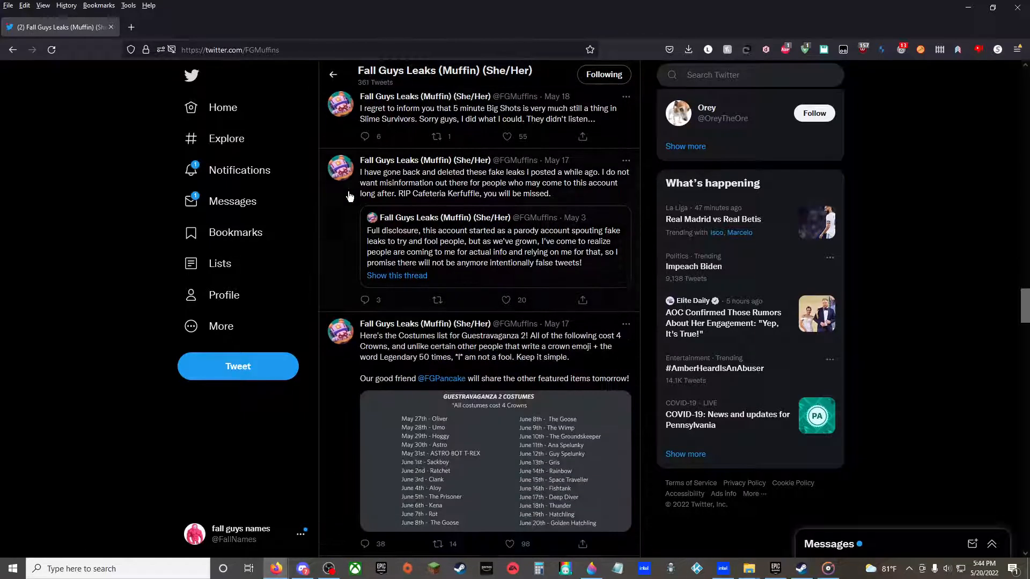
Step: Enlarge Muffin's Guestravaganza 2 costumes image, listing May 27–June 20 costumes at 4 Crowns
left_click(489, 460)
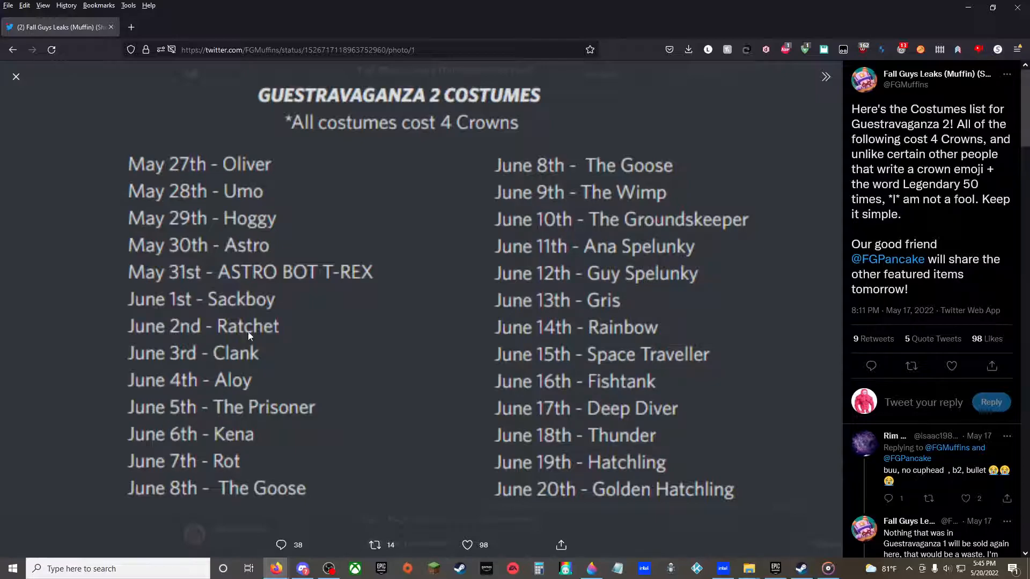
mouse_move(251, 372)
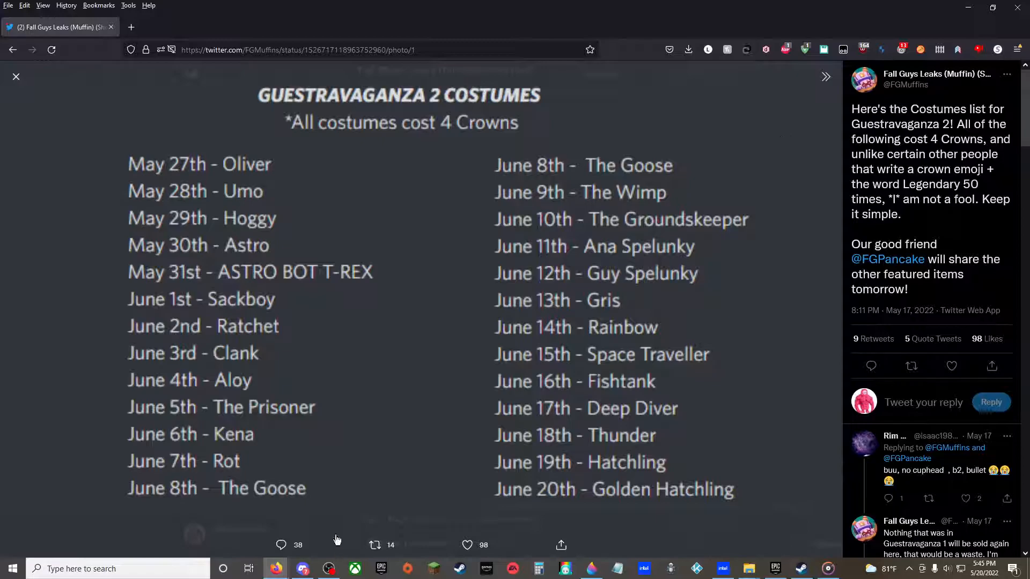
mouse_move(489, 565)
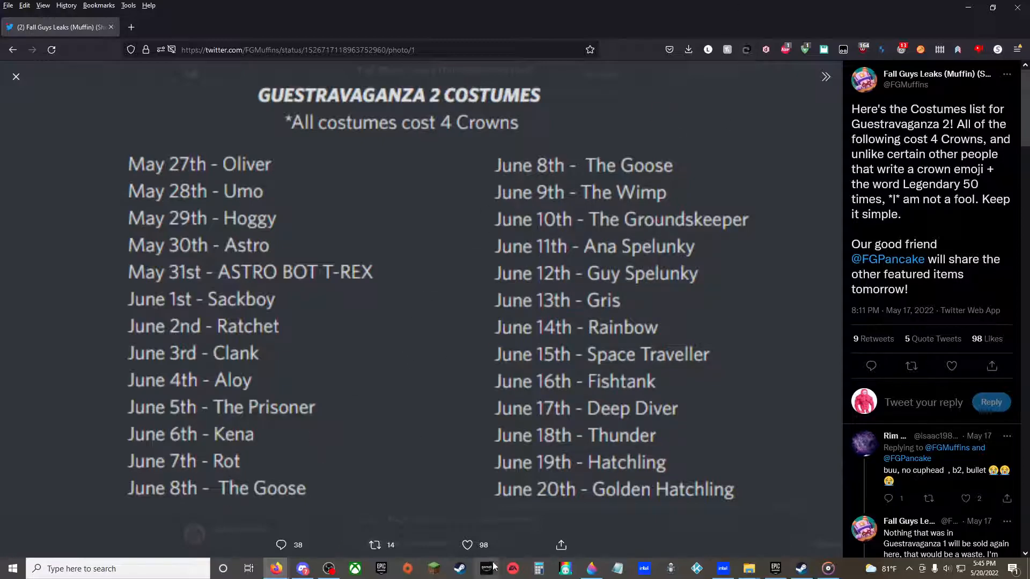
mouse_move(521, 279)
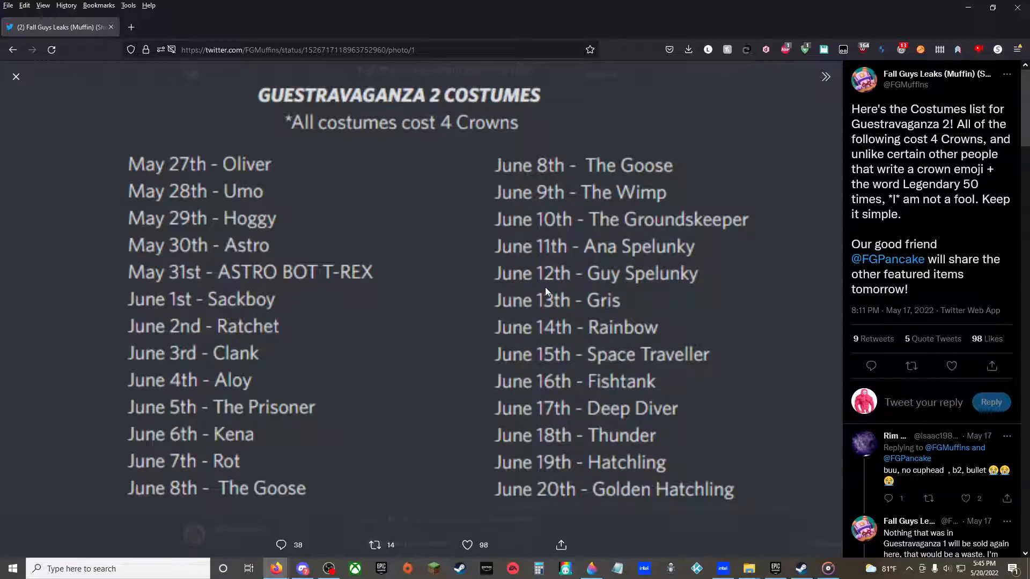
mouse_move(612, 284)
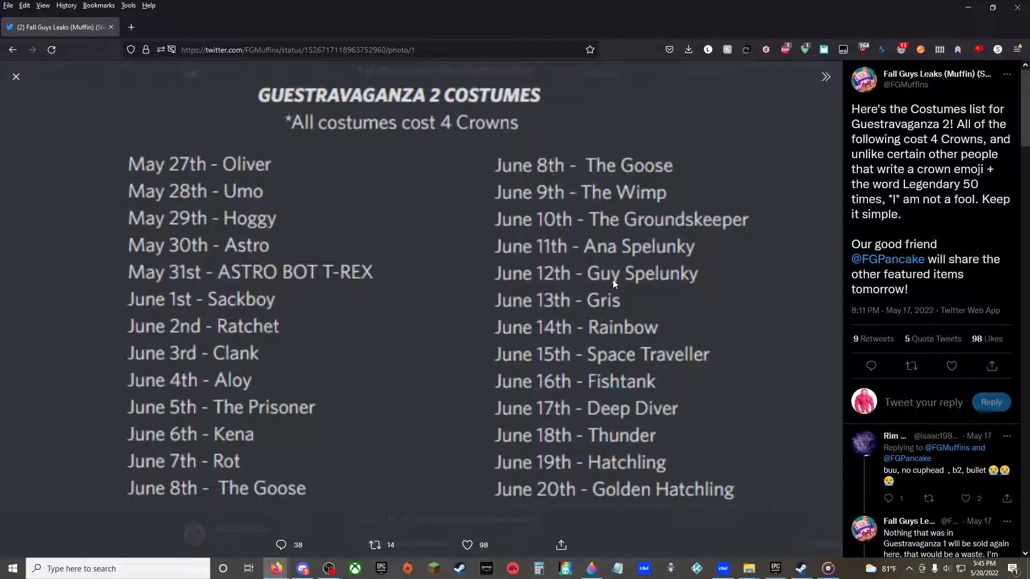
mouse_move(440, 366)
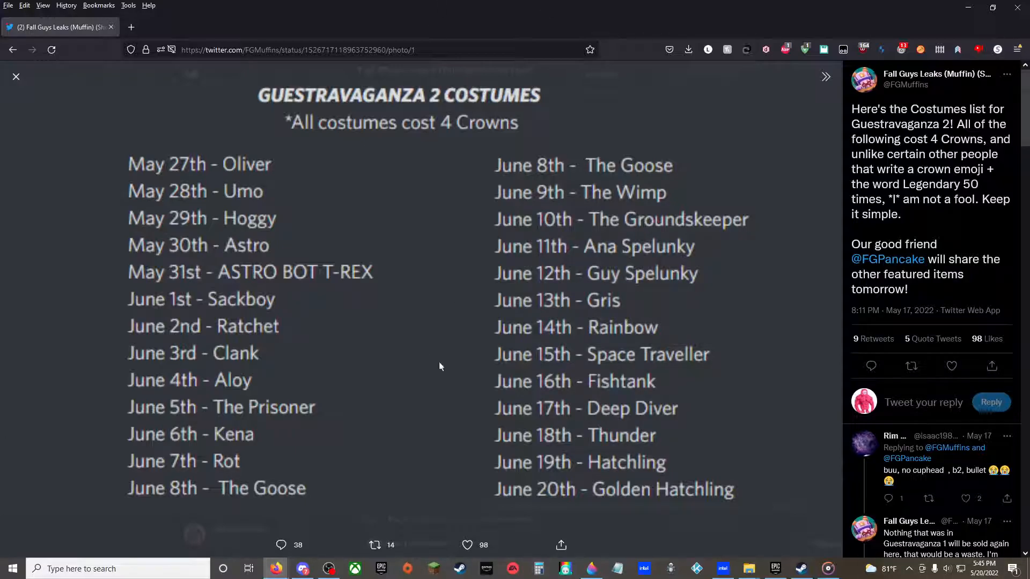
mouse_move(542, 355)
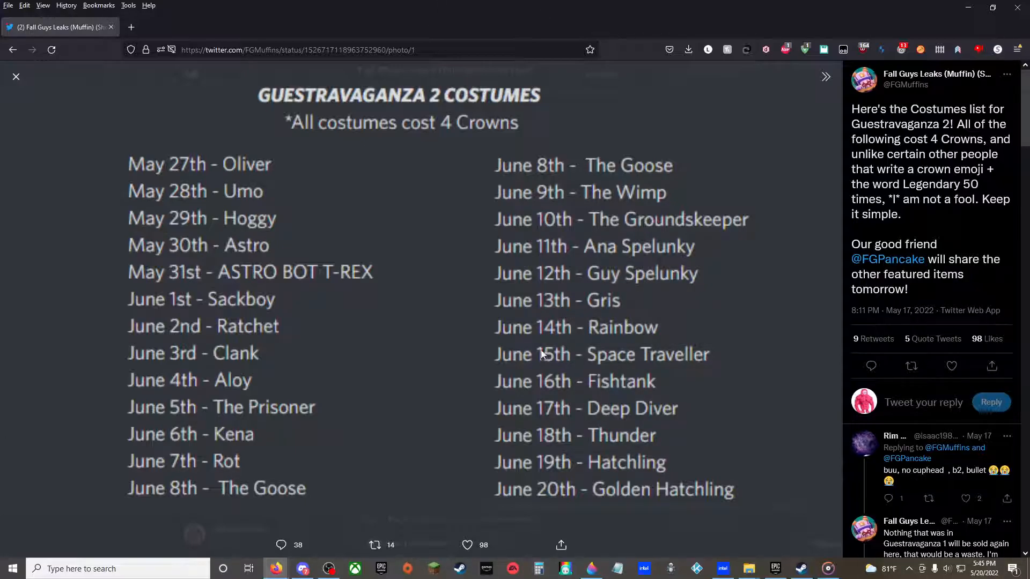
mouse_move(529, 375)
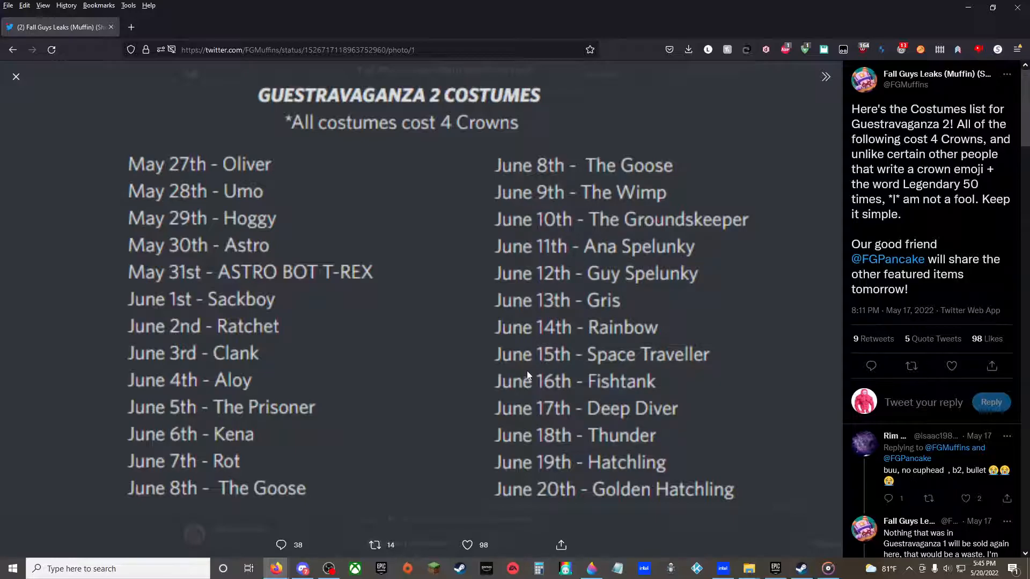
mouse_move(542, 392)
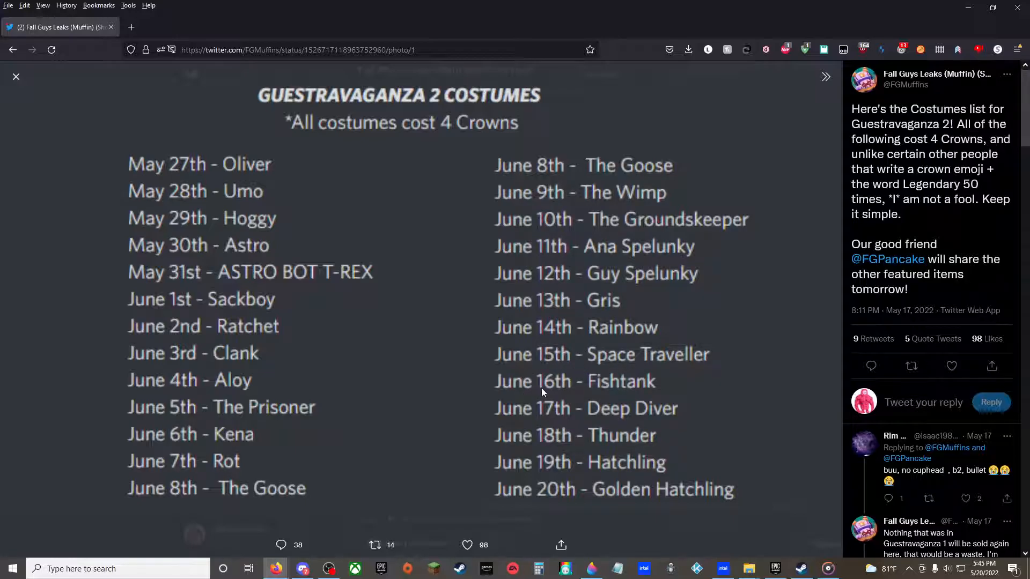
mouse_move(586, 436)
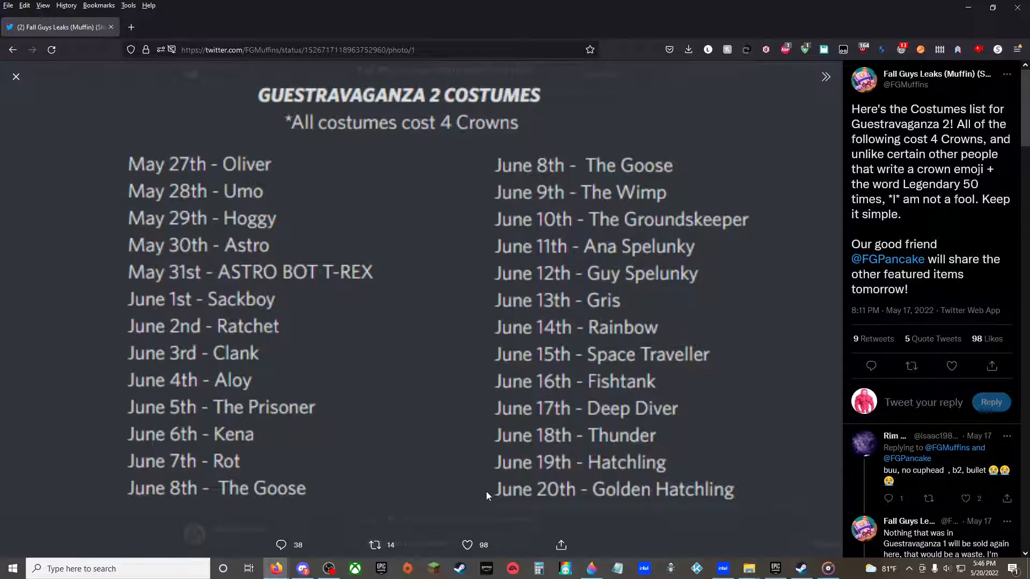
mouse_move(608, 521)
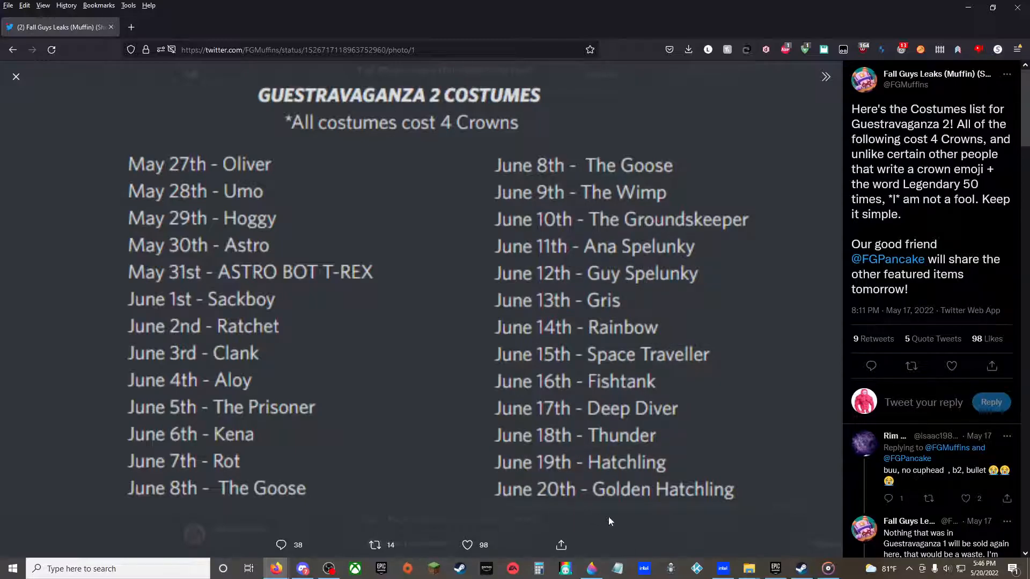
mouse_move(653, 527)
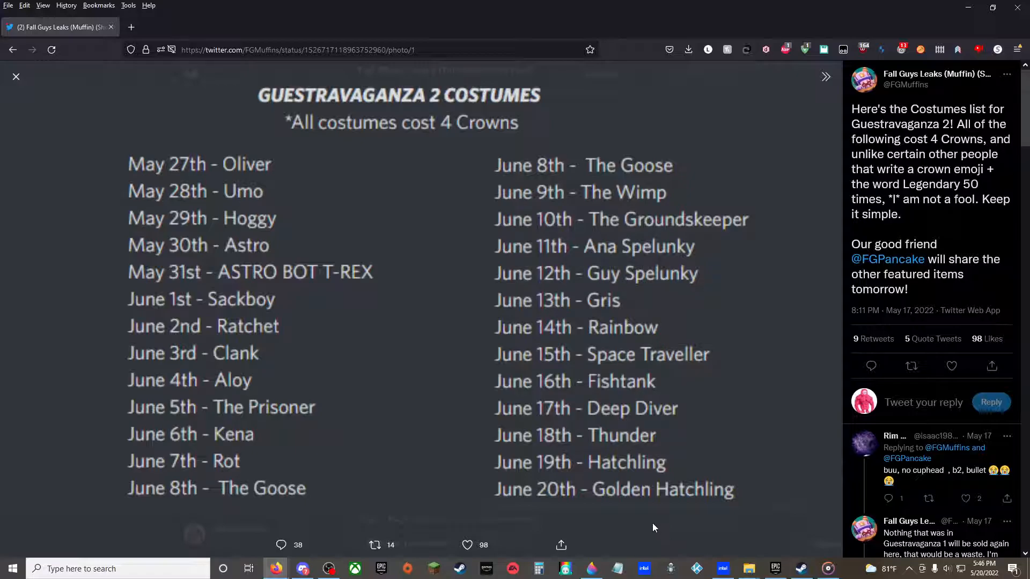
mouse_move(592, 336)
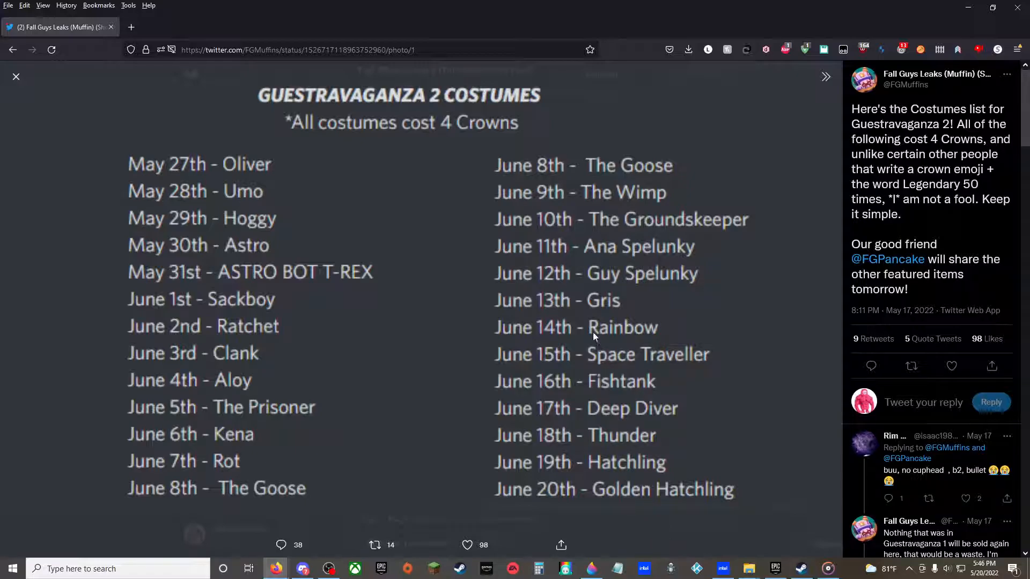
mouse_move(16, 96)
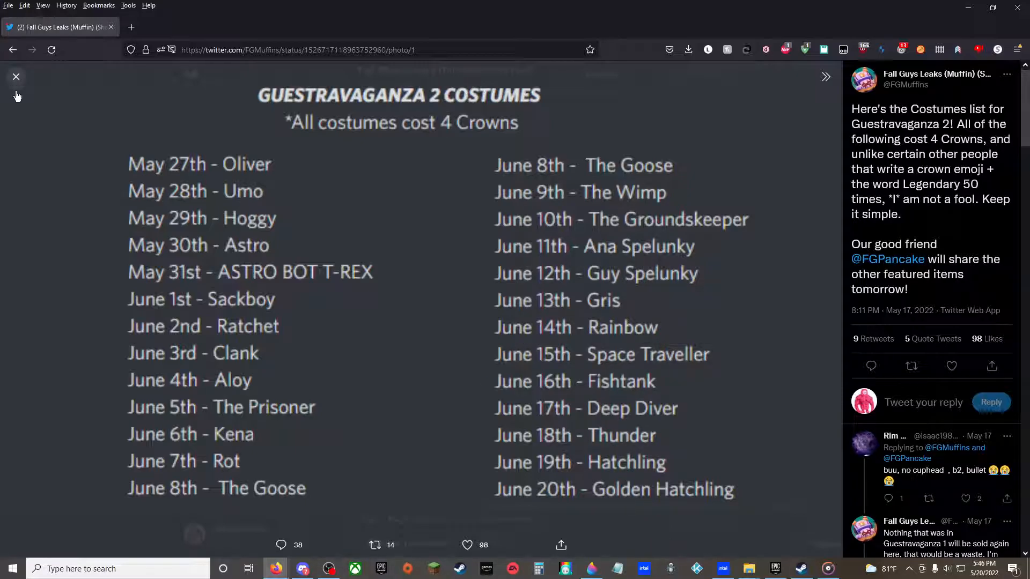
left_click(15, 76)
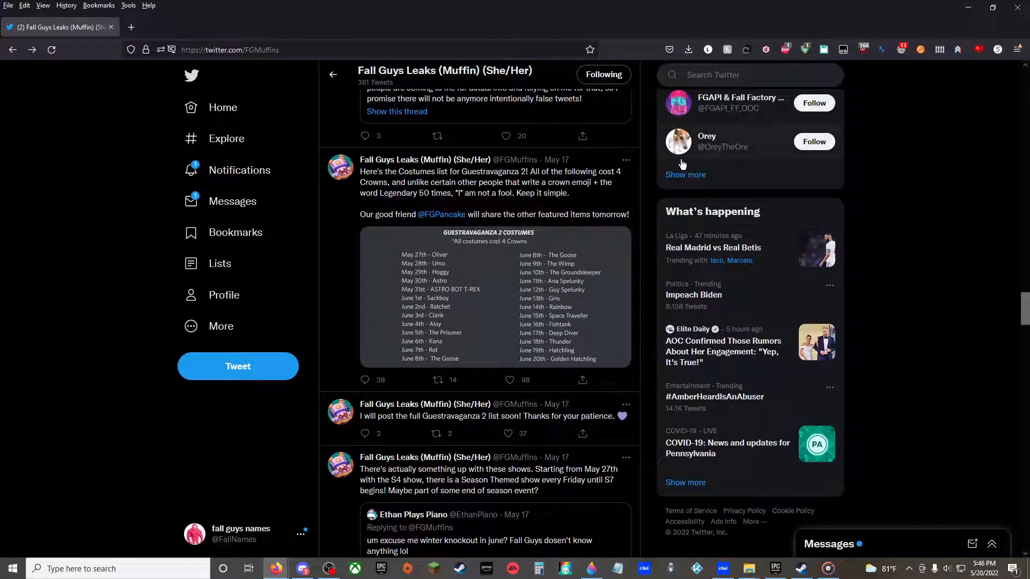
scroll("down", 3)
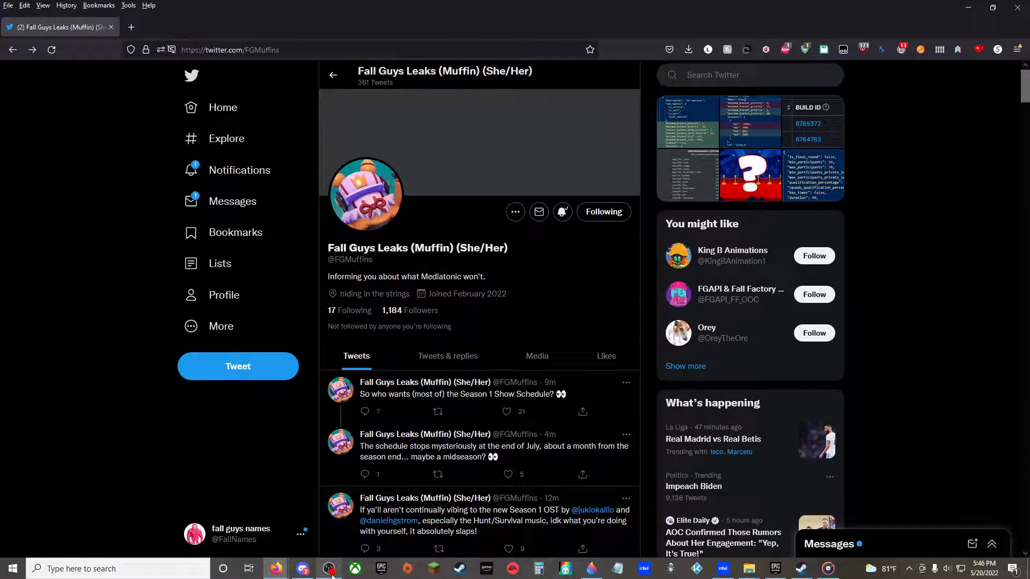
mouse_move(331, 569)
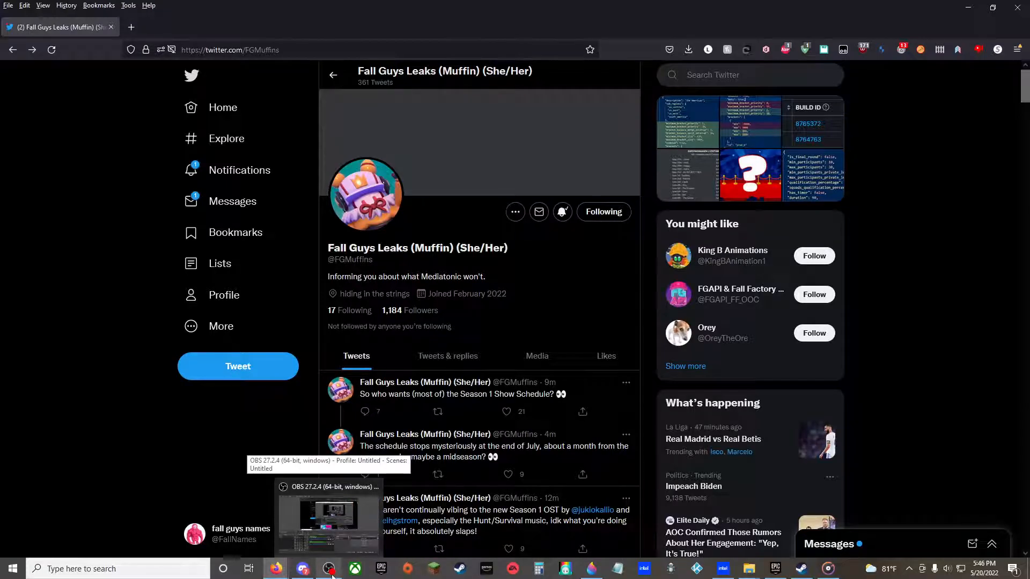